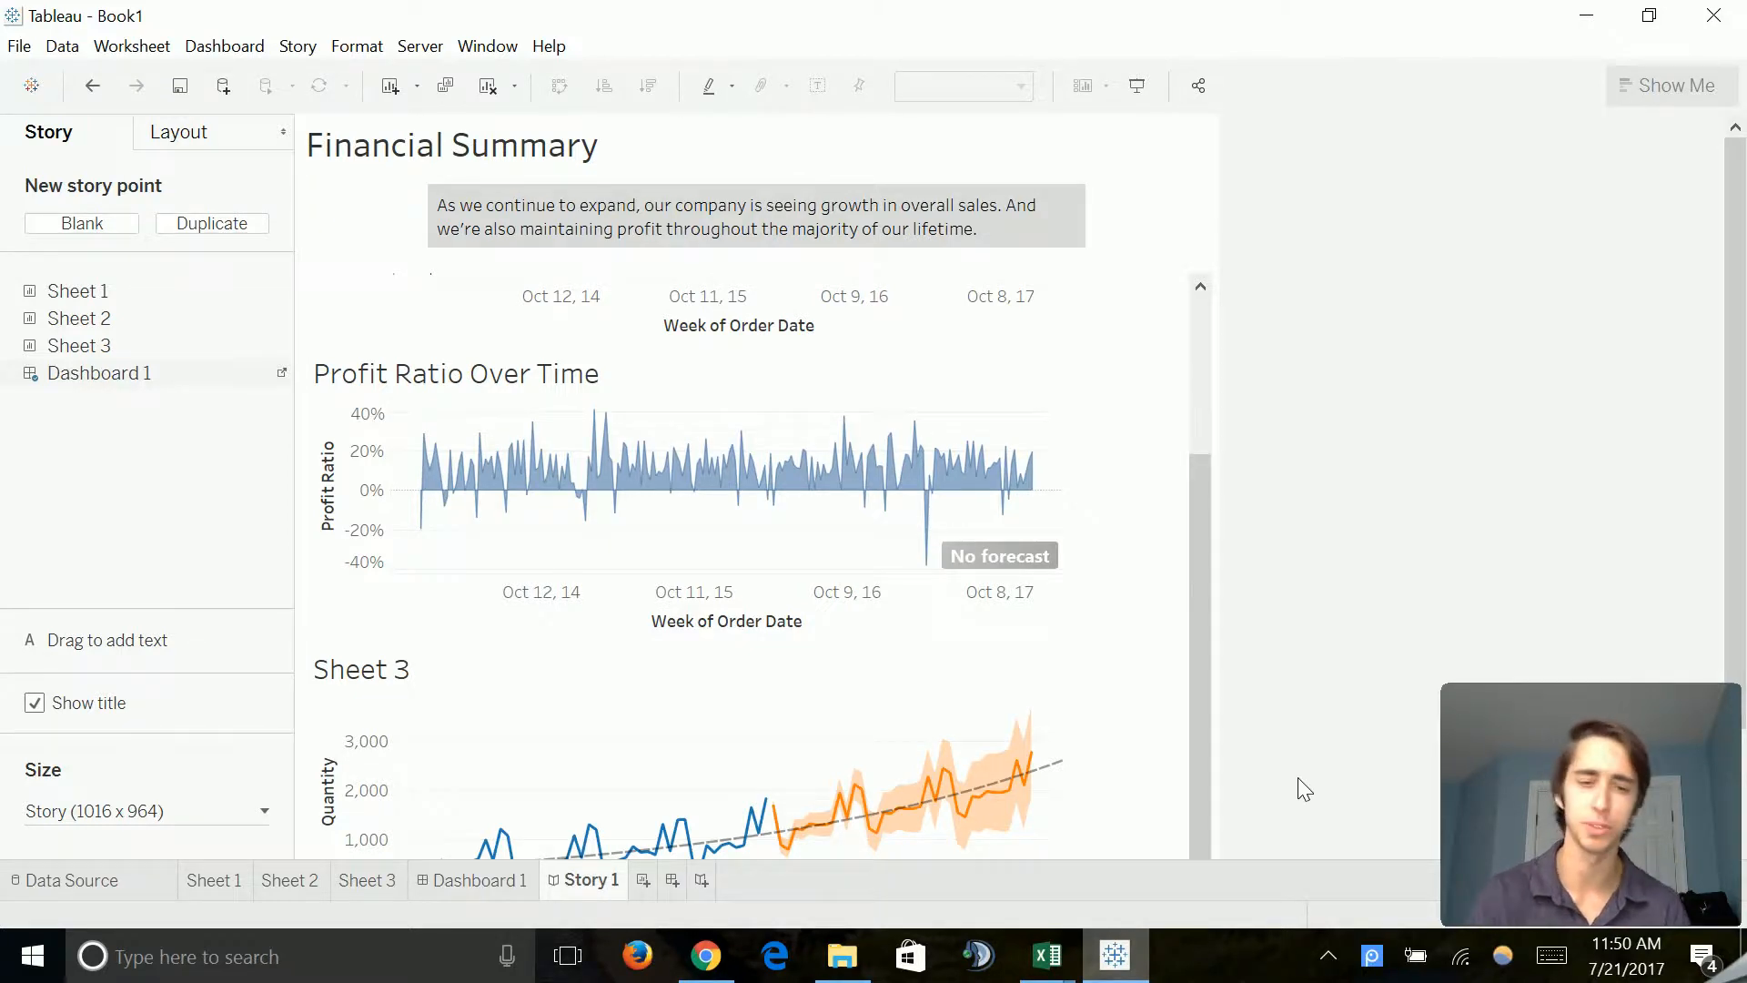
# Step: Add a new blank worksheet, Sheet 4, to the workbook
pyautogui.click(723, 879)
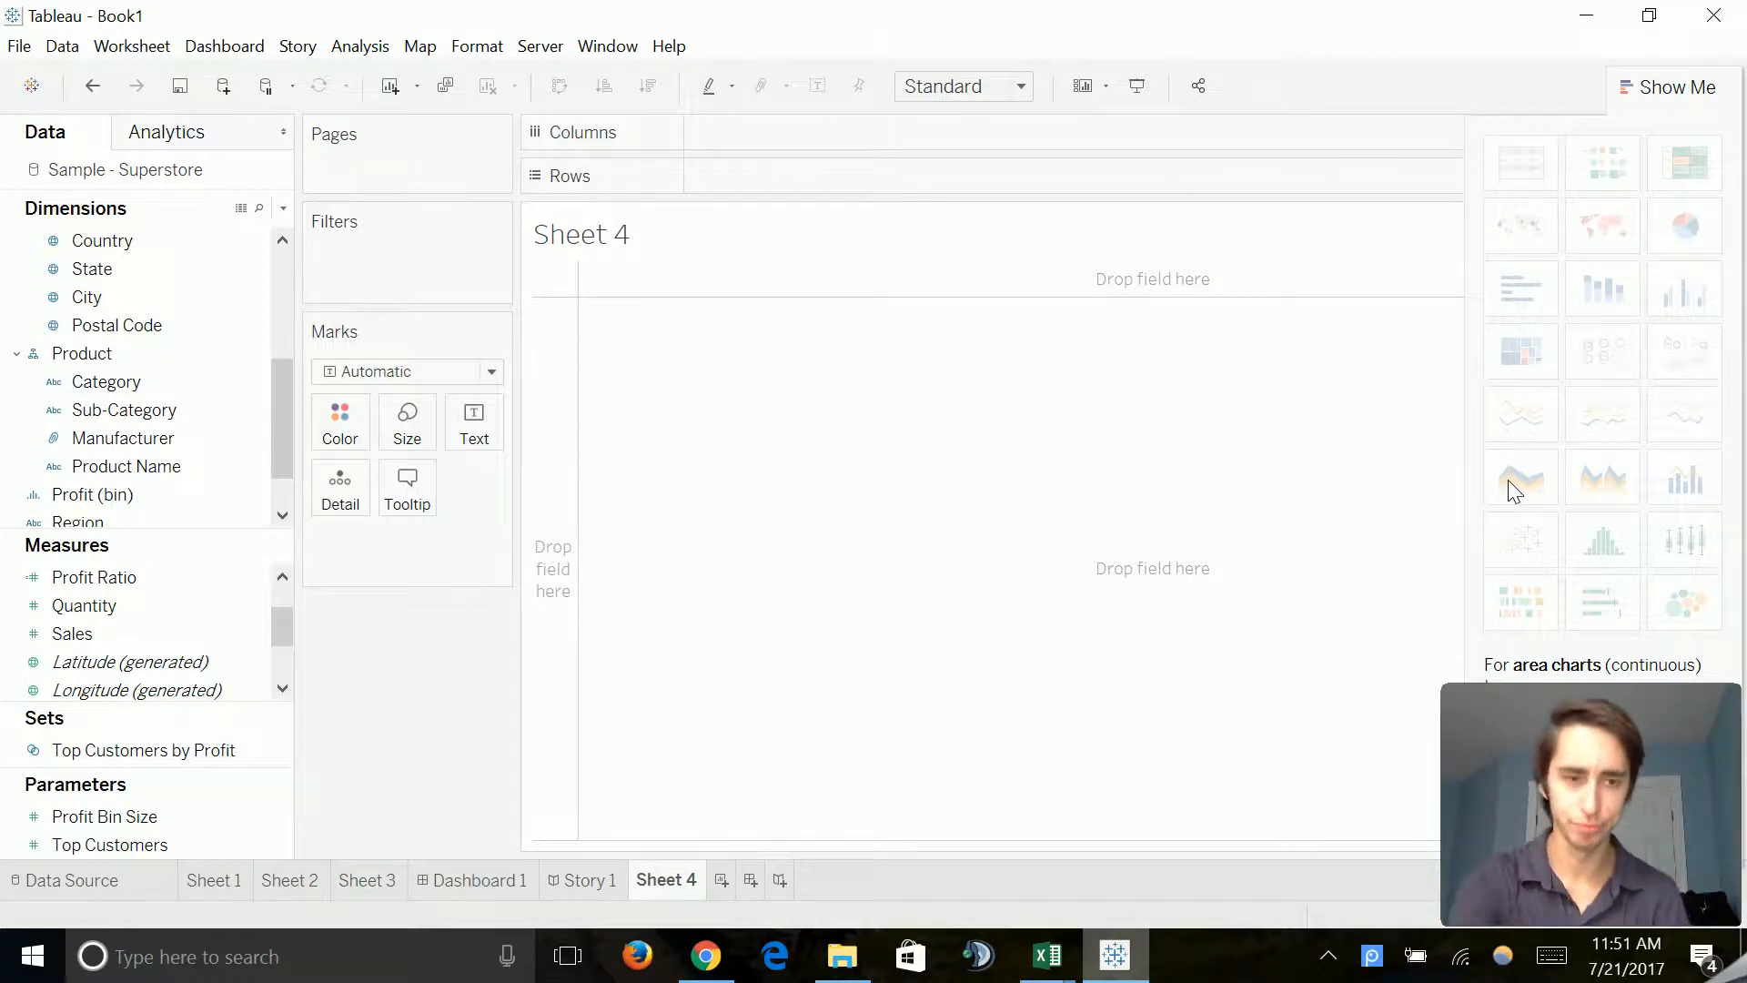
pyautogui.moveTo(788, 299)
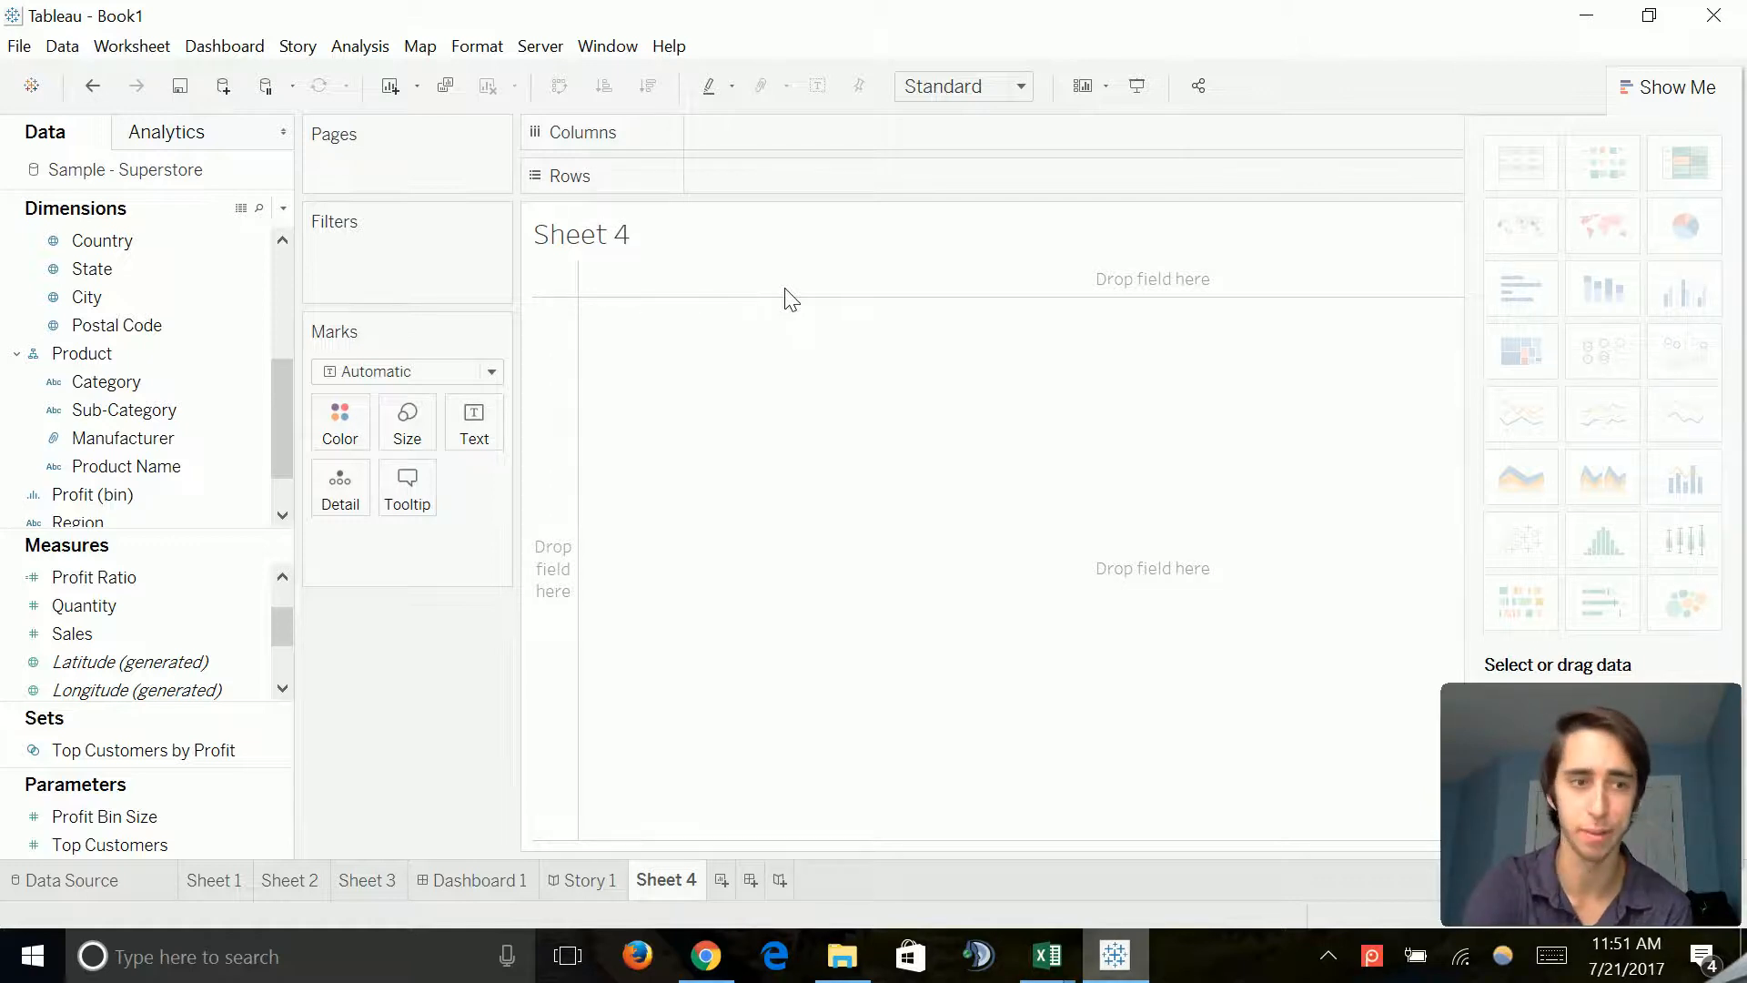
pyautogui.moveTo(291, 357)
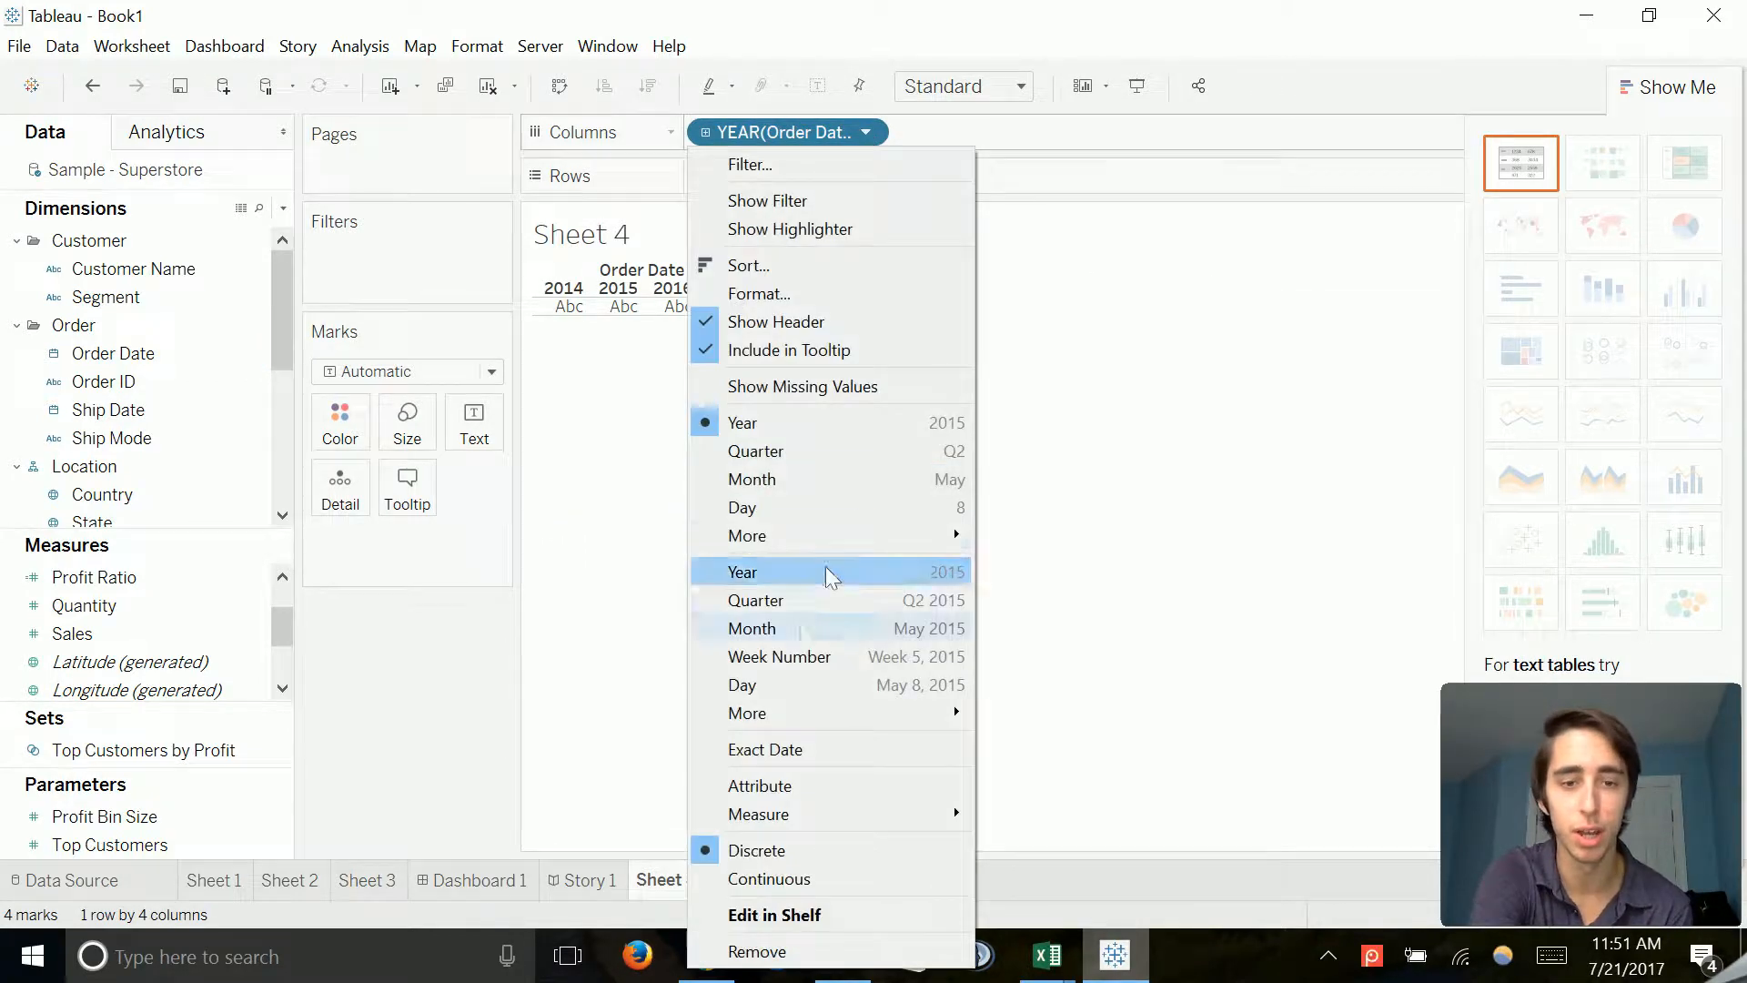
# Step: Show Quantity by continuous Week of Order Date as a filled area chart
pyautogui.click(781, 657)
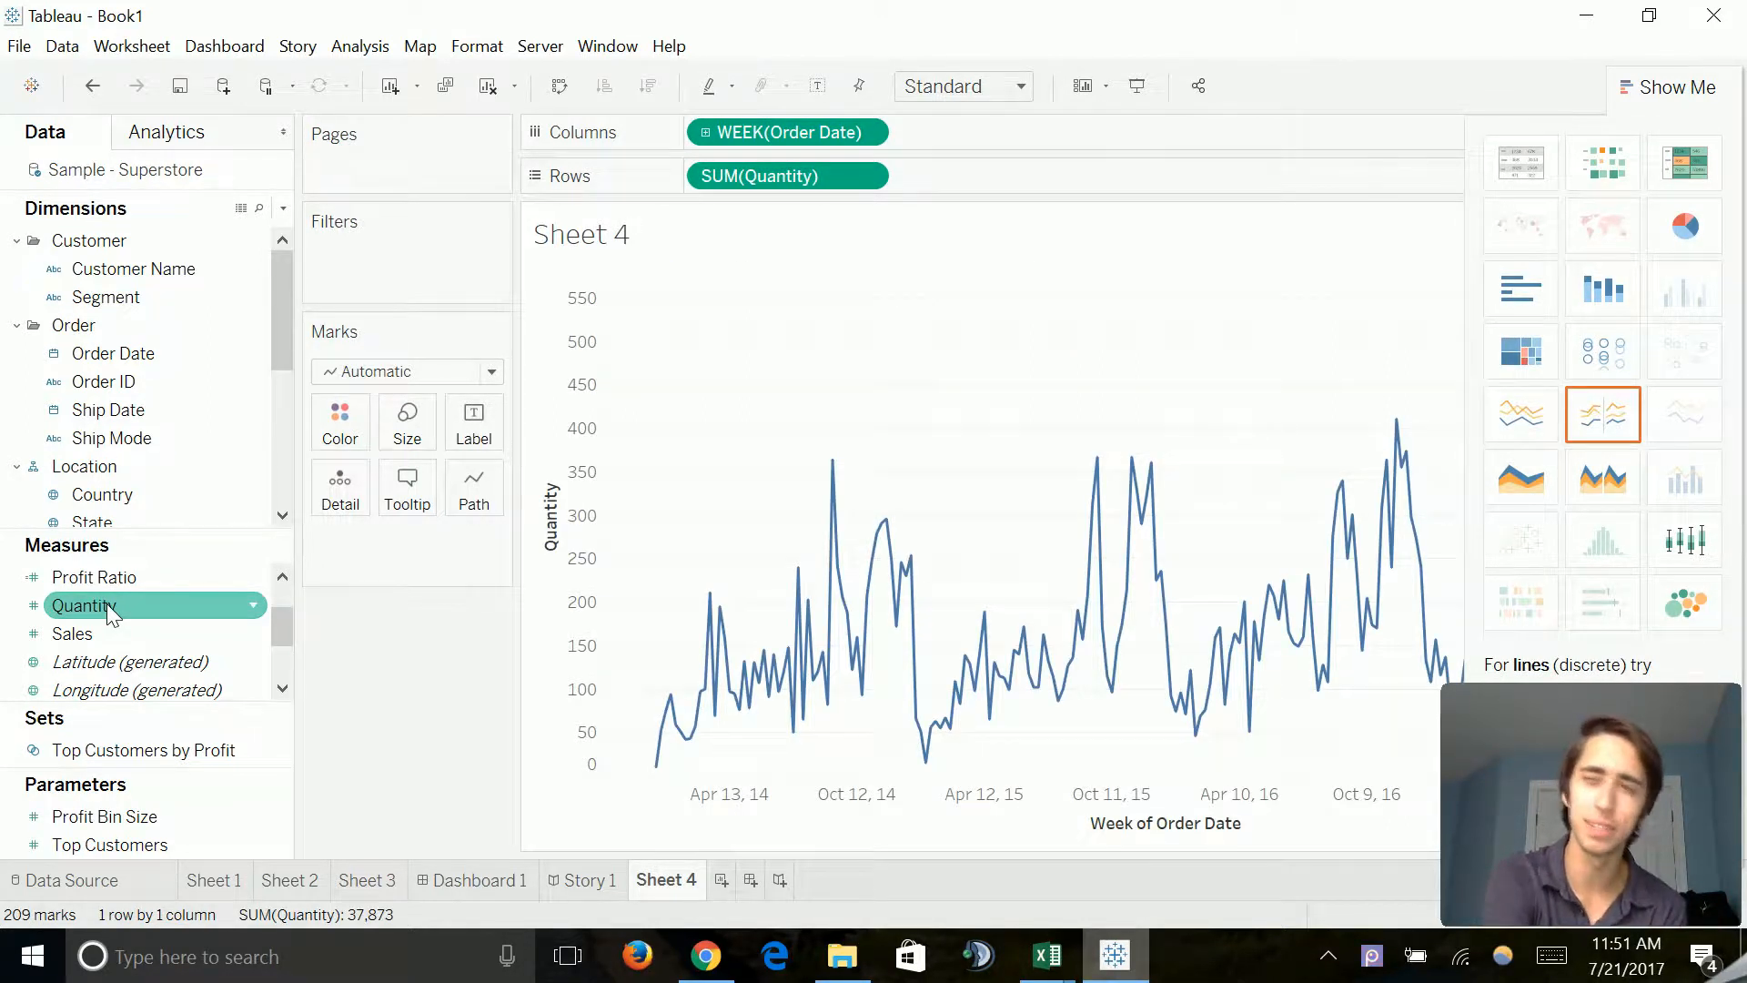
pyautogui.moveTo(1035, 504)
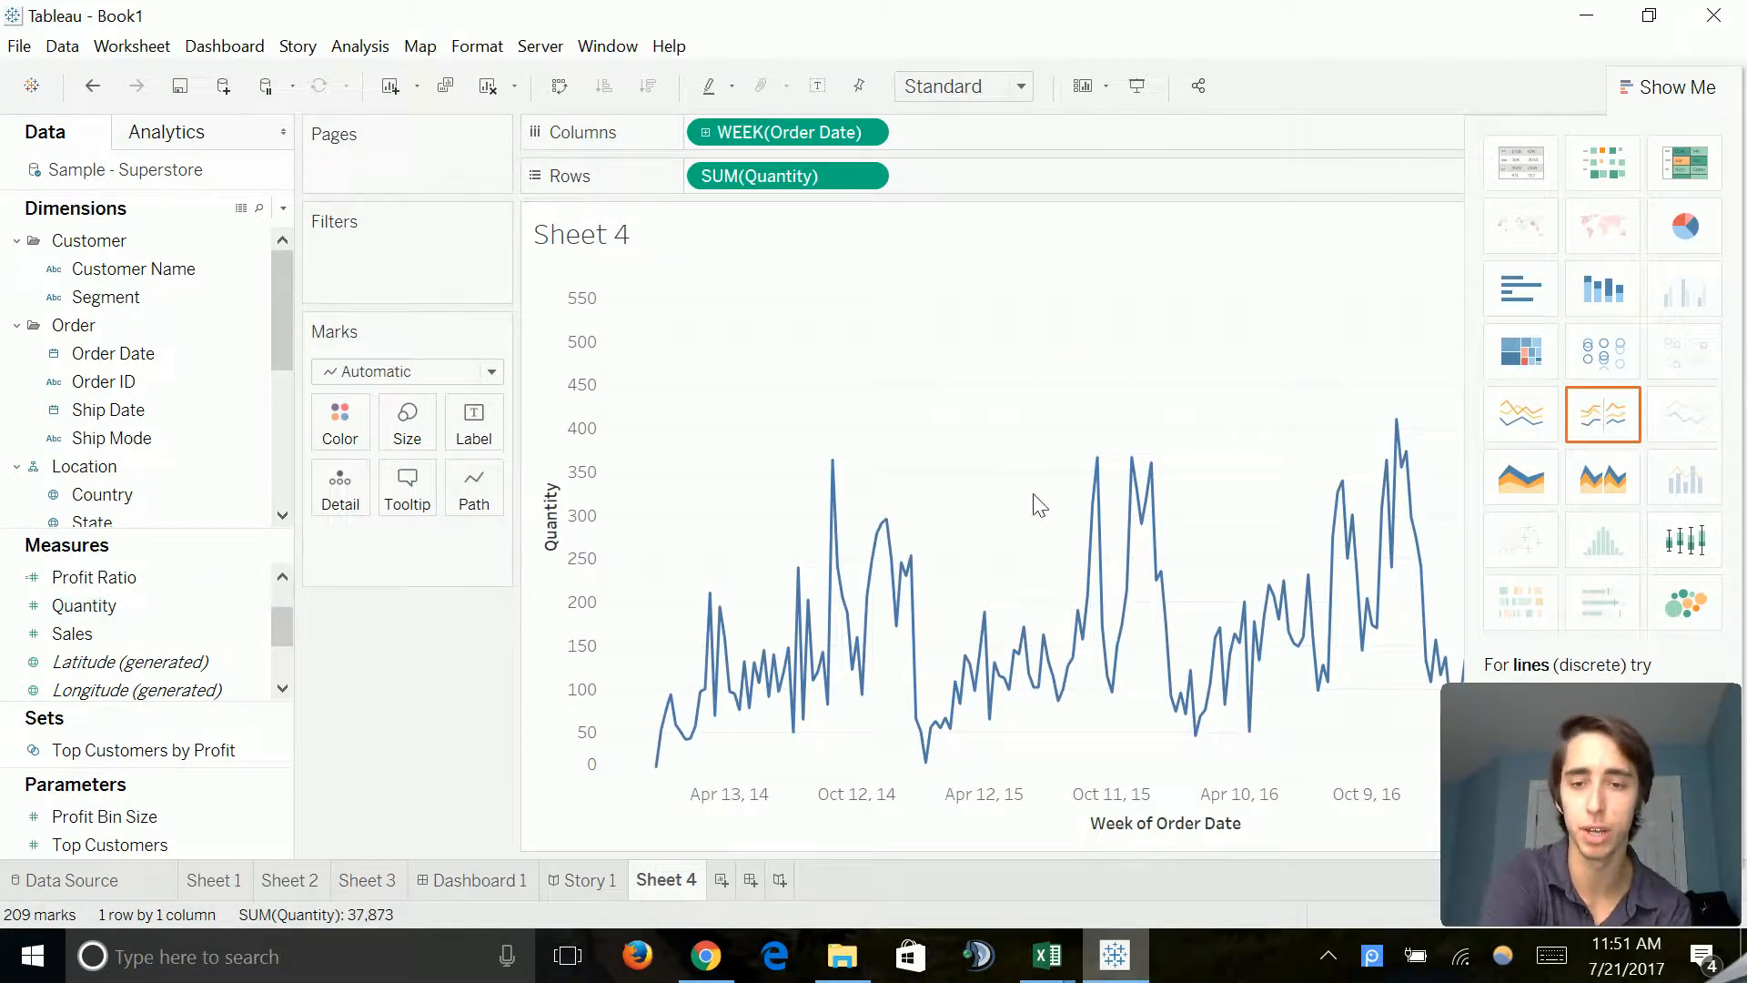
pyautogui.moveTo(1520, 477)
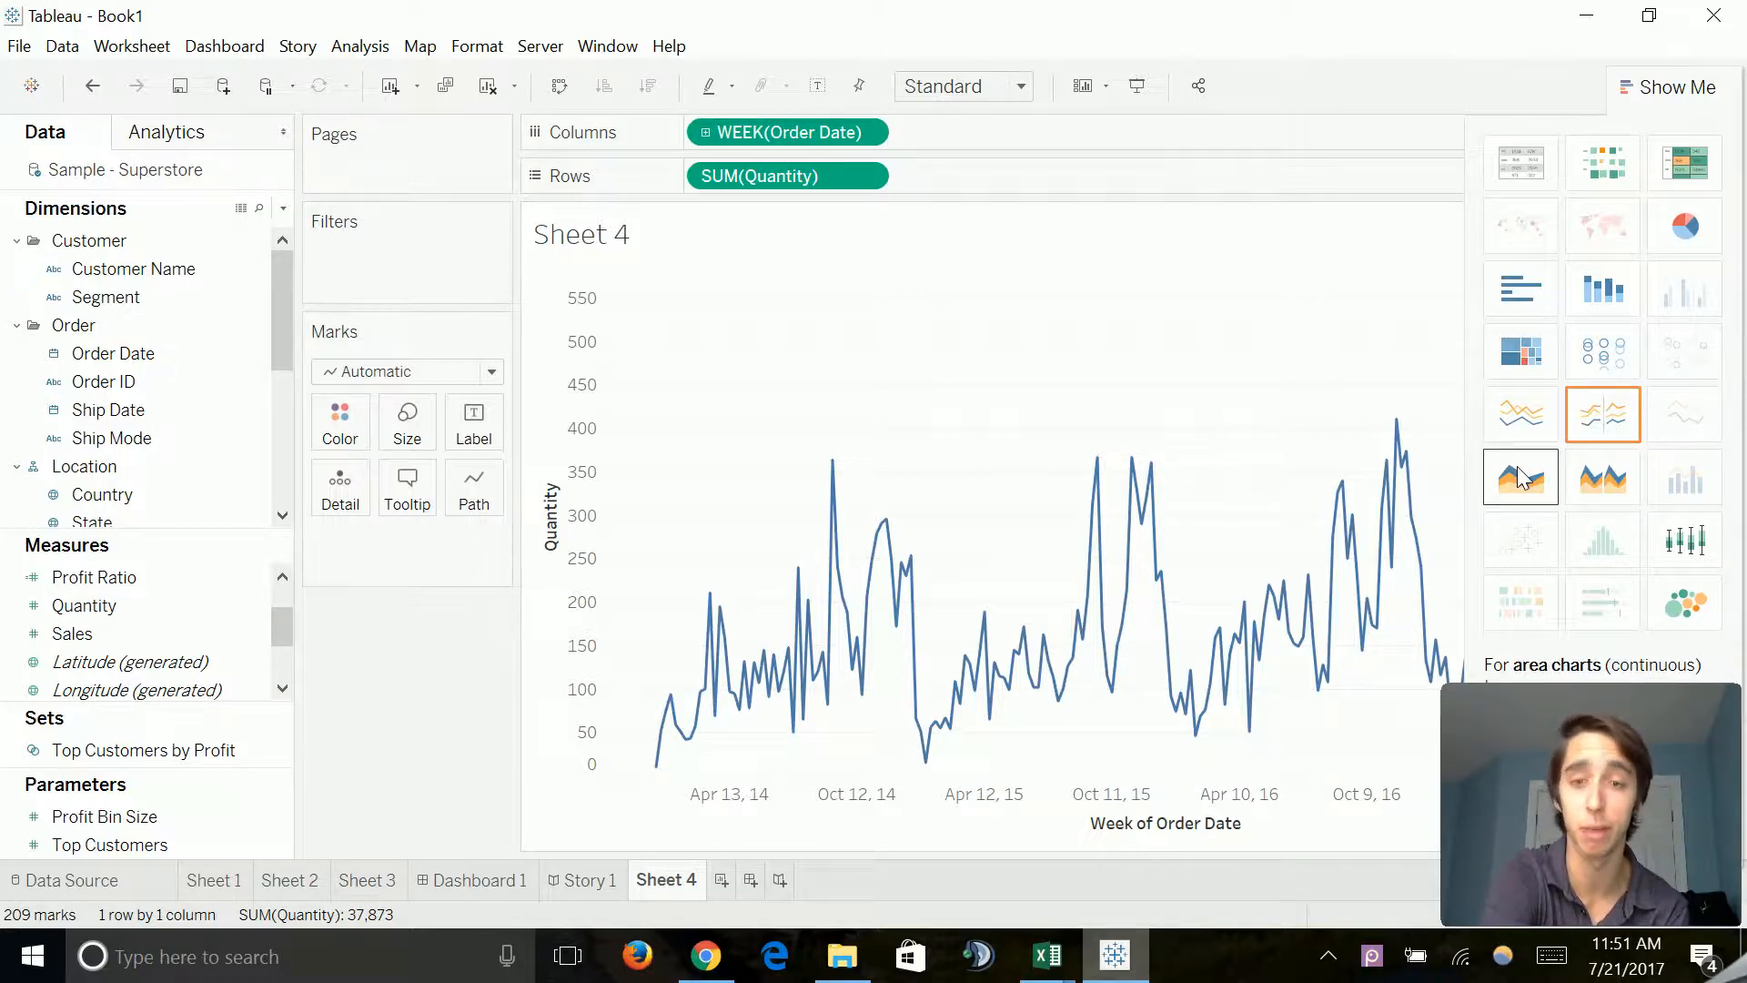
pyautogui.click(1520, 477)
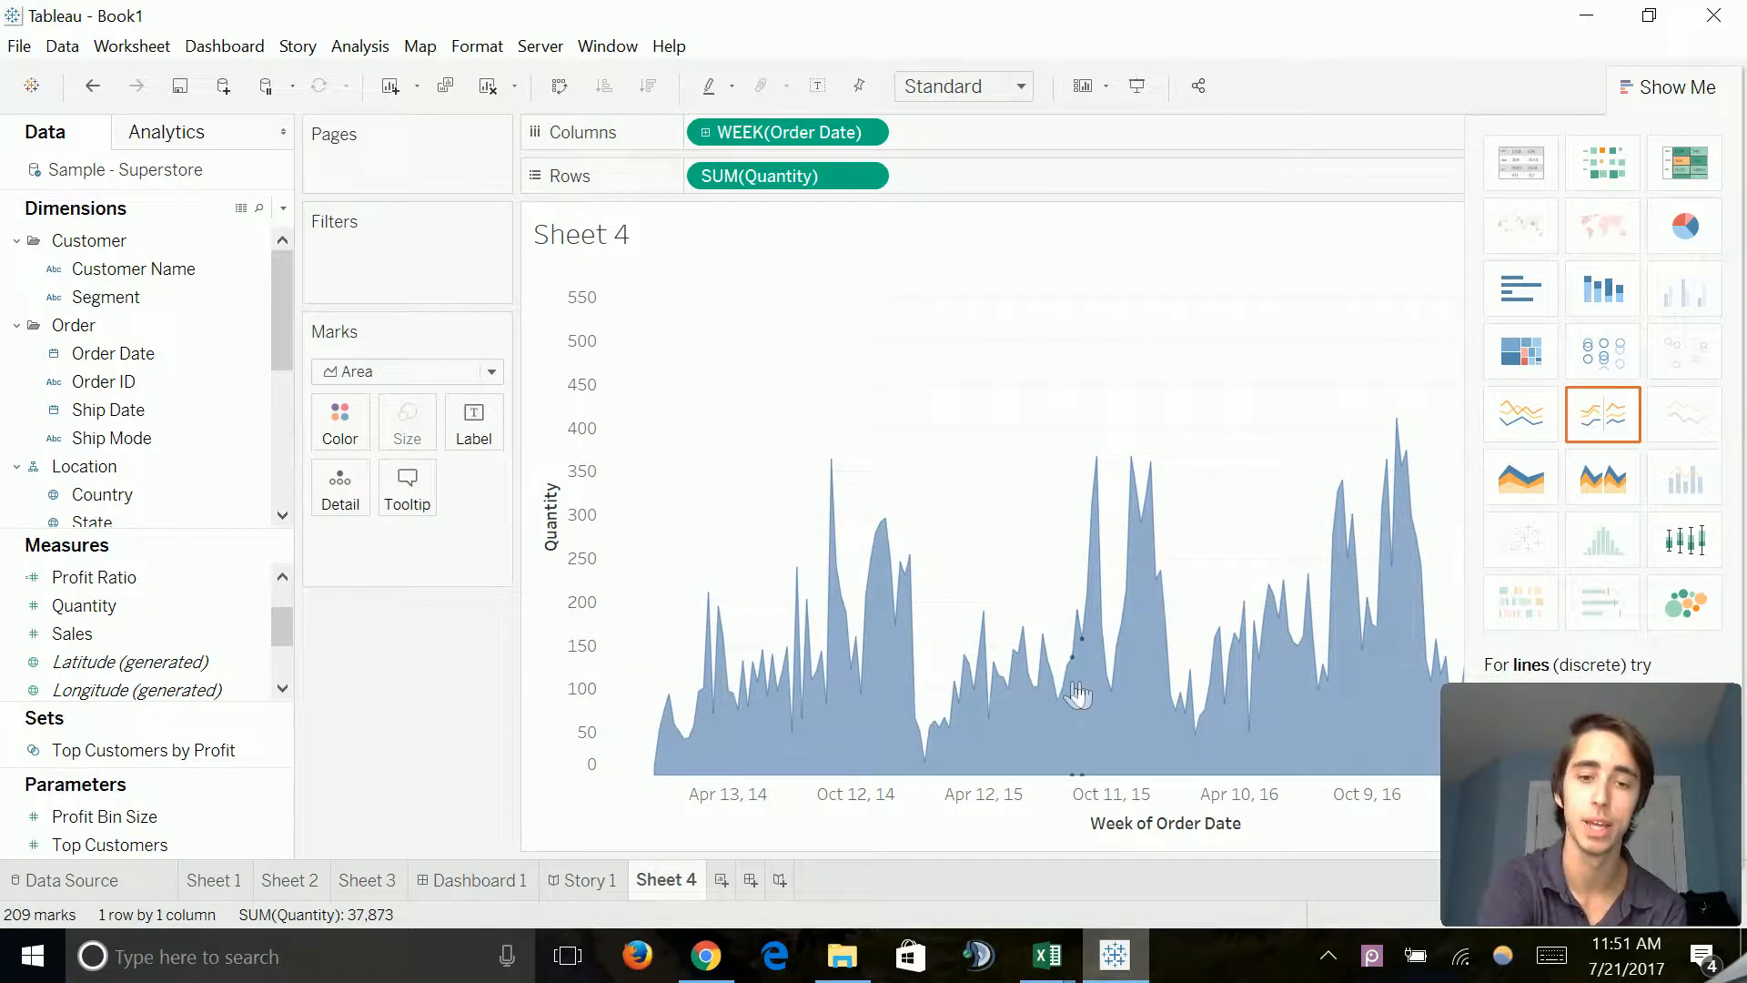
pyautogui.moveTo(1074, 691)
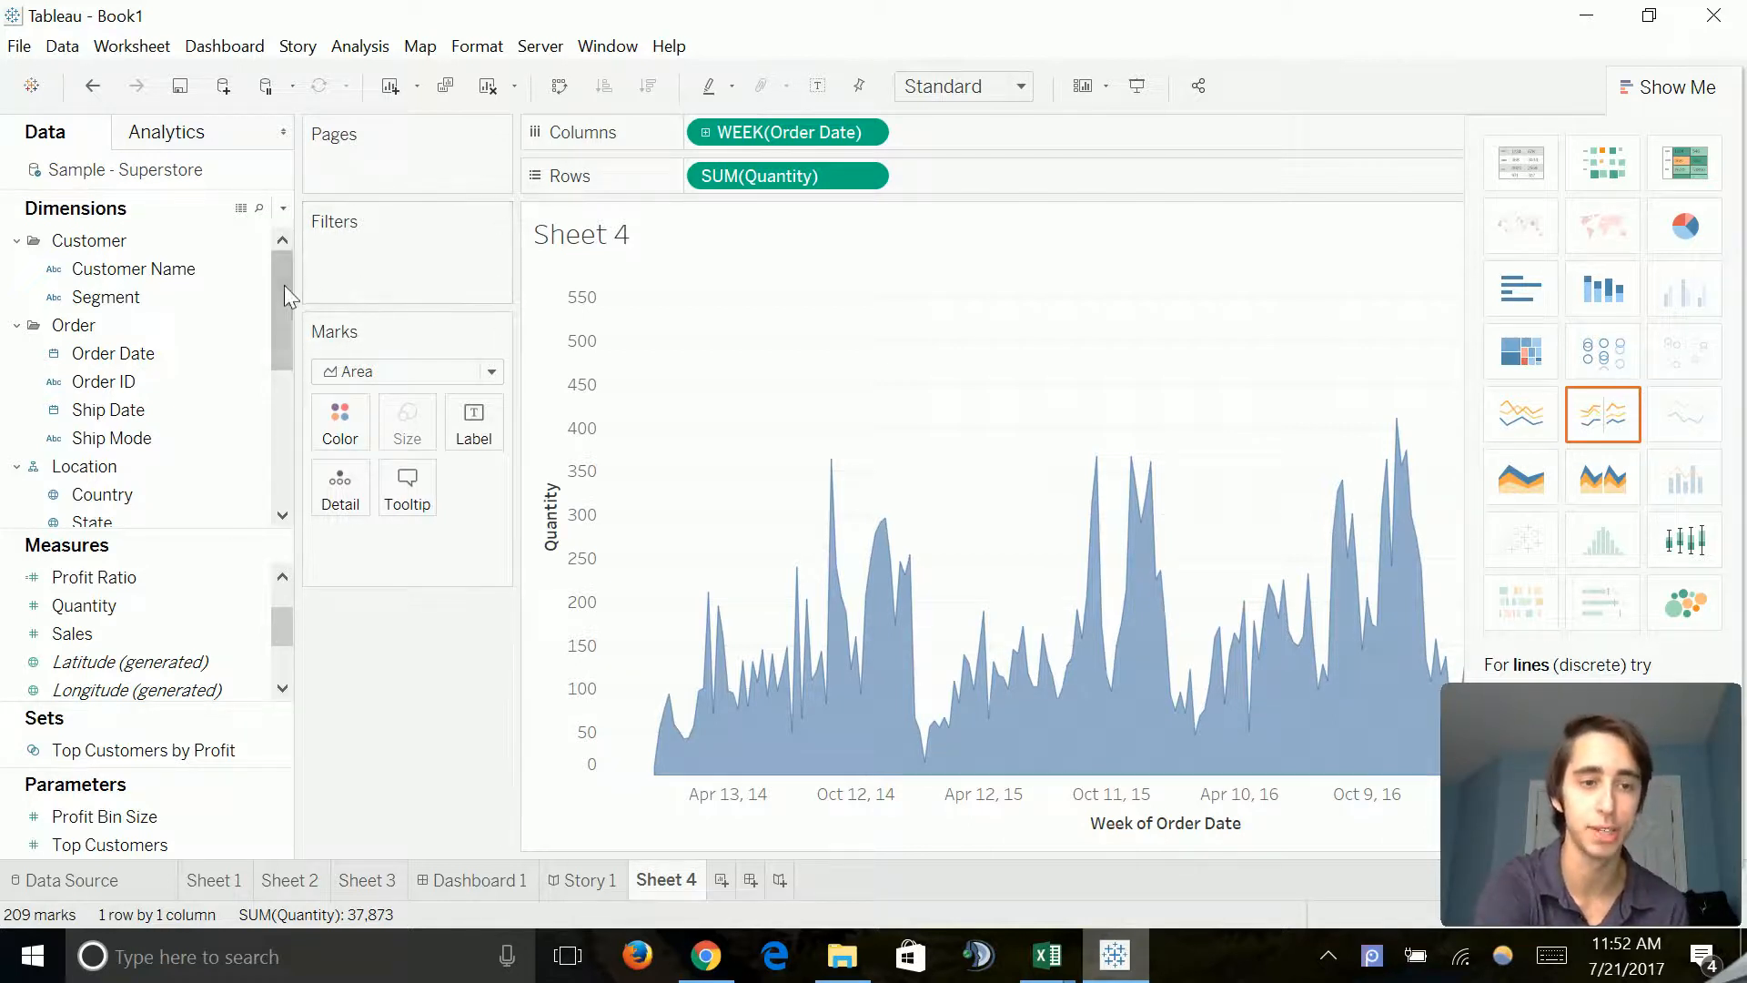
# Step: Colour the area chart by Category so weekly Quantity stacks into one layer per category
pyautogui.scroll(-3)
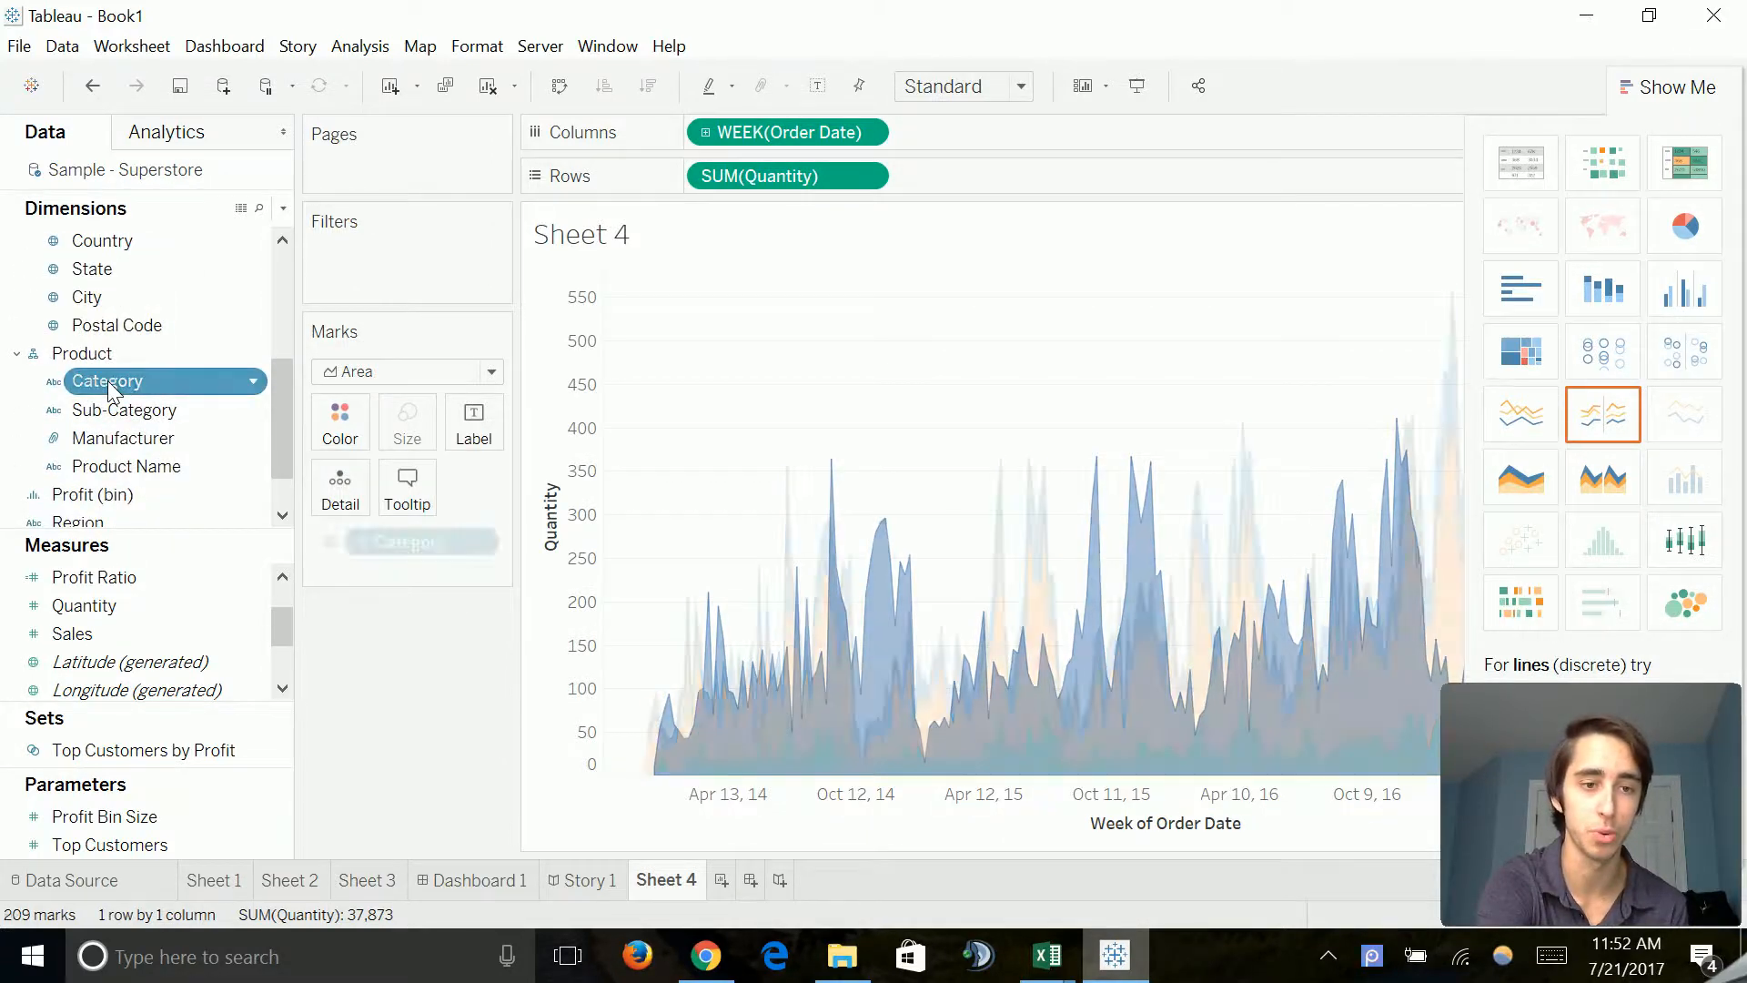
pyautogui.moveTo(108, 380); pyautogui.dragTo(340, 405)
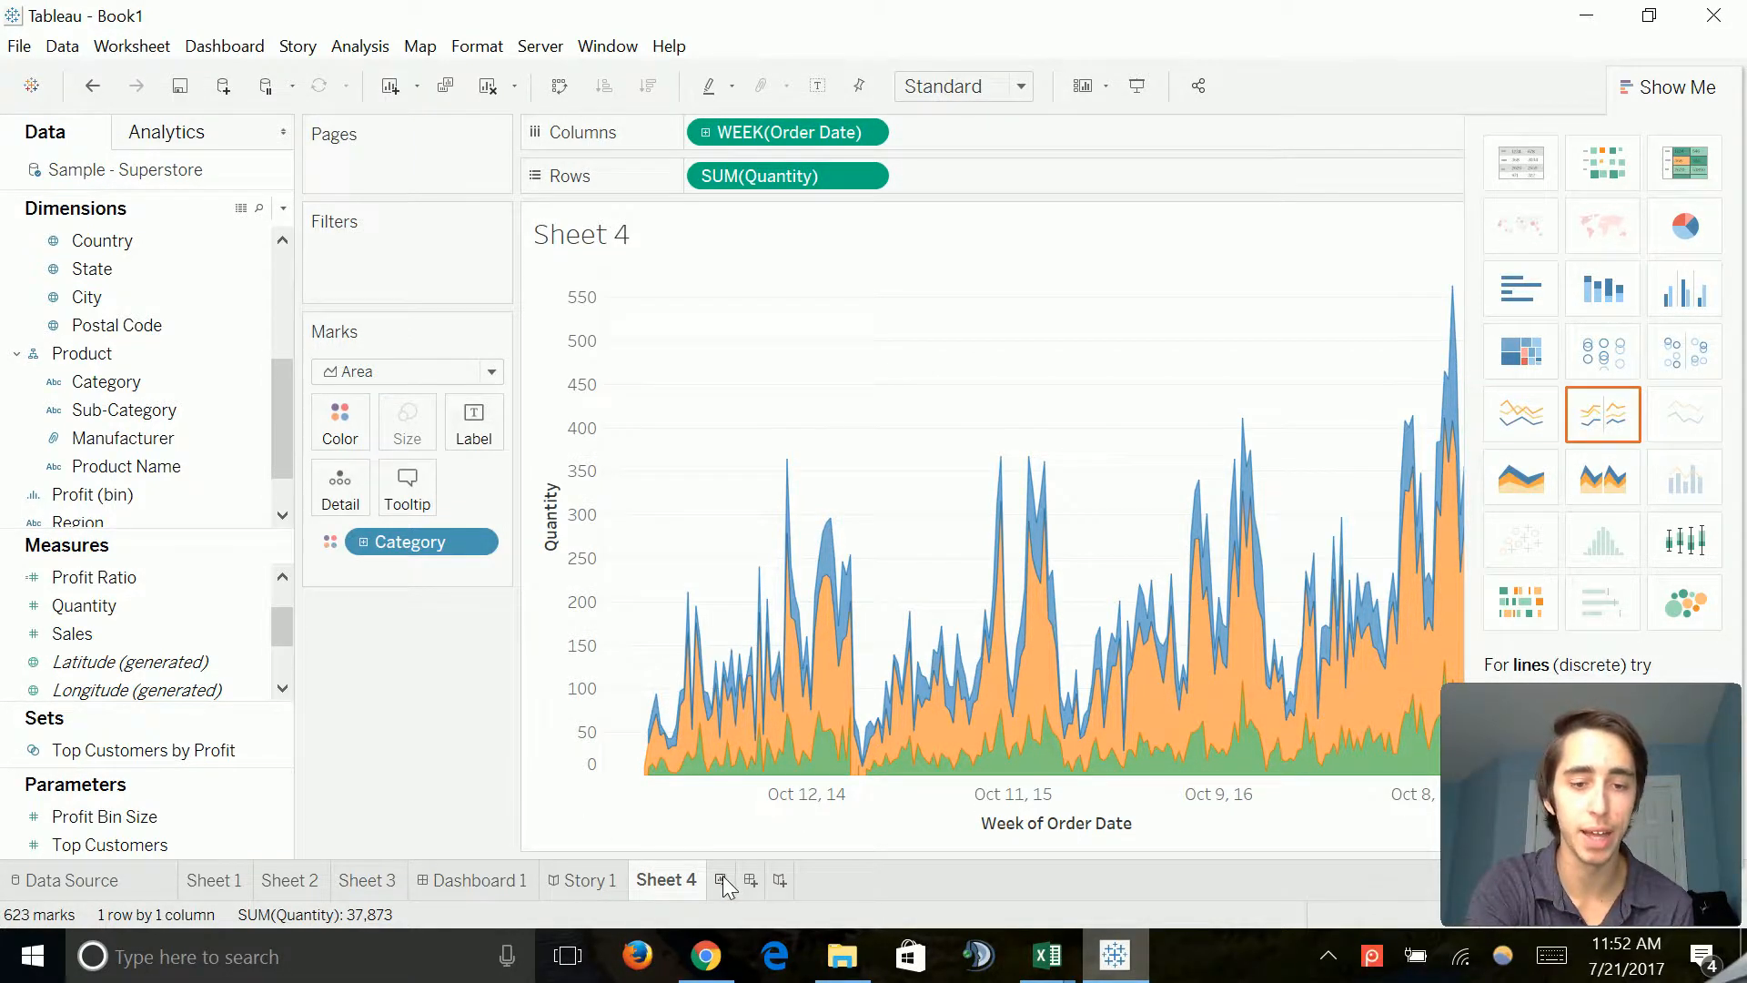
# Step: Start Sheet 5 and plot Country drilled to State as a US symbol map
pyautogui.click(723, 880)
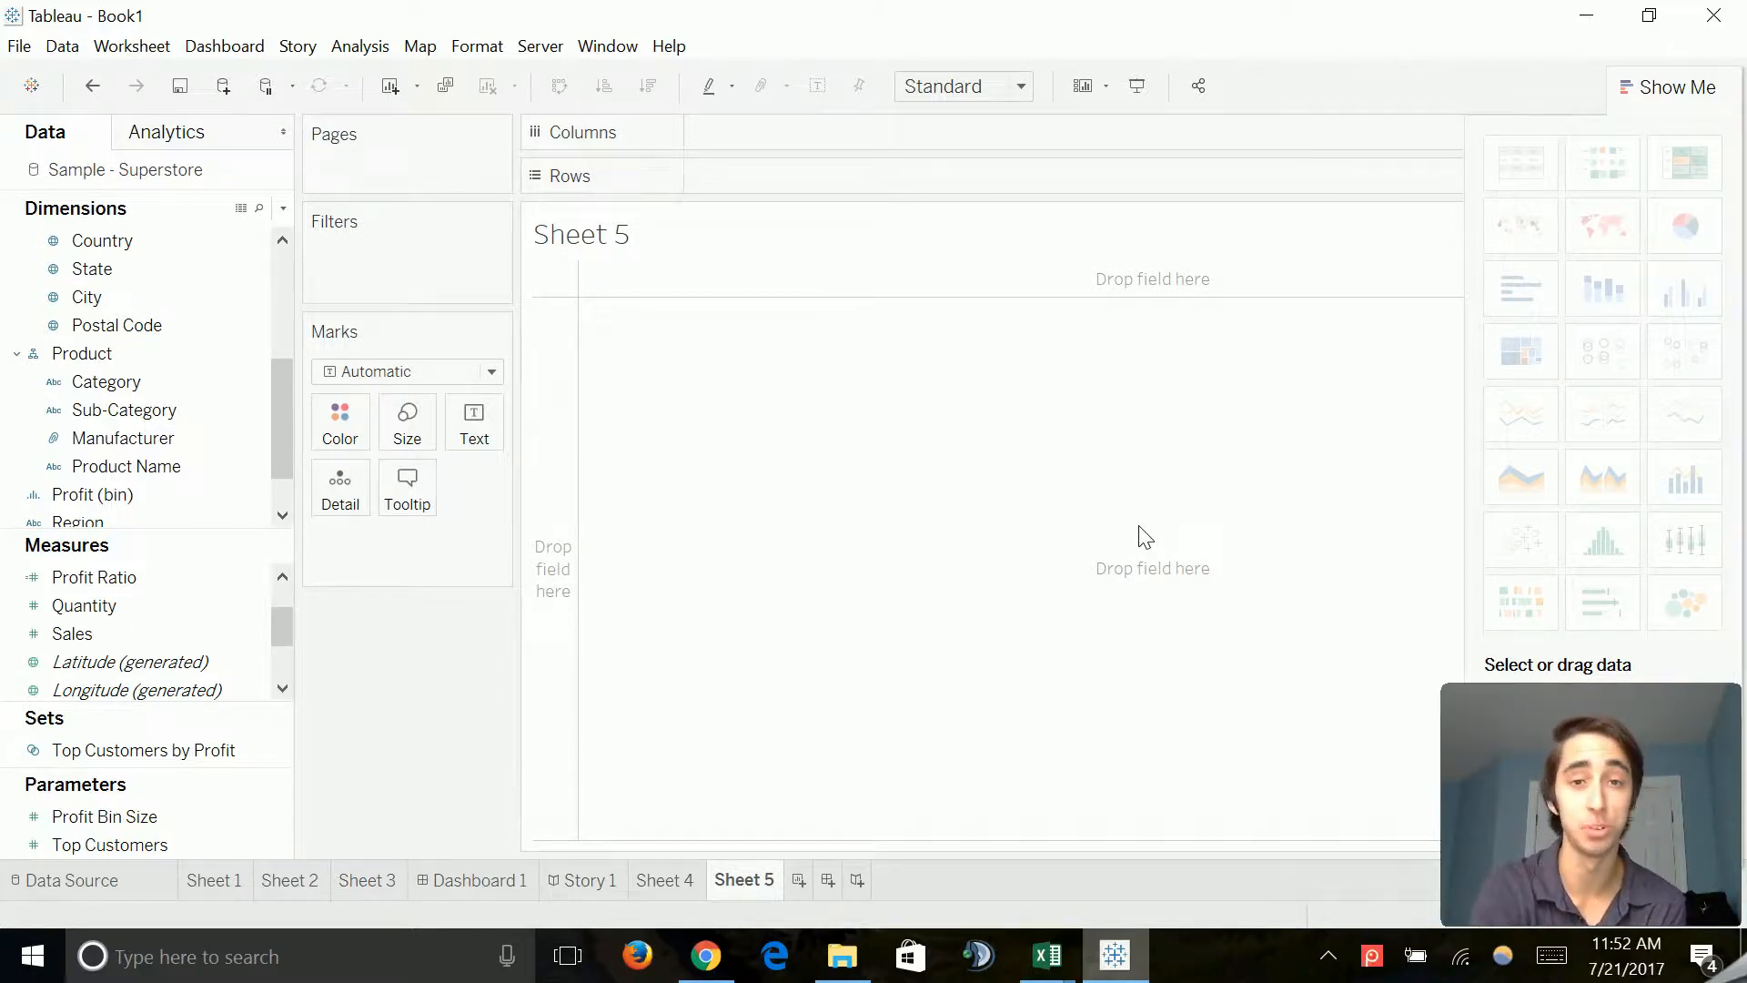
pyautogui.moveTo(1601, 225)
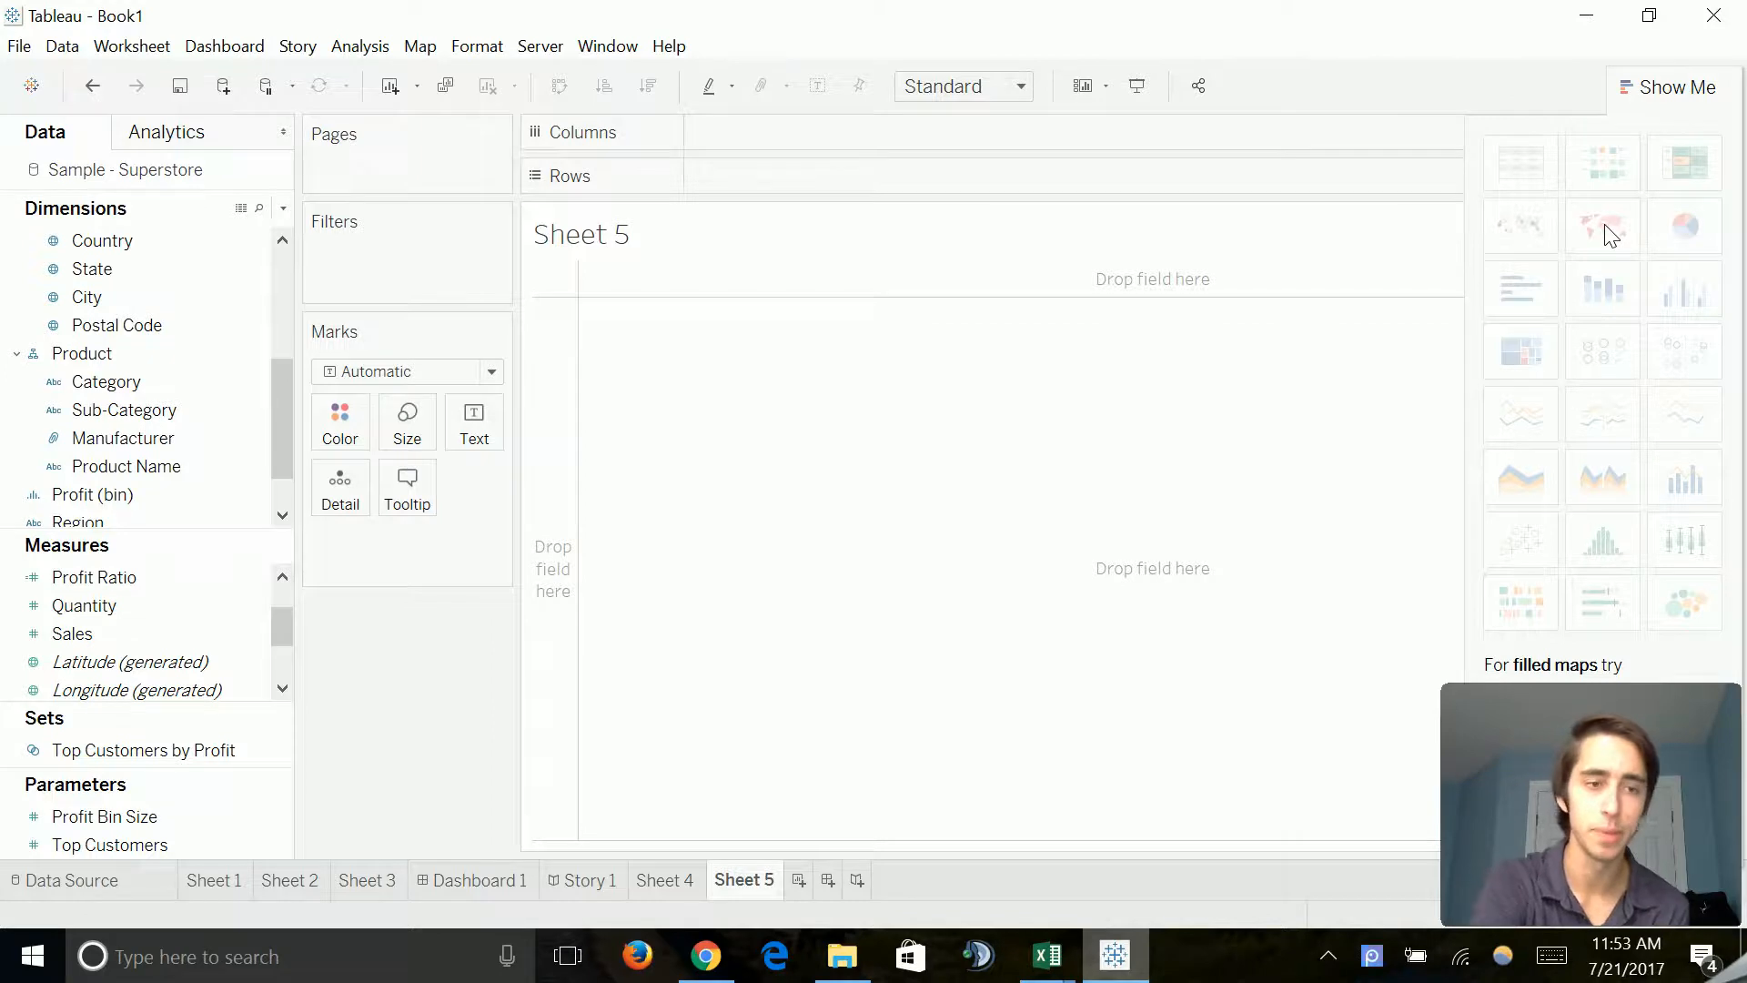
pyautogui.moveTo(792, 258)
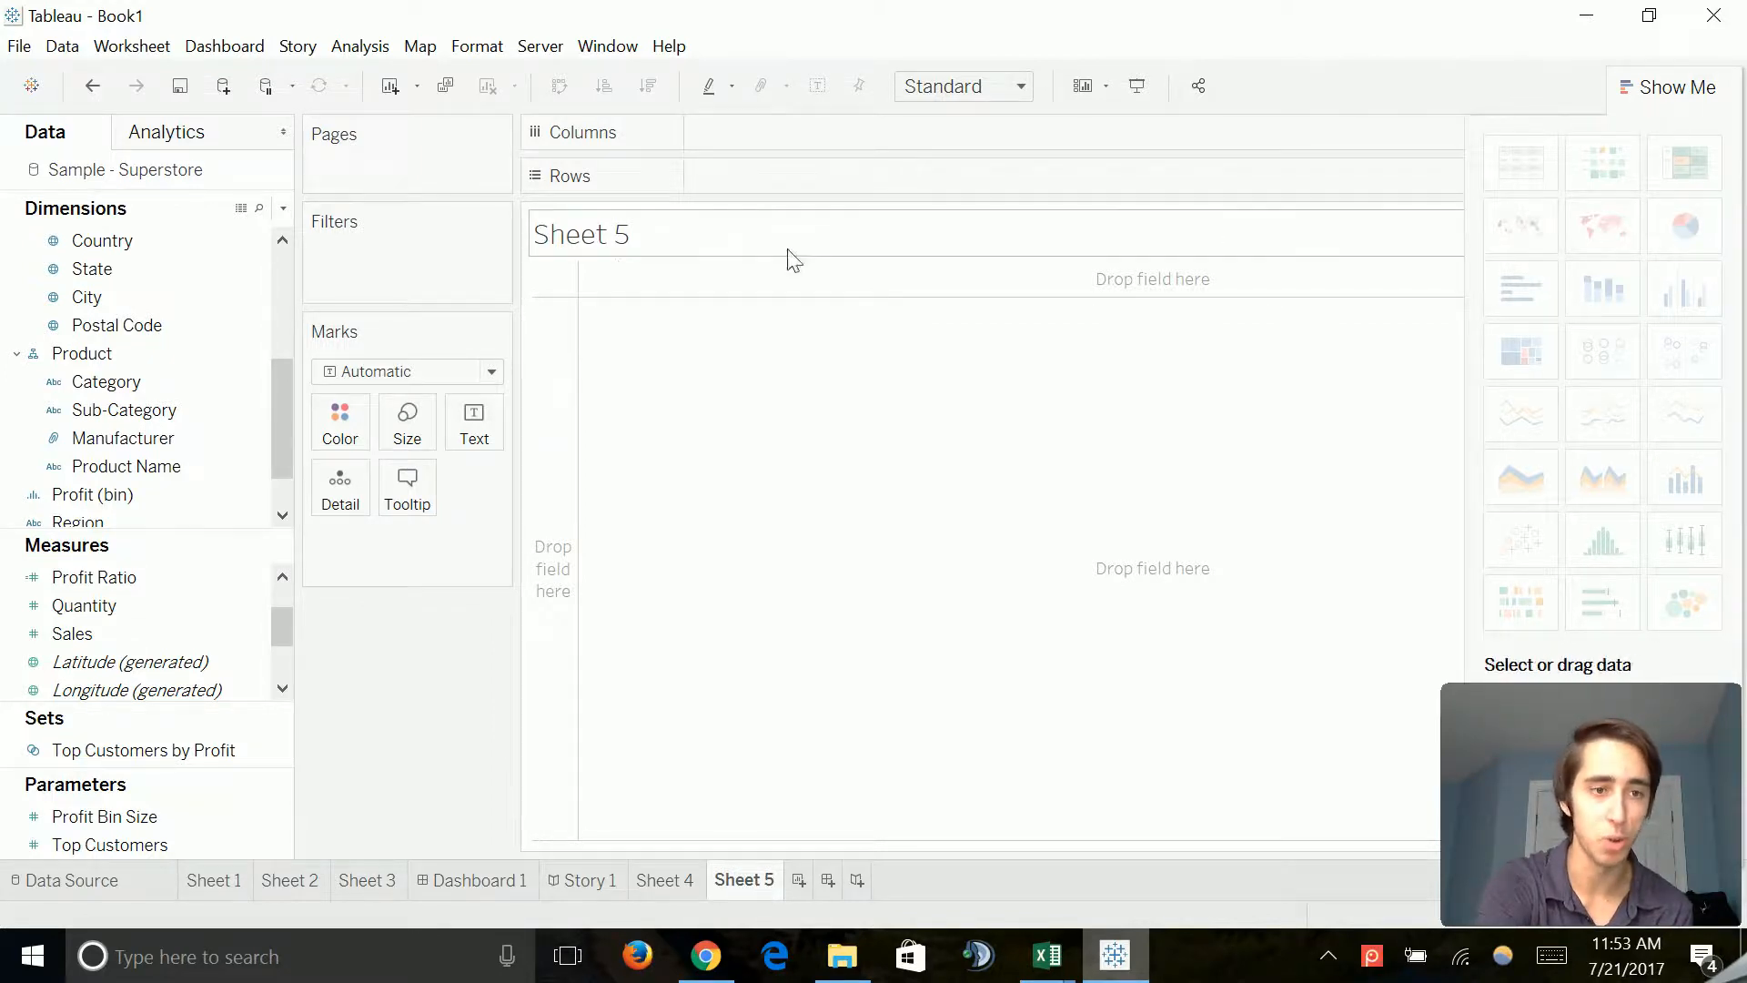
pyautogui.click(102, 241)
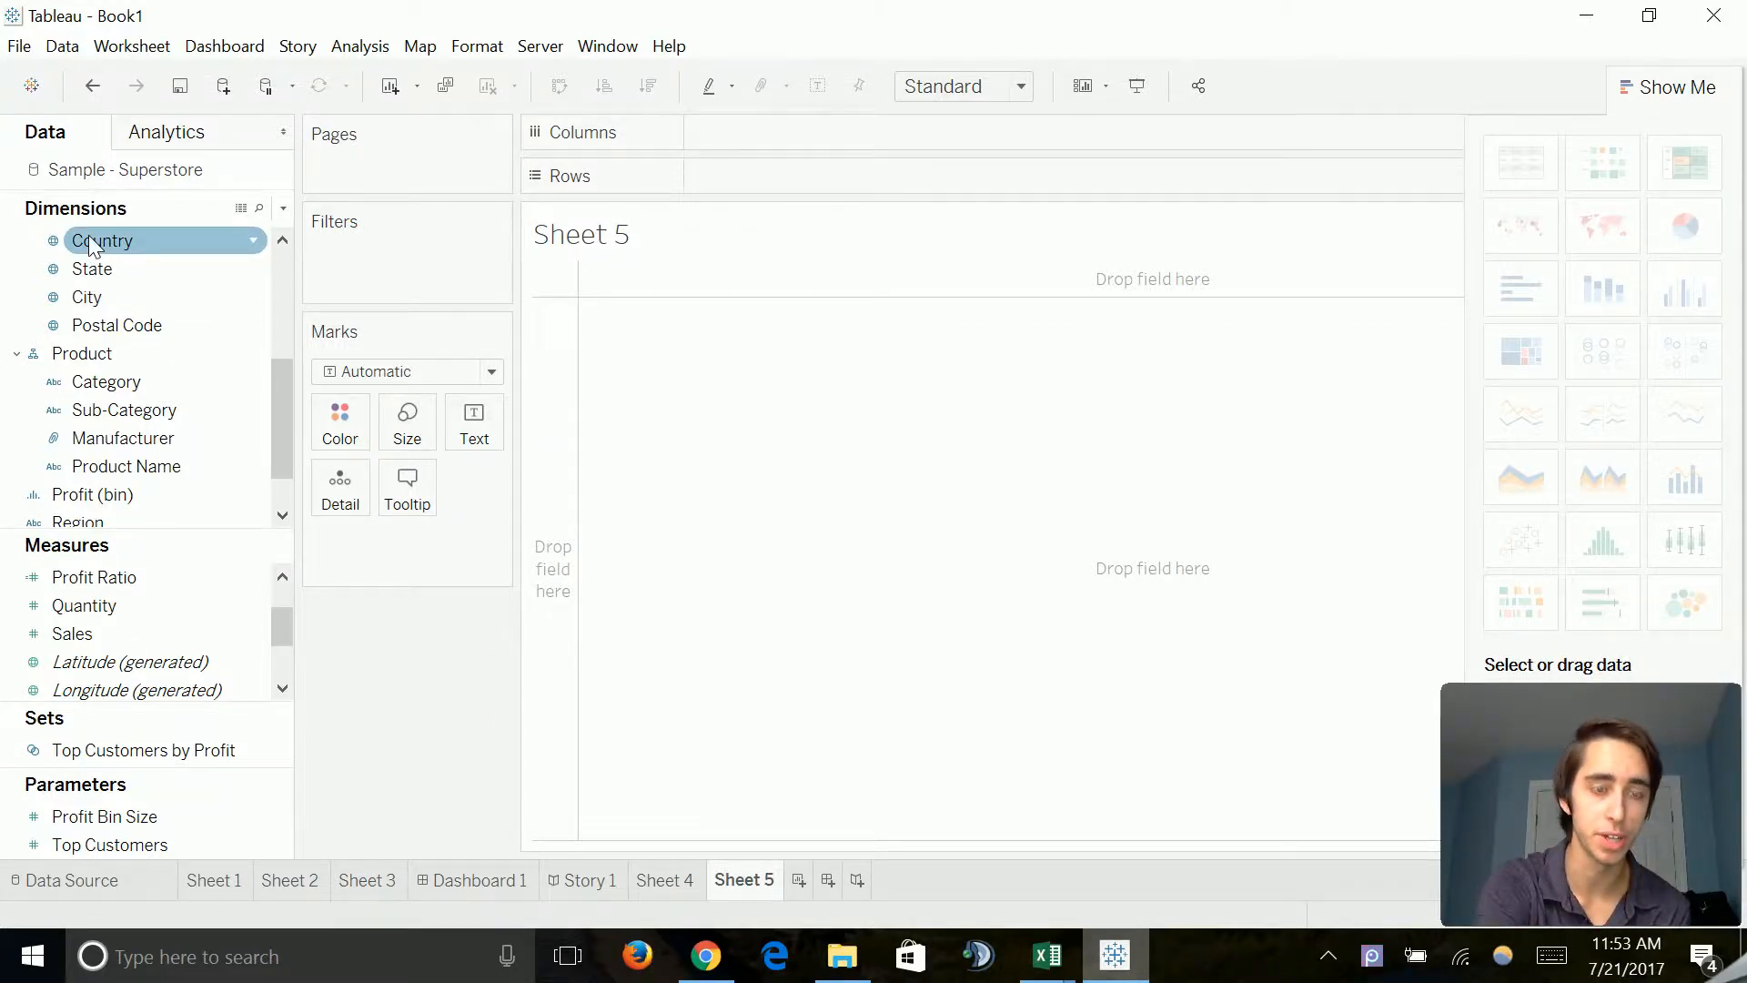
pyautogui.doubleClick(102, 240)
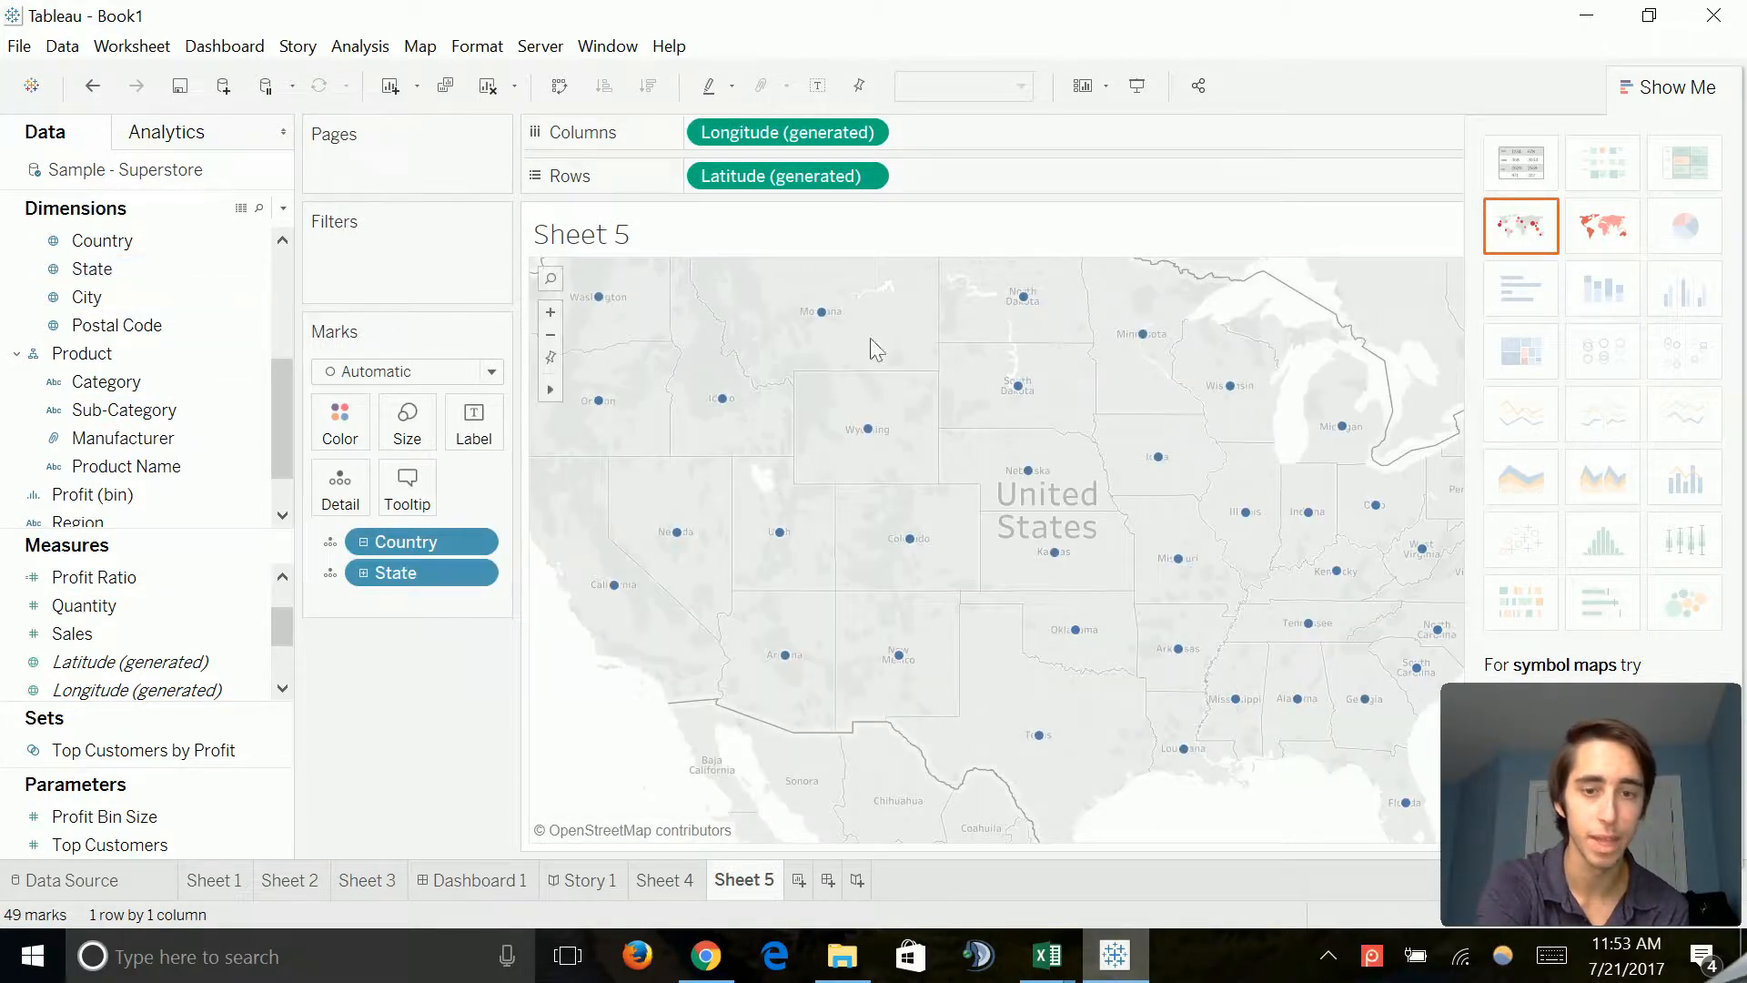
pyautogui.moveTo(1520, 226)
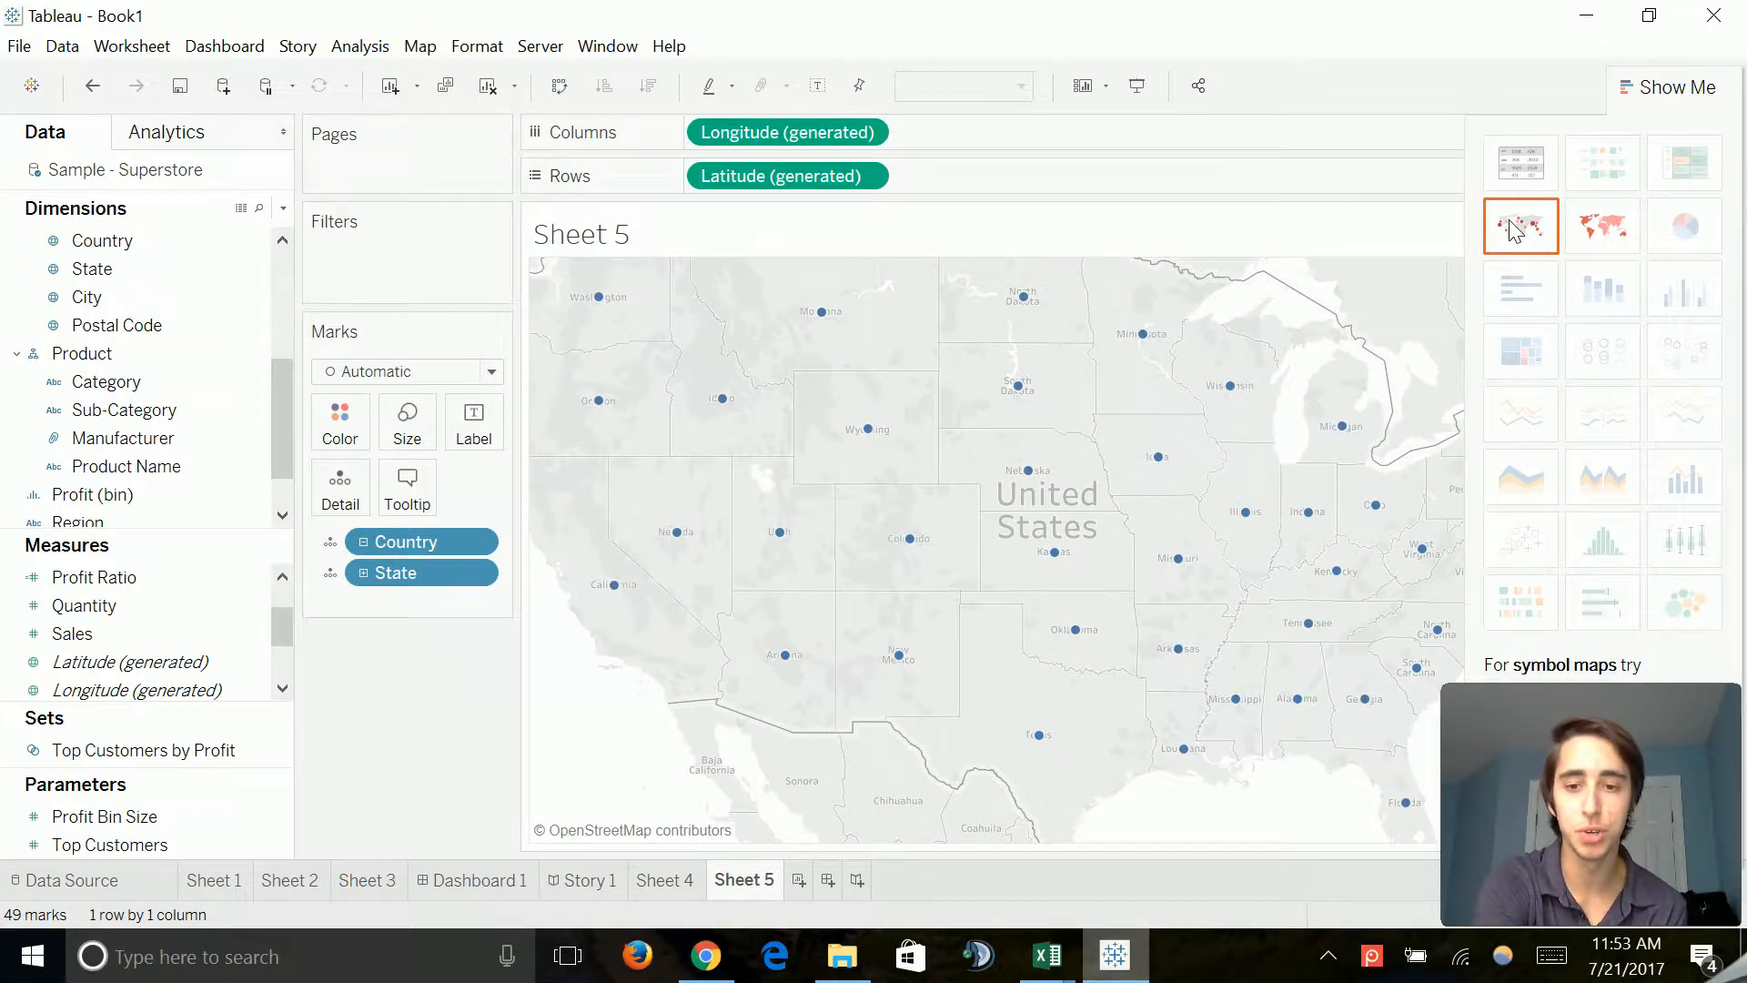
pyautogui.moveTo(1541, 226)
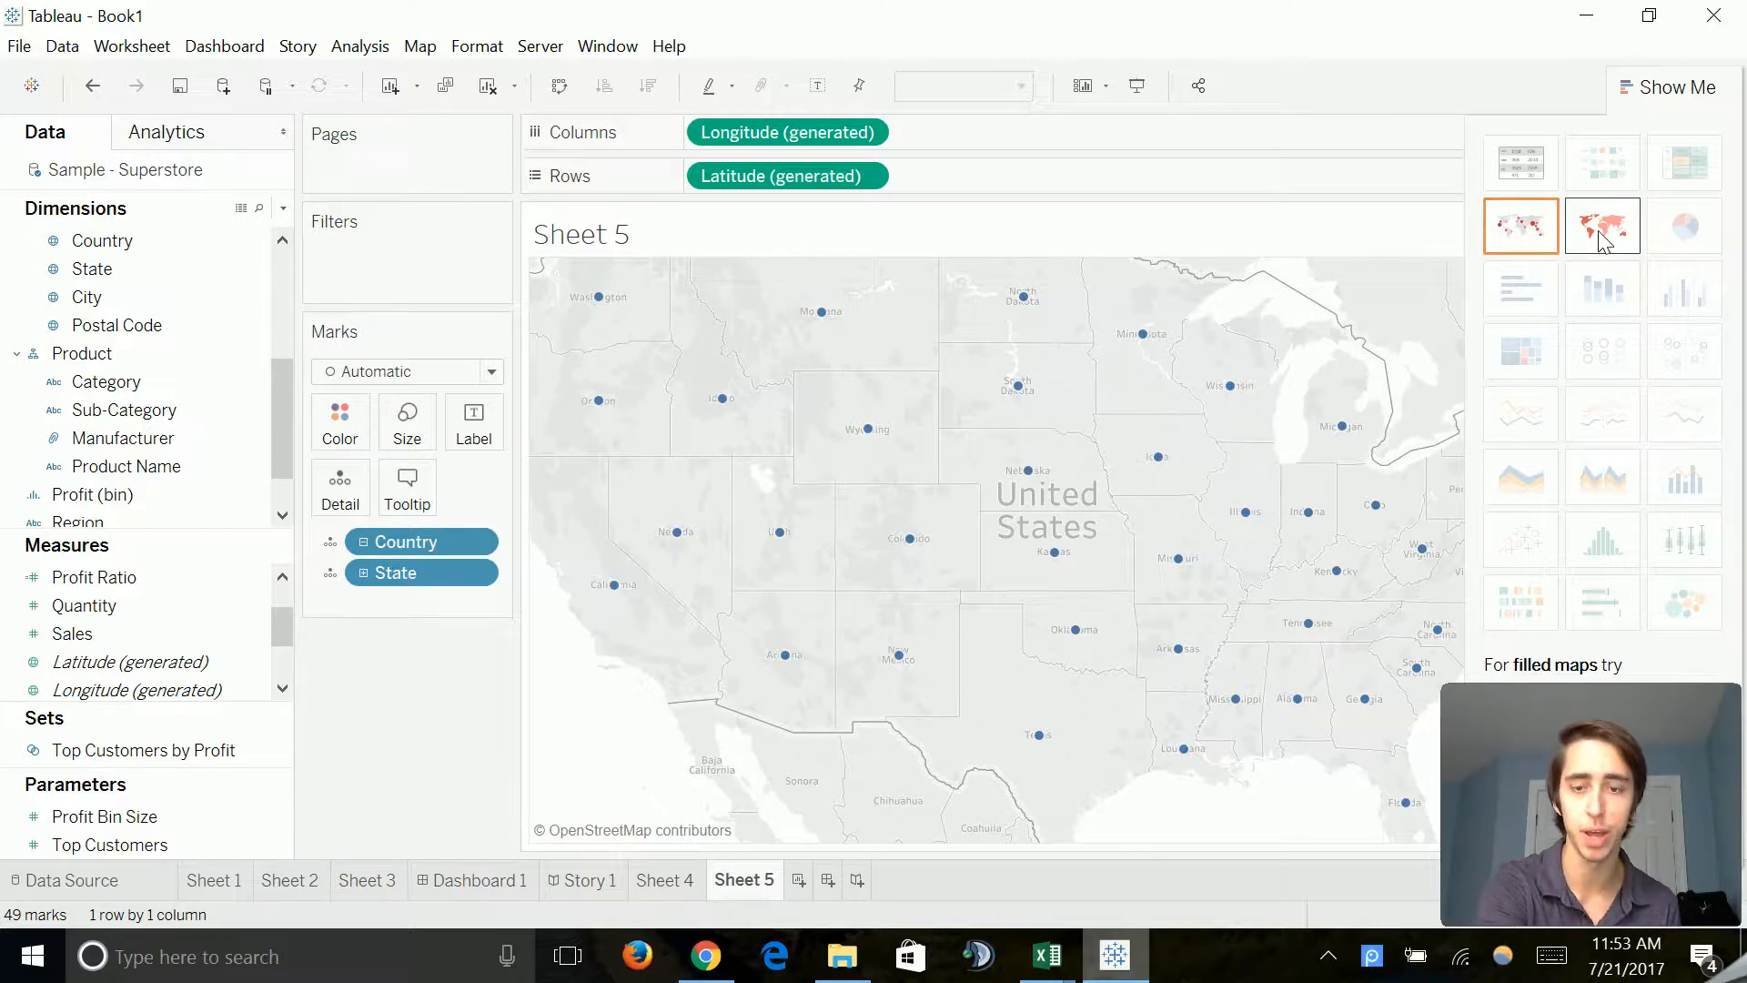
# Step: Switch to a filled map and shade each state by total Sales
pyautogui.click(1601, 226)
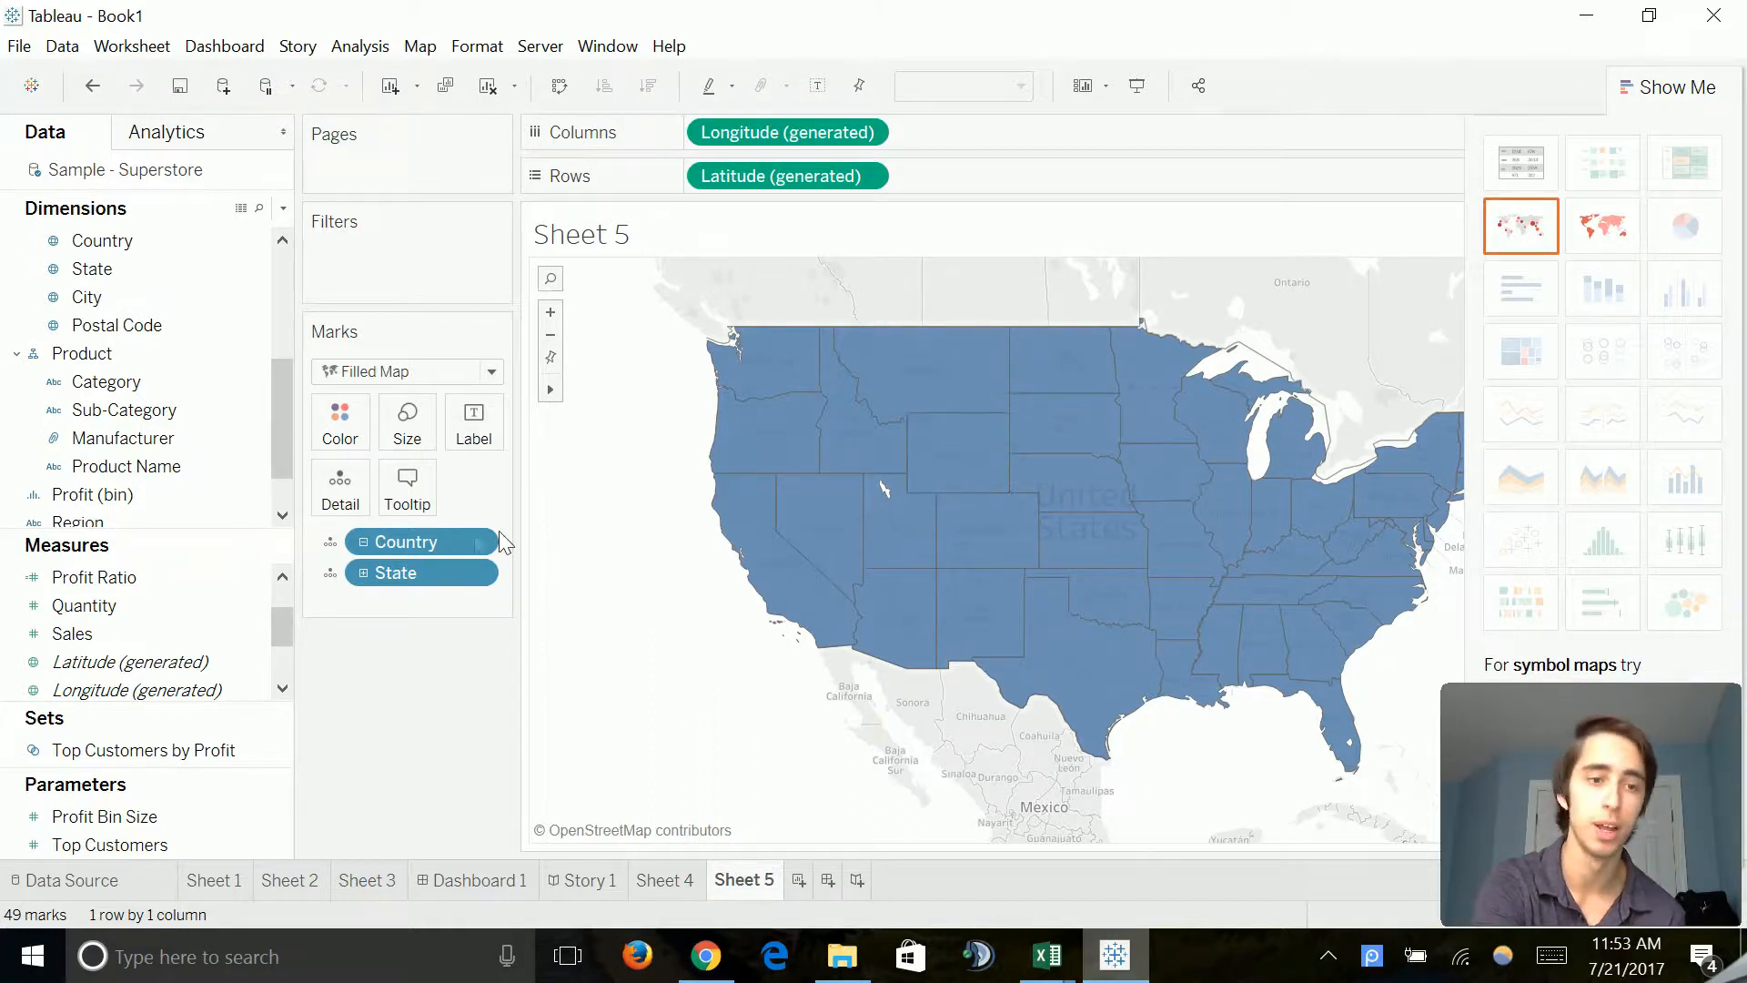
pyautogui.click(70, 633)
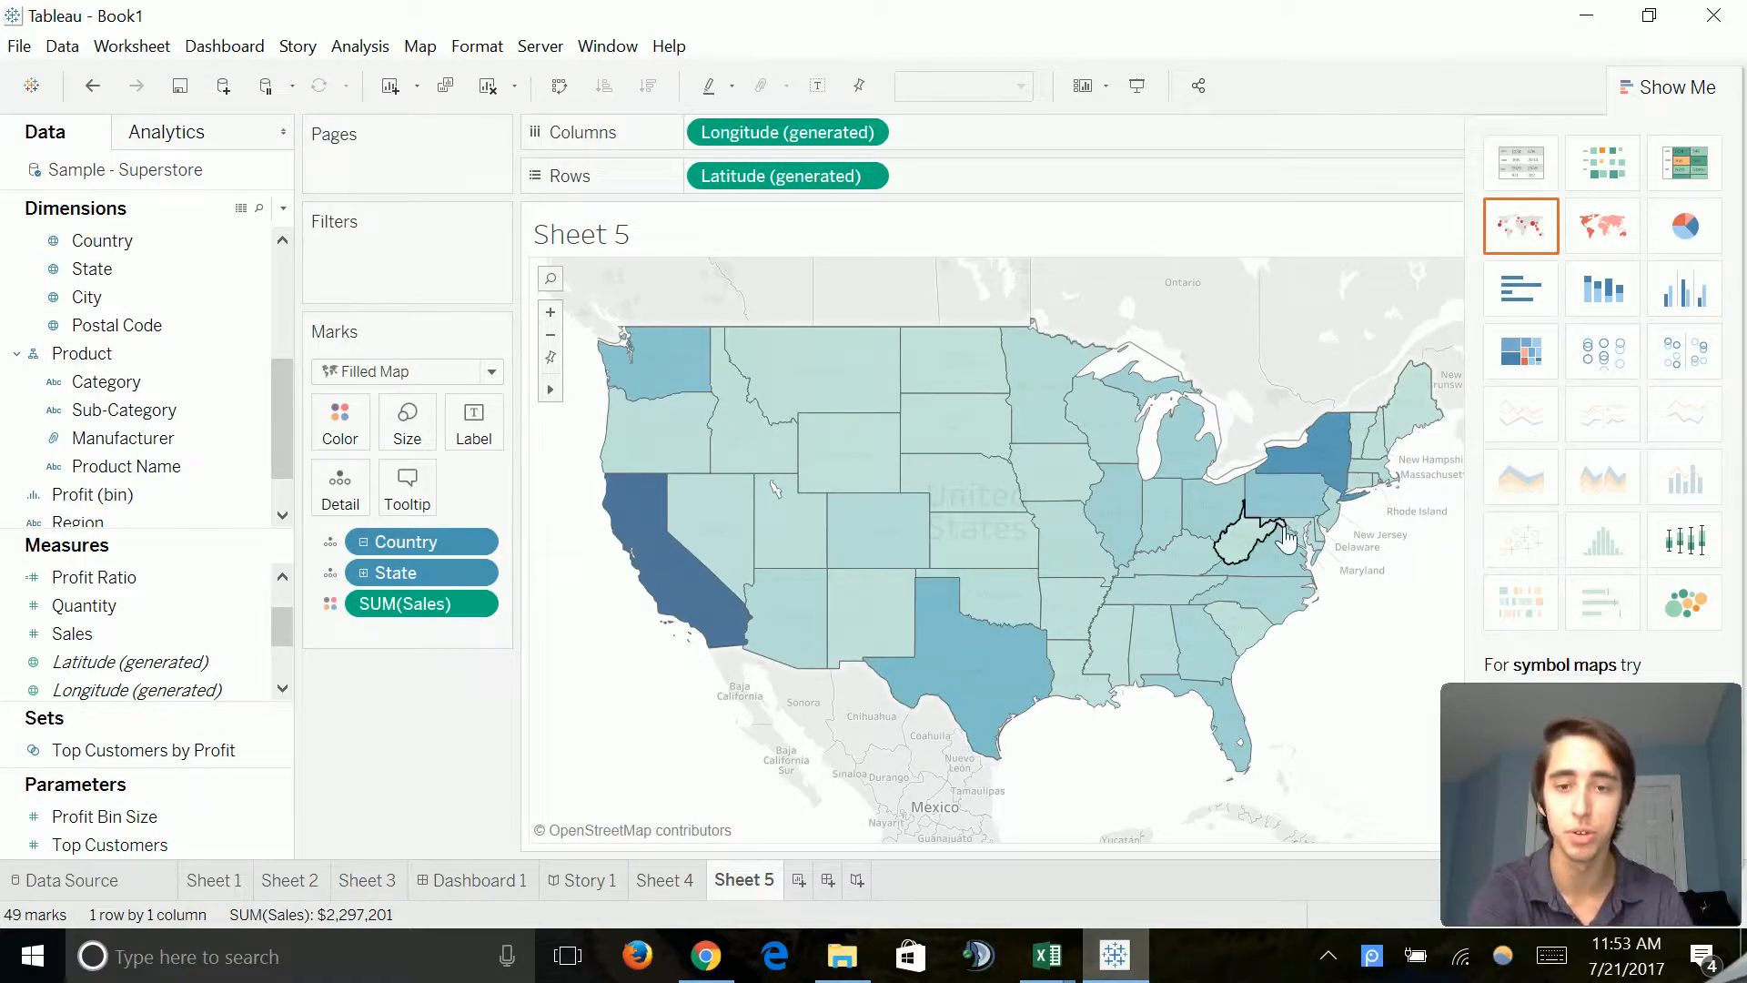
pyautogui.moveTo(1237, 751)
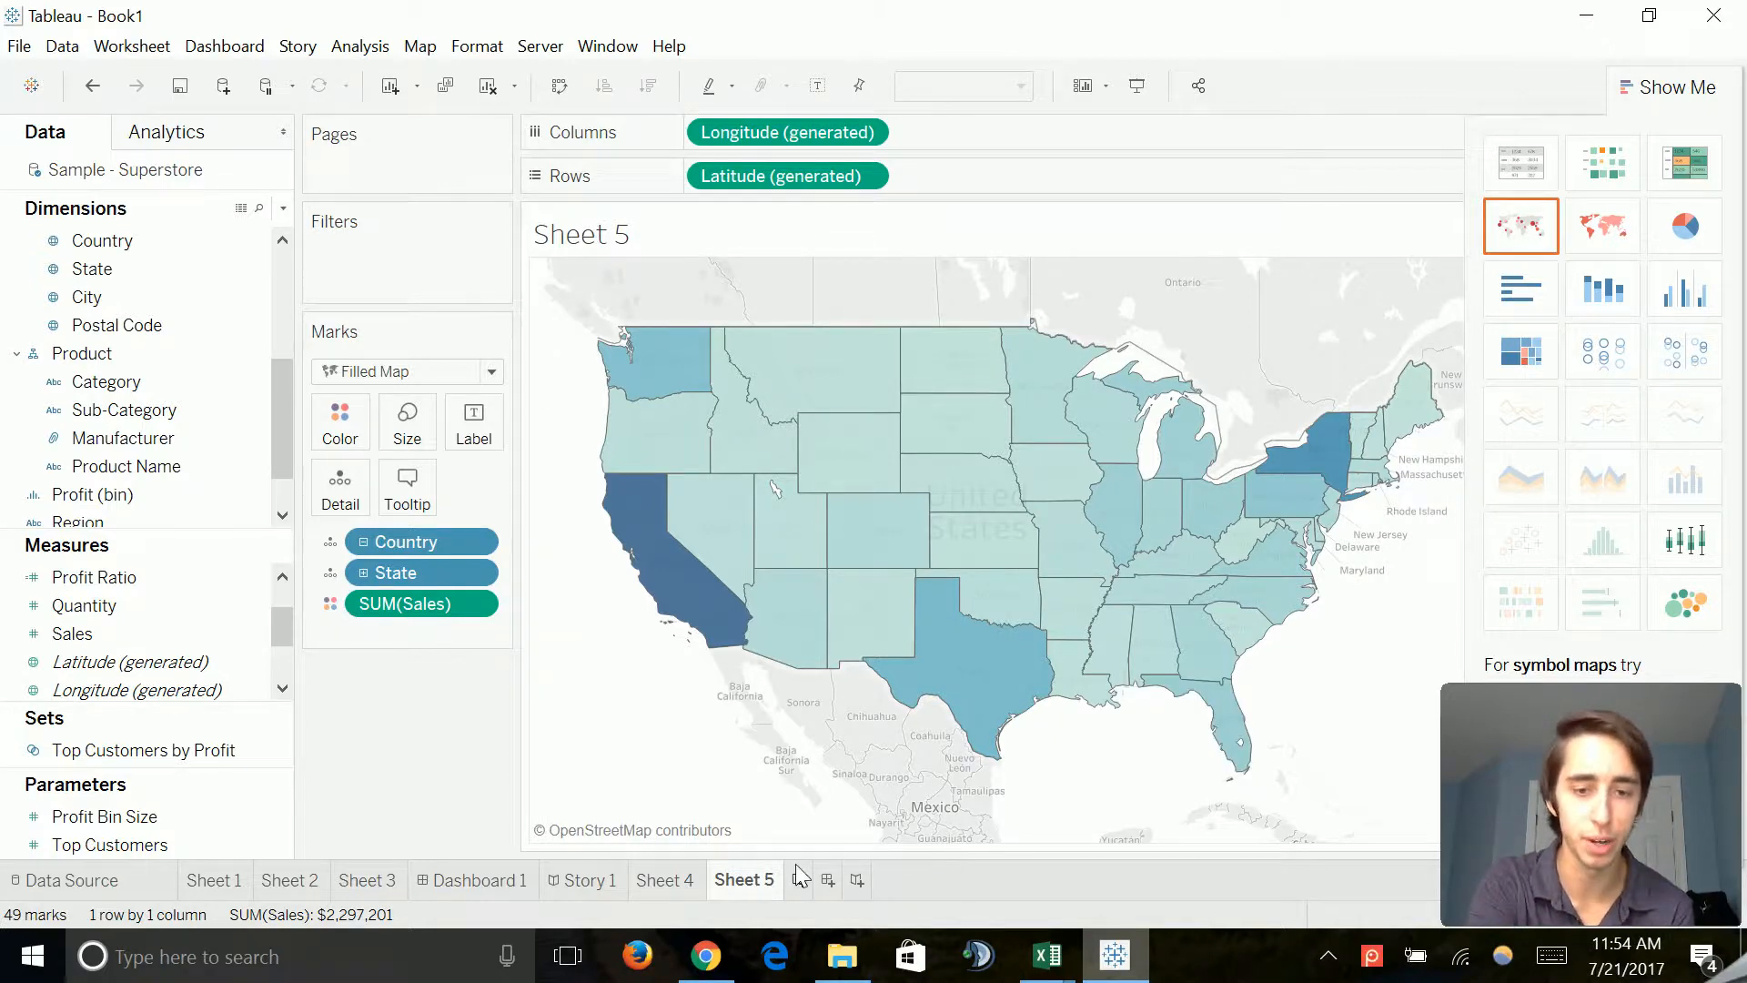
# Step: Start Sheet 6 with Category and Sales and show them as a three-block treemap
pyautogui.click(878, 881)
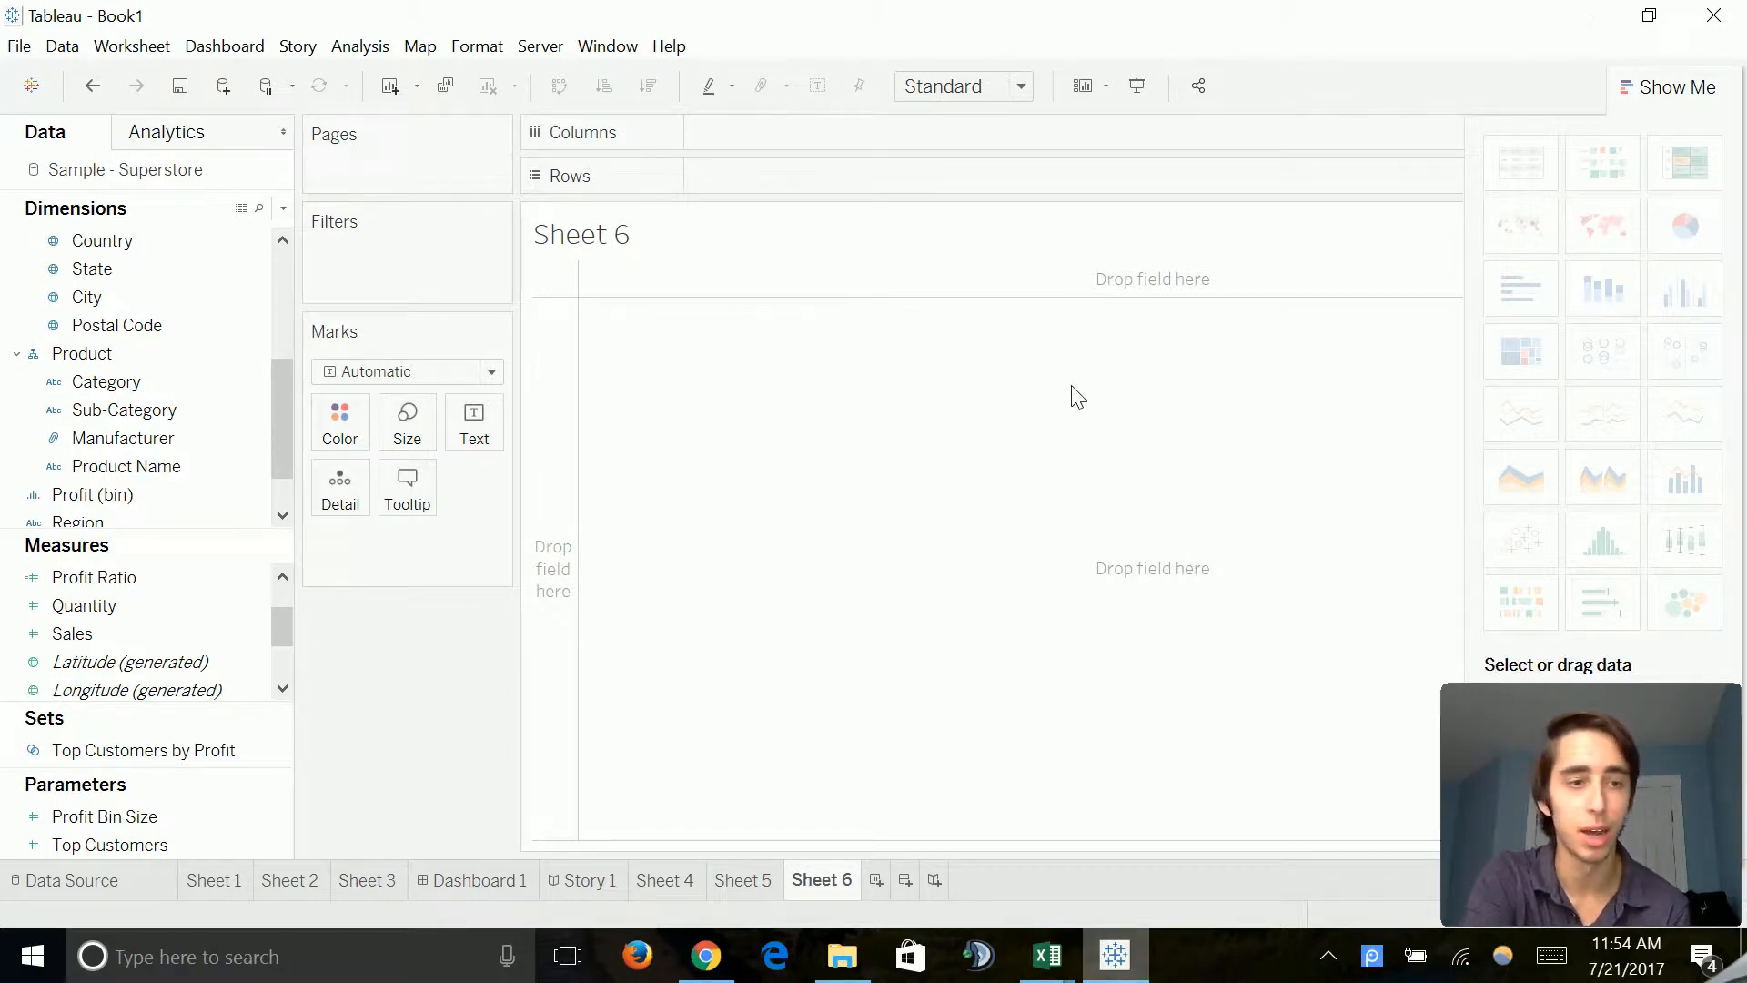
pyautogui.click(82, 353)
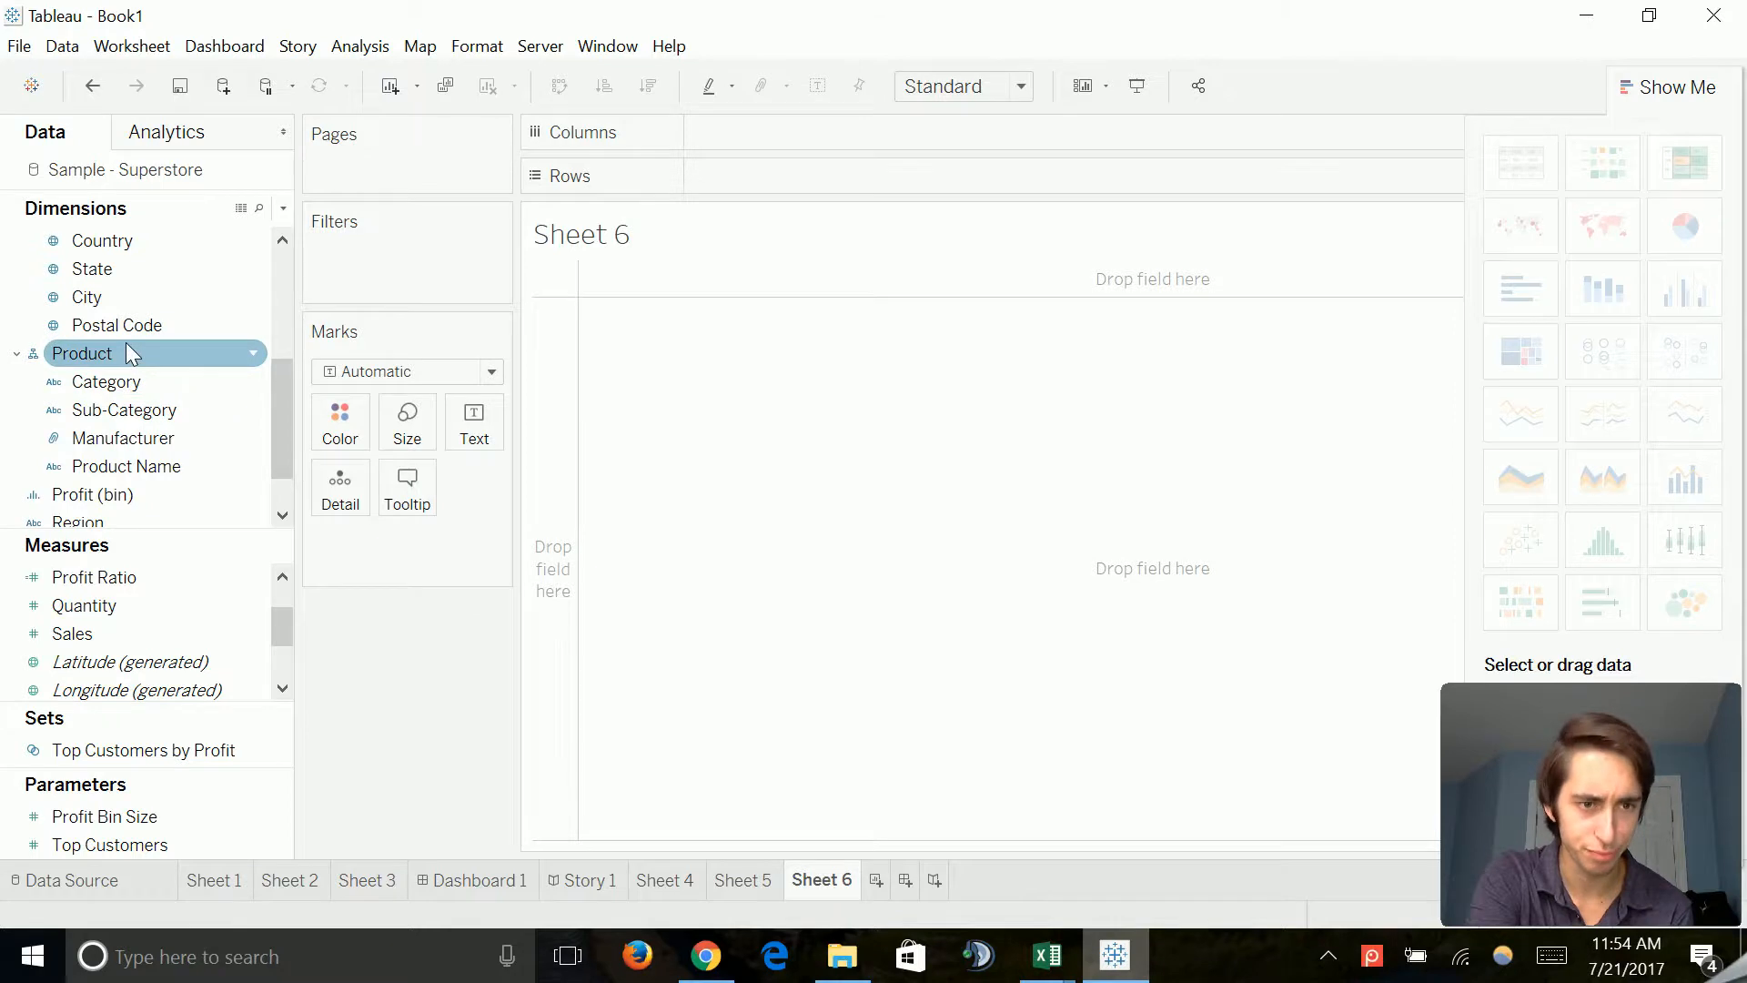
pyautogui.click(107, 380)
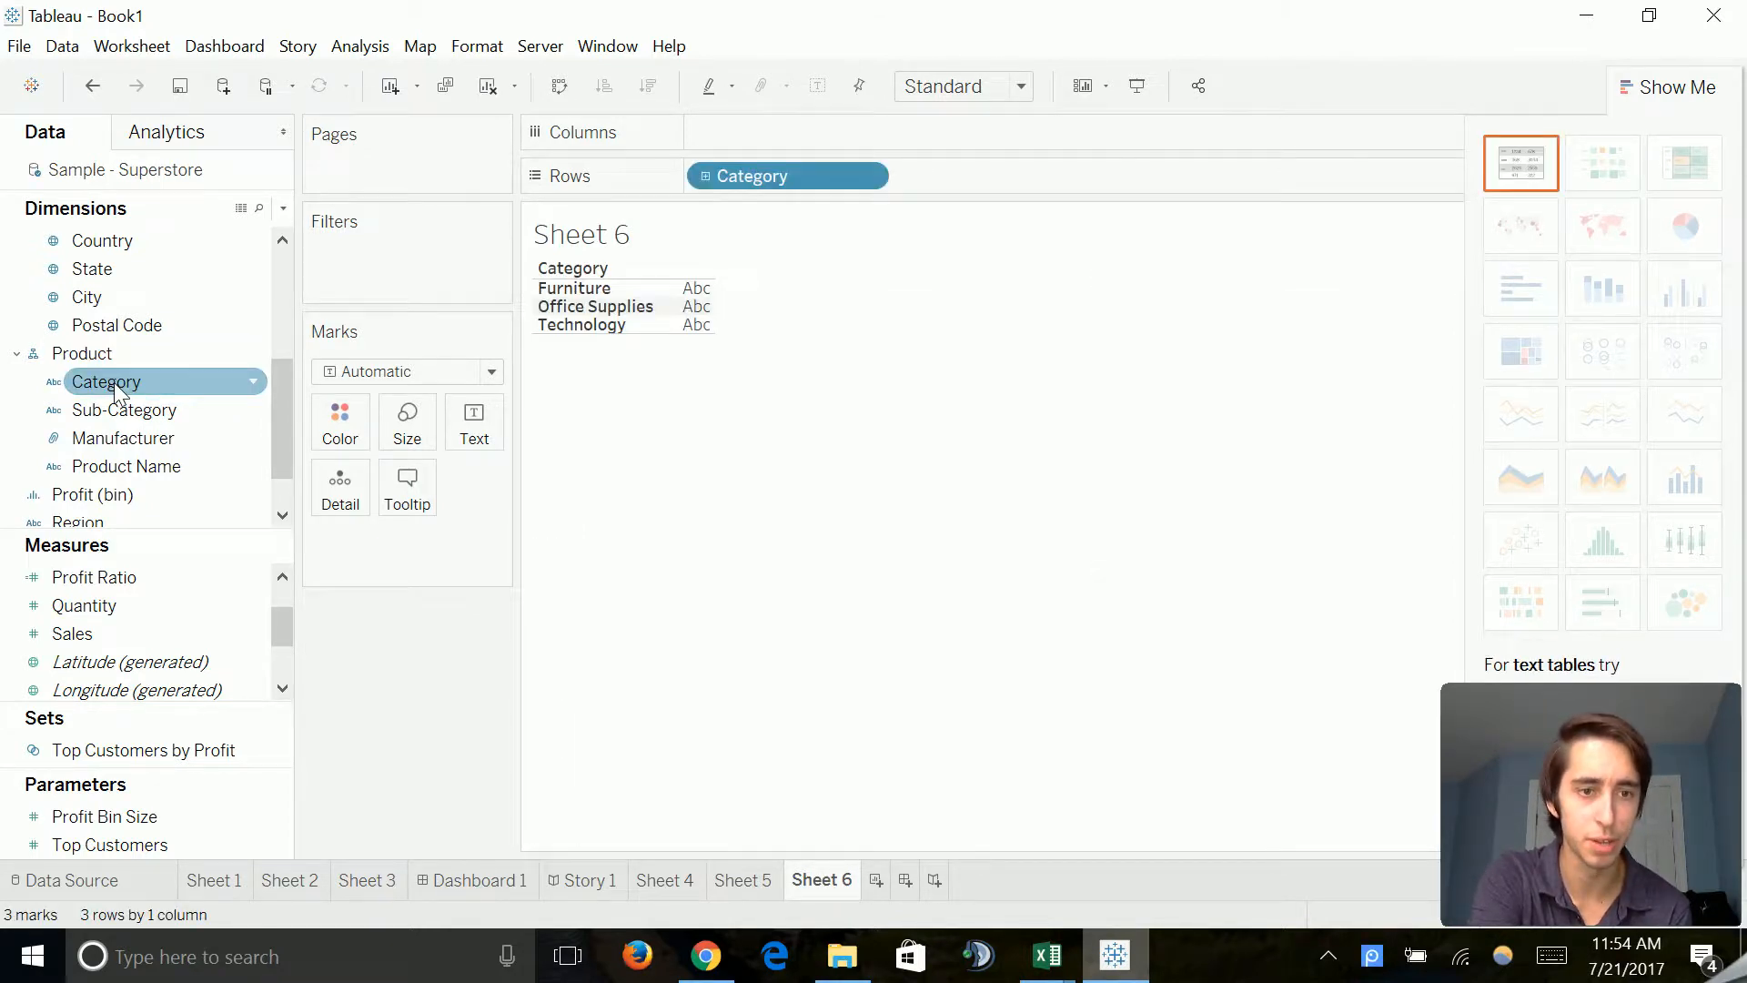
pyautogui.click(95, 577)
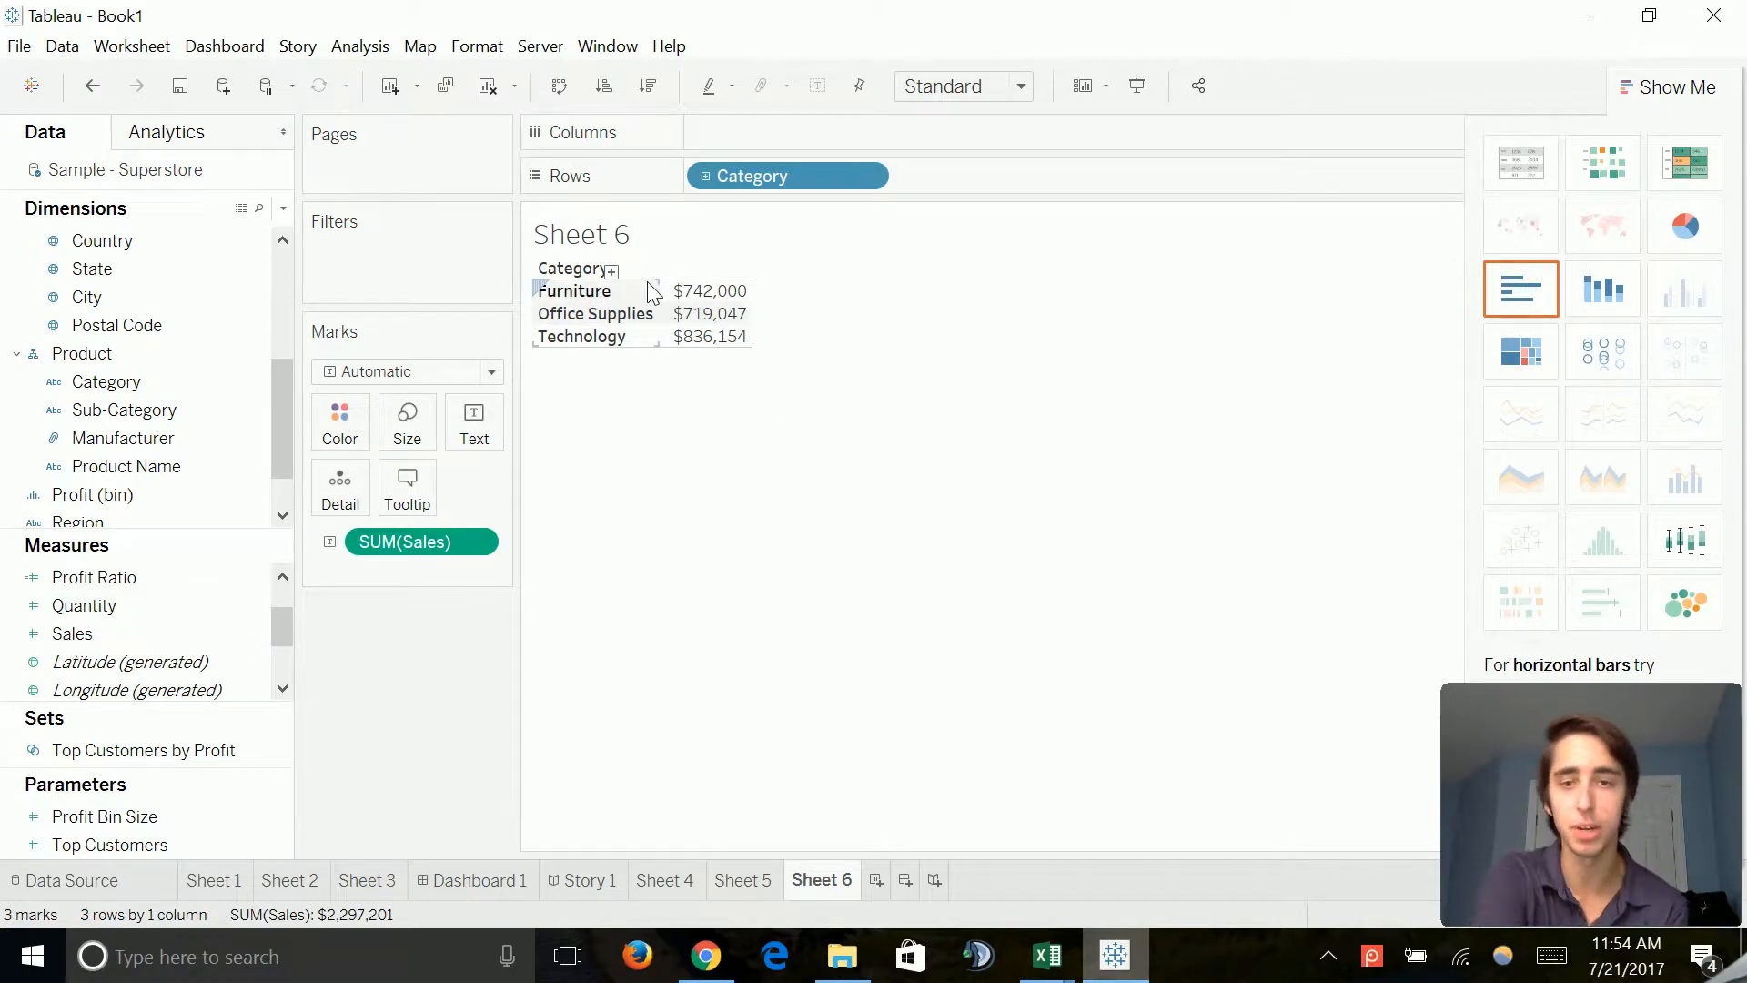
pyautogui.moveTo(1520, 352)
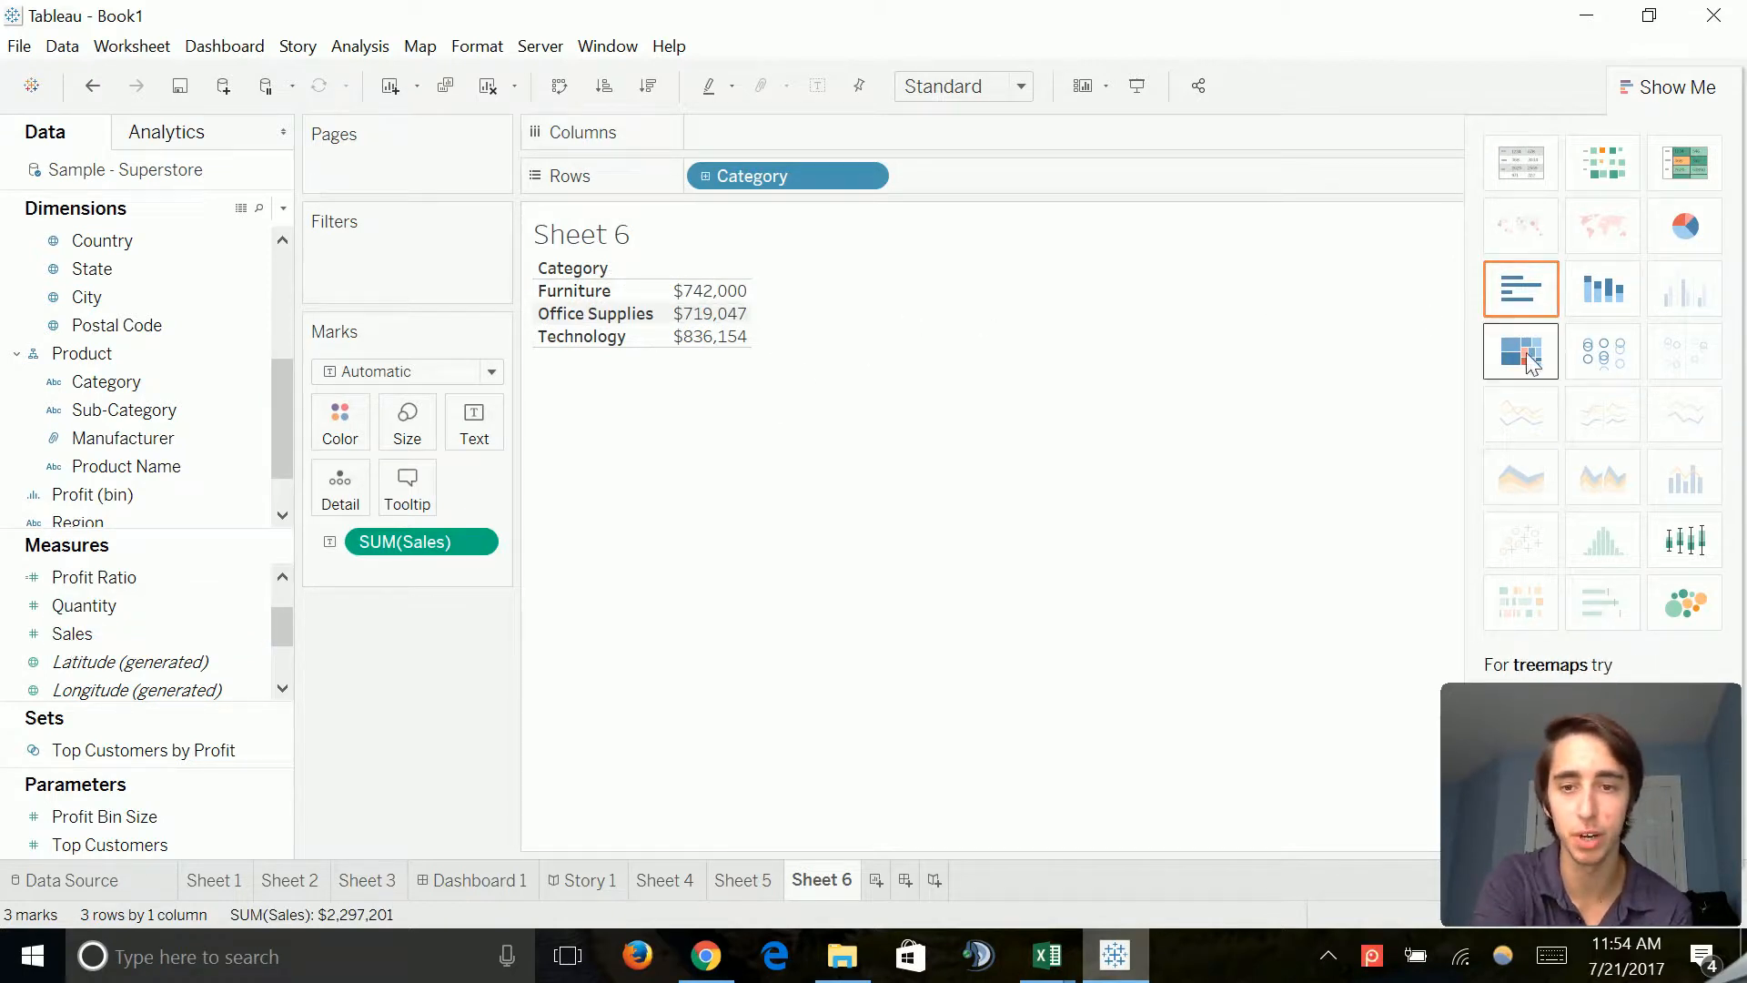
pyautogui.click(1519, 351)
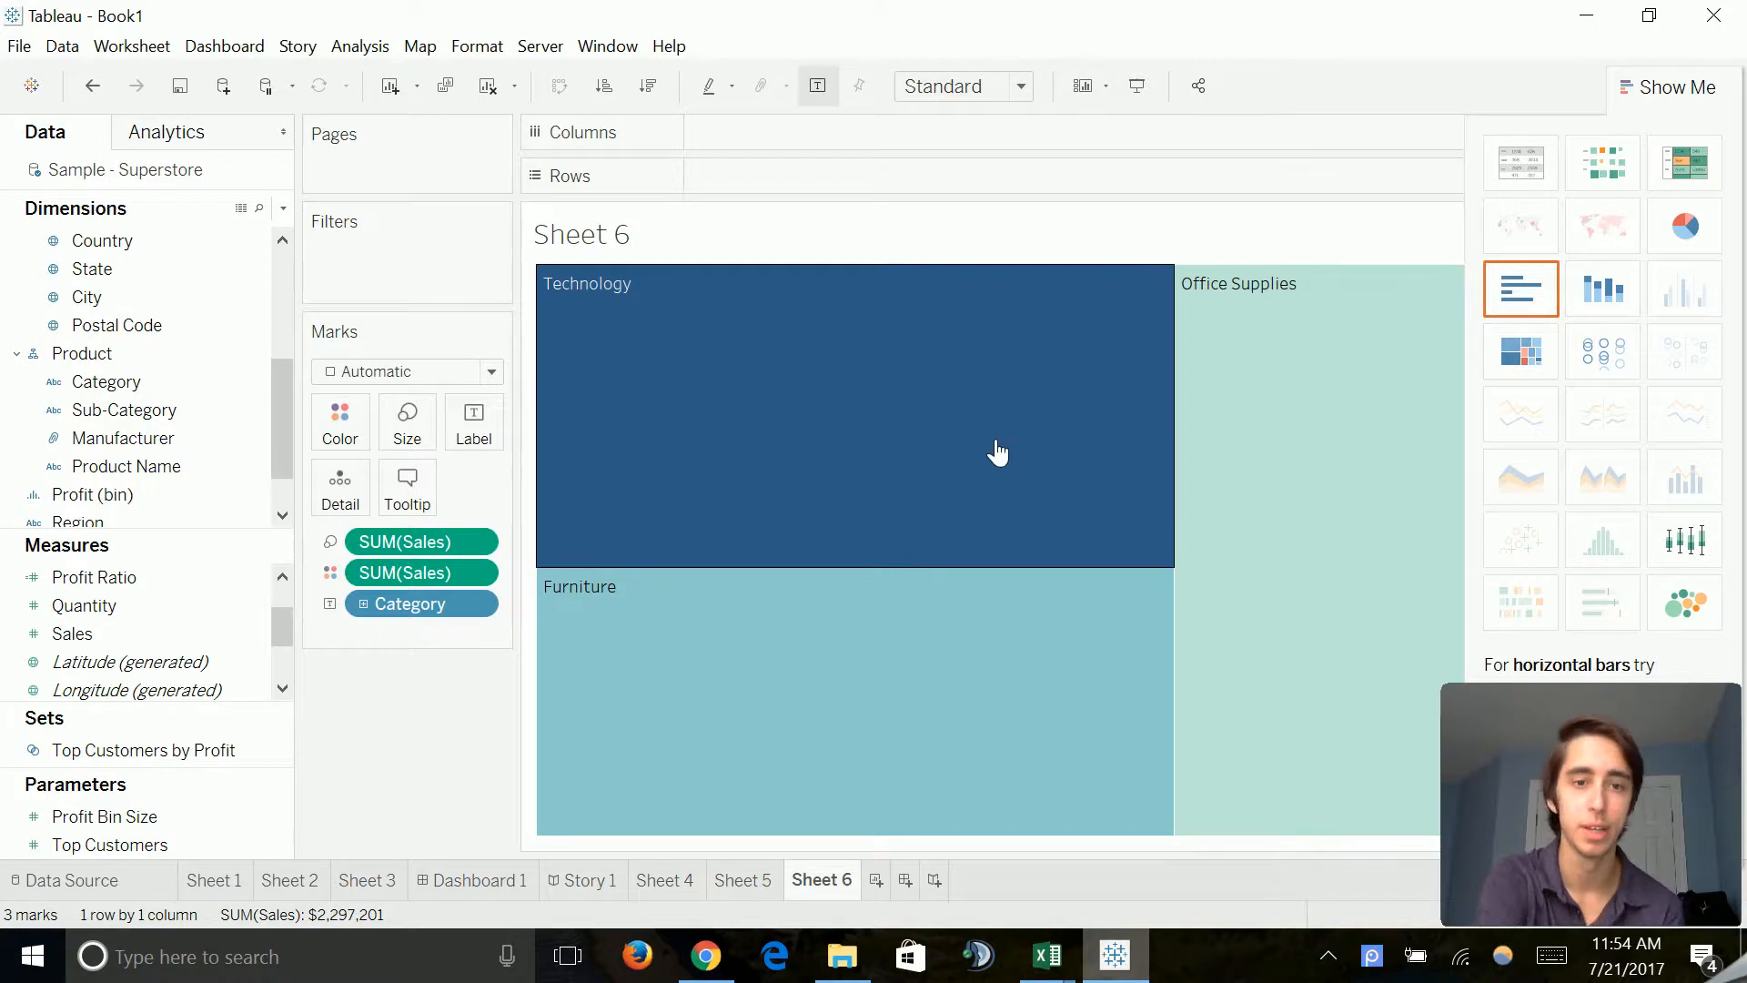
pyautogui.moveTo(1005, 613)
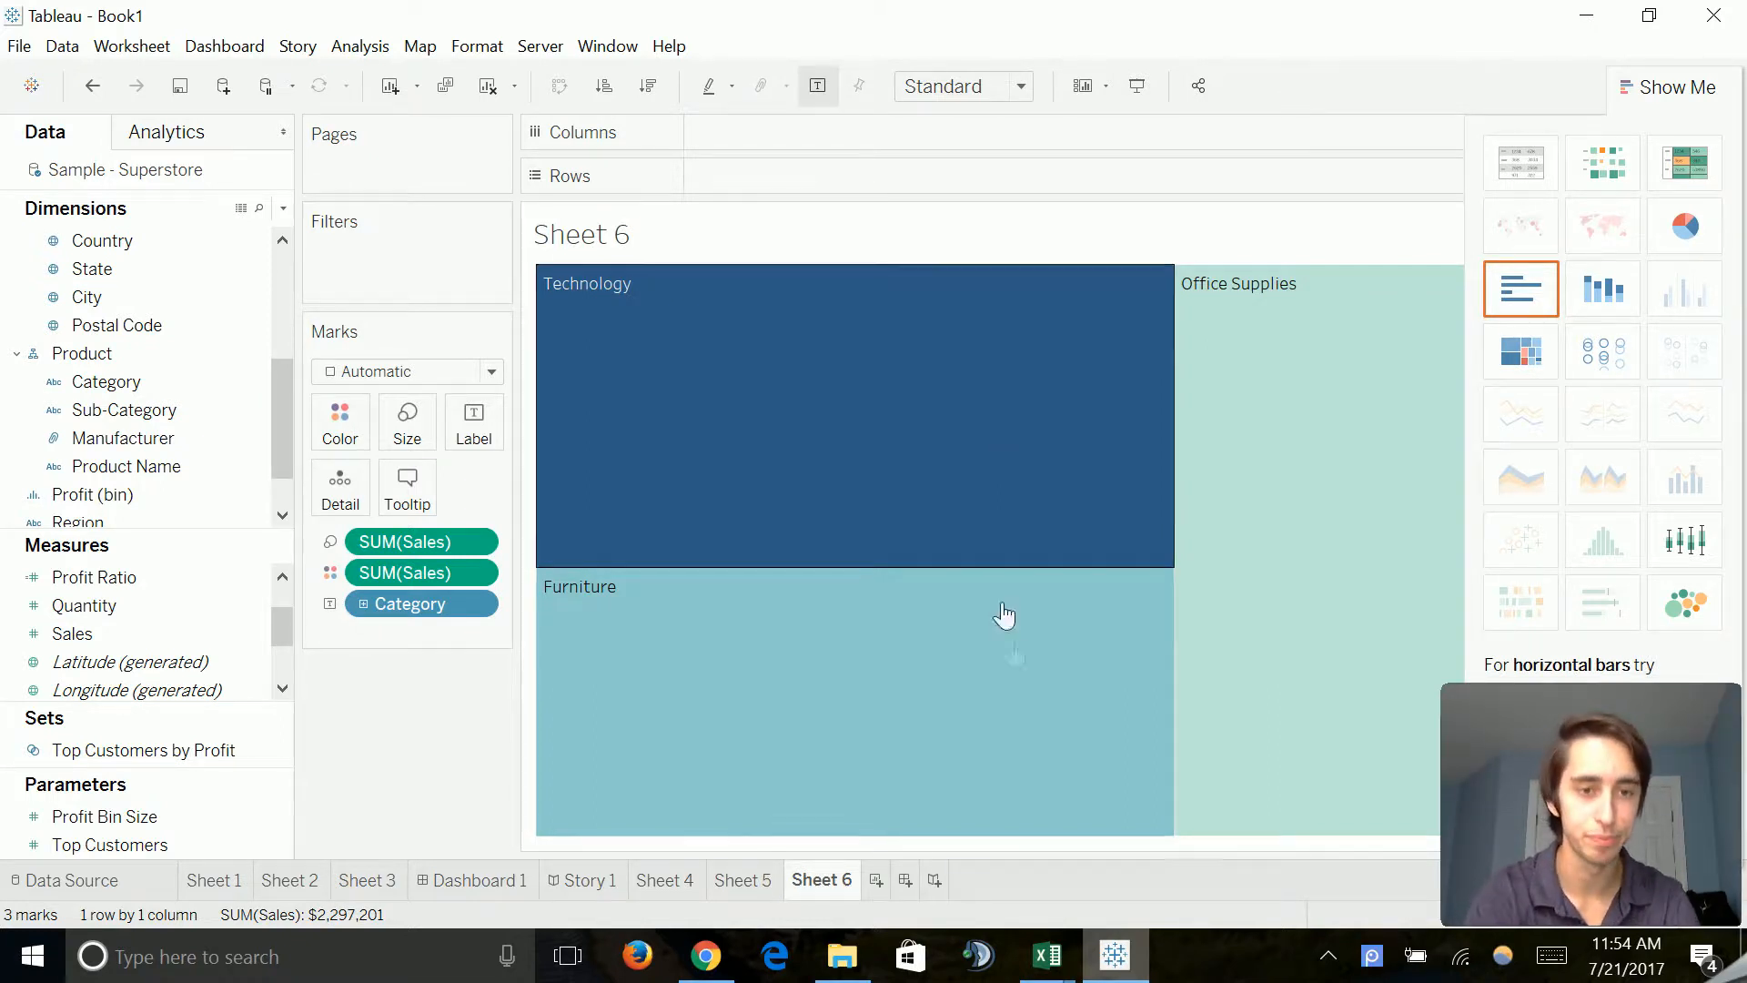
pyautogui.moveTo(855, 433)
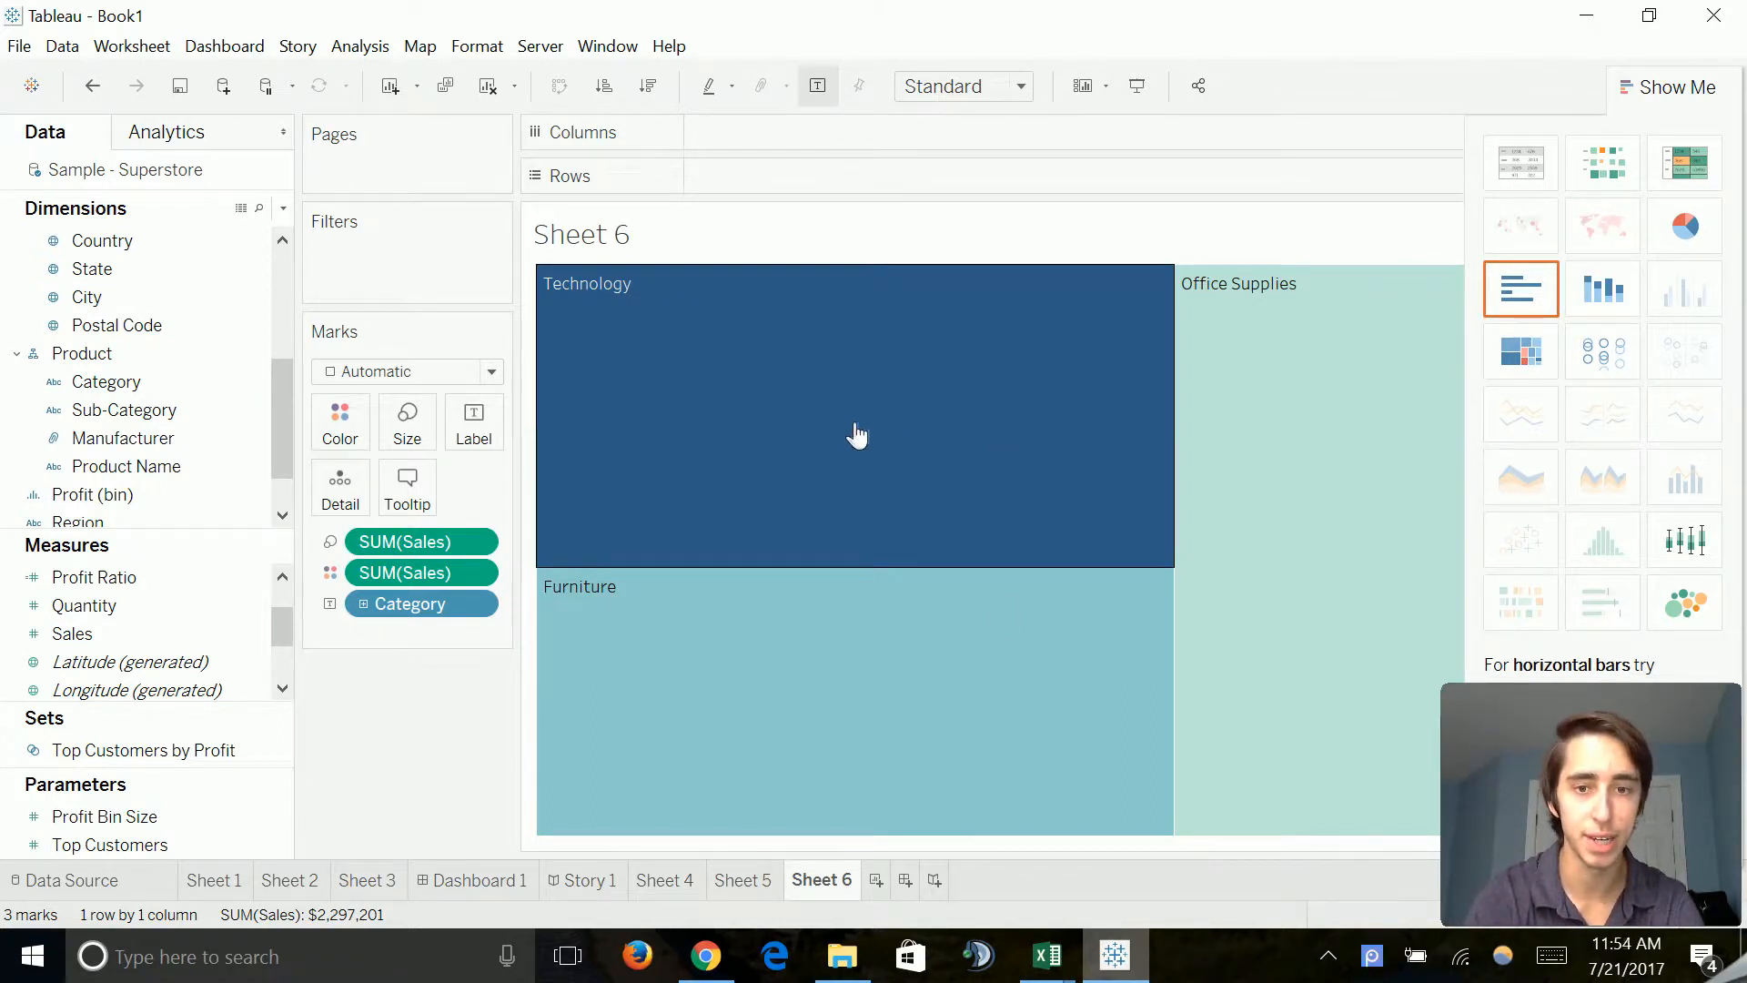
pyautogui.moveTo(1041, 473)
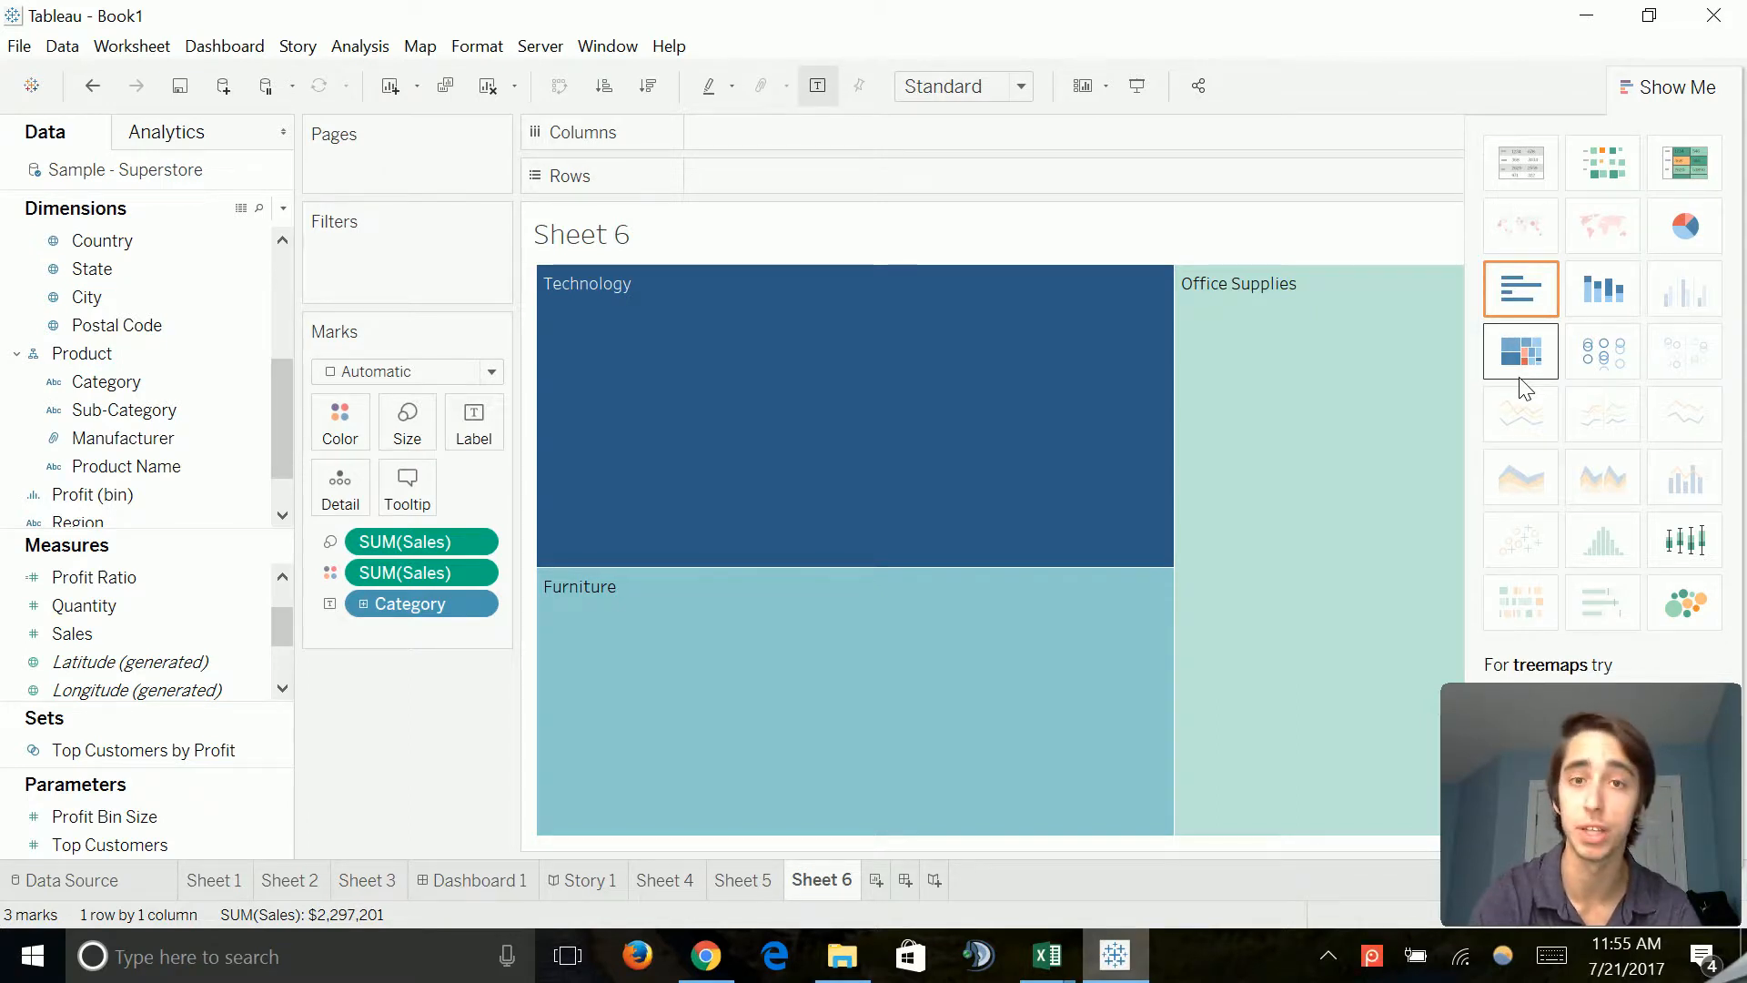
pyautogui.moveTo(1367, 362)
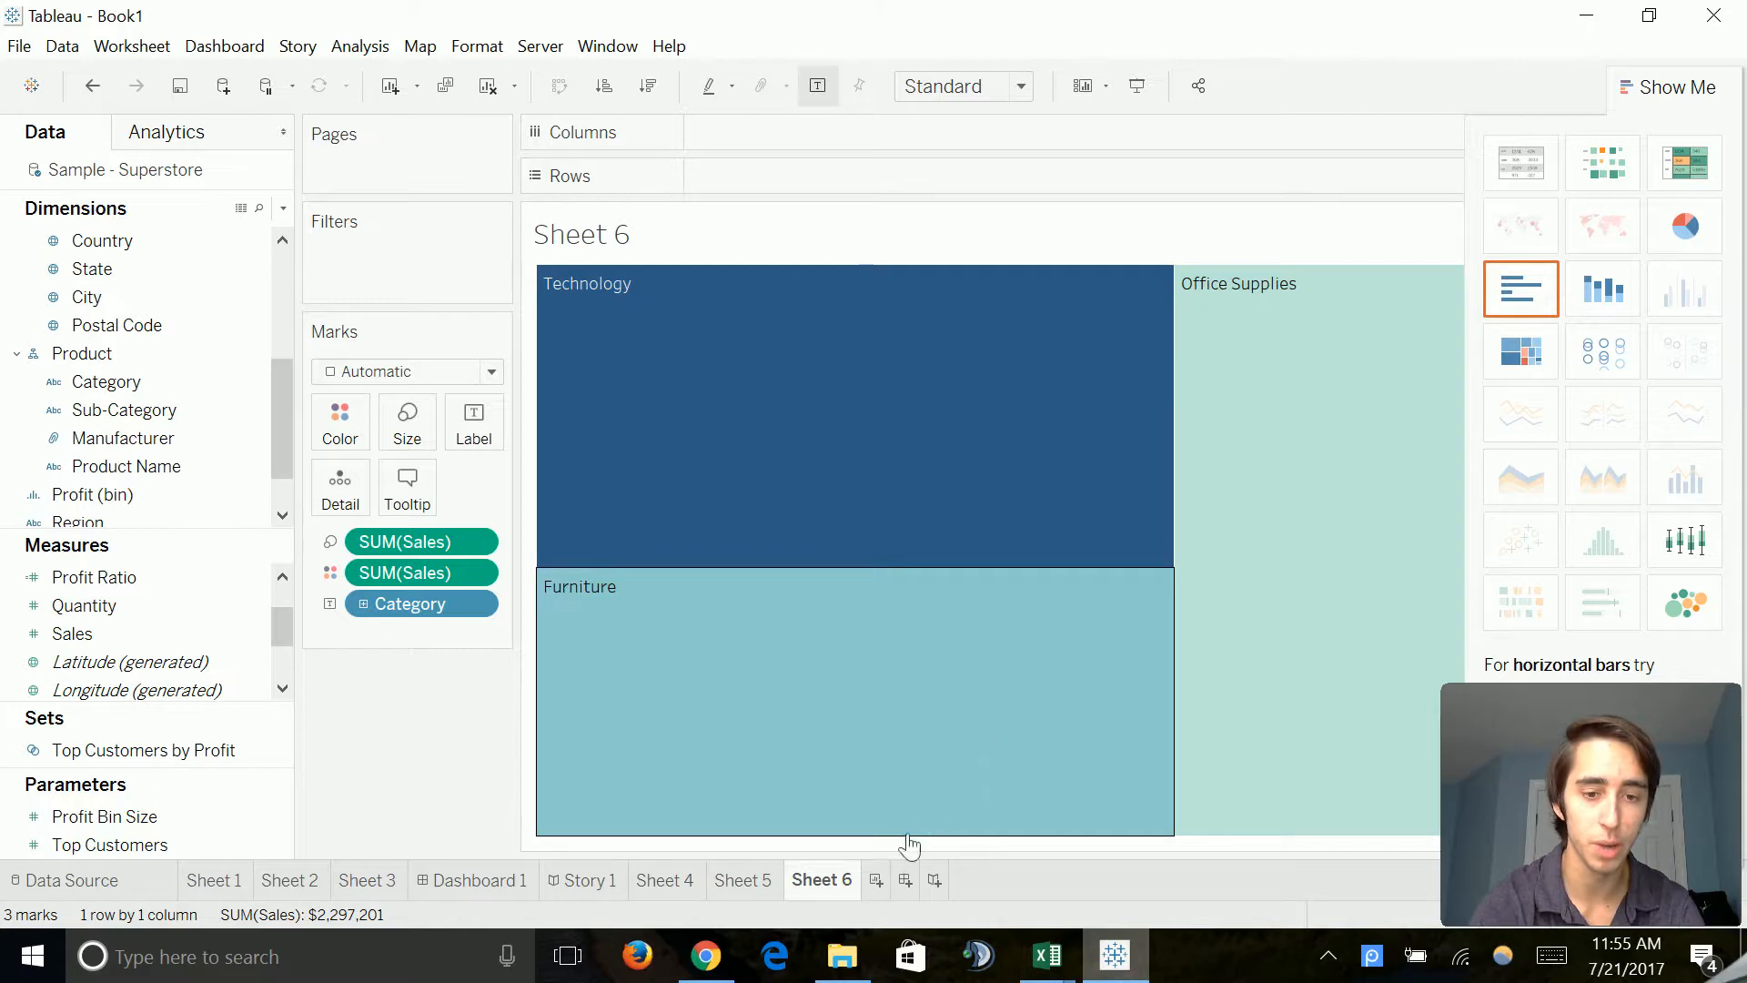
# Step: Start Sheet 7 with Category rows and Sales and show them as a pie chart
pyautogui.click(906, 881)
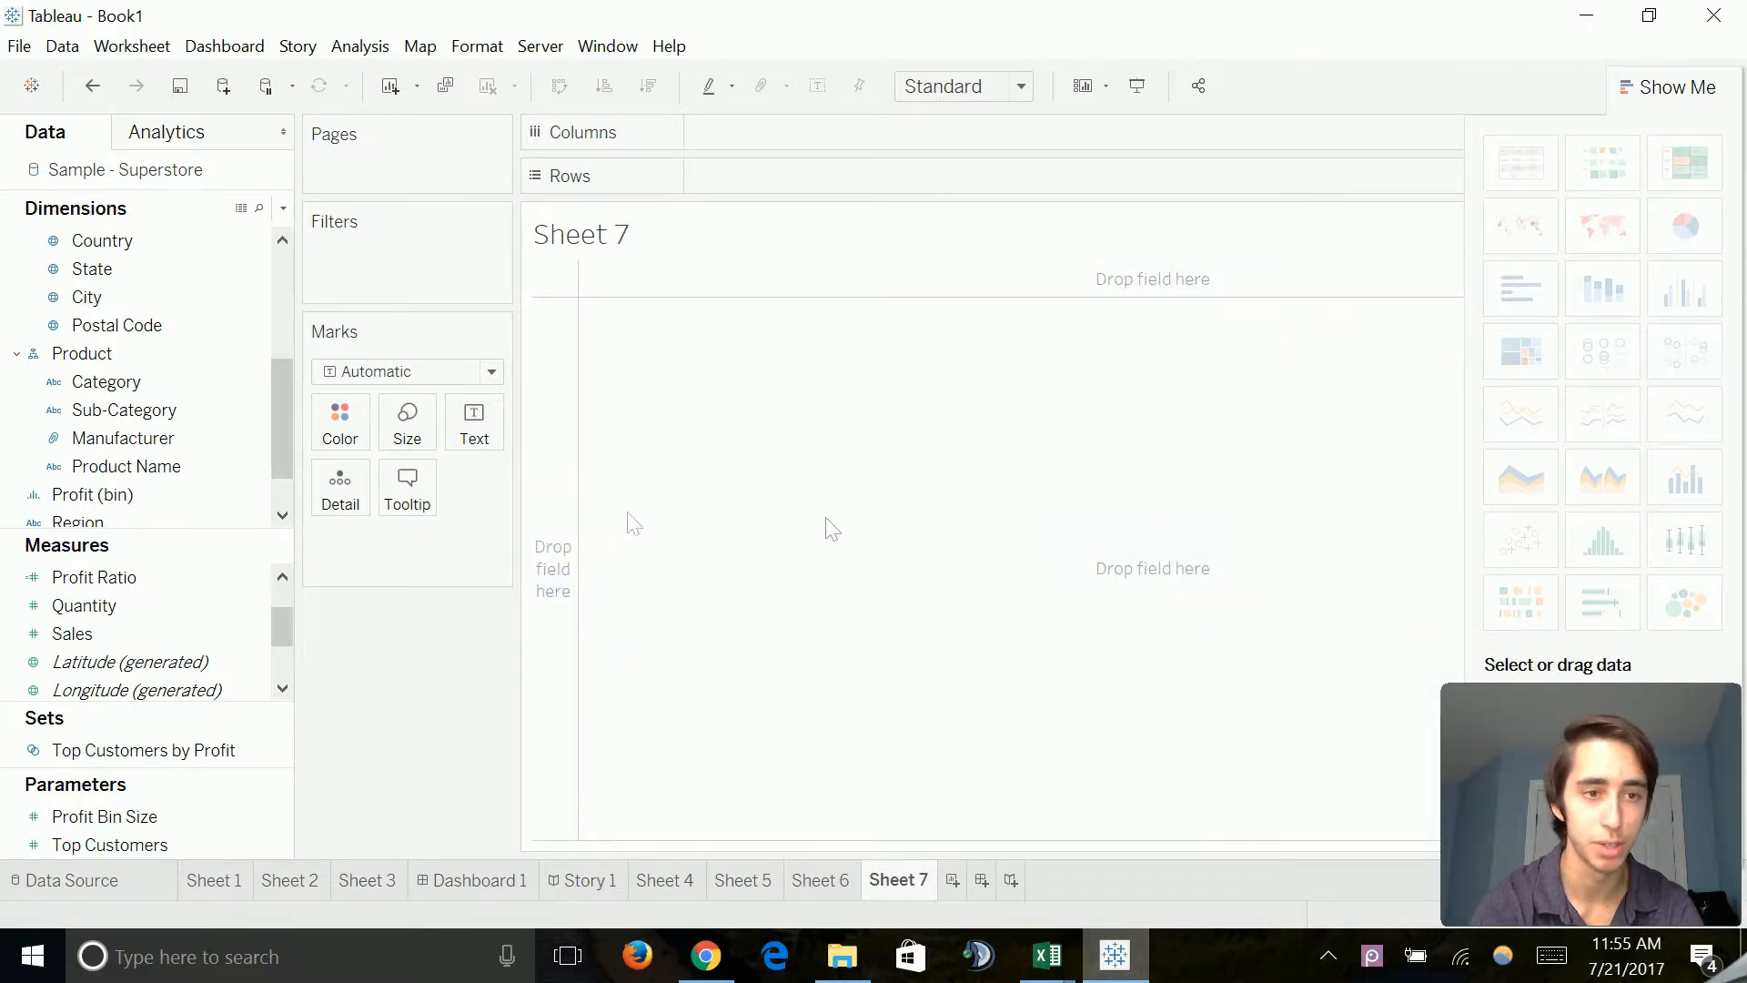
pyautogui.click(107, 380)
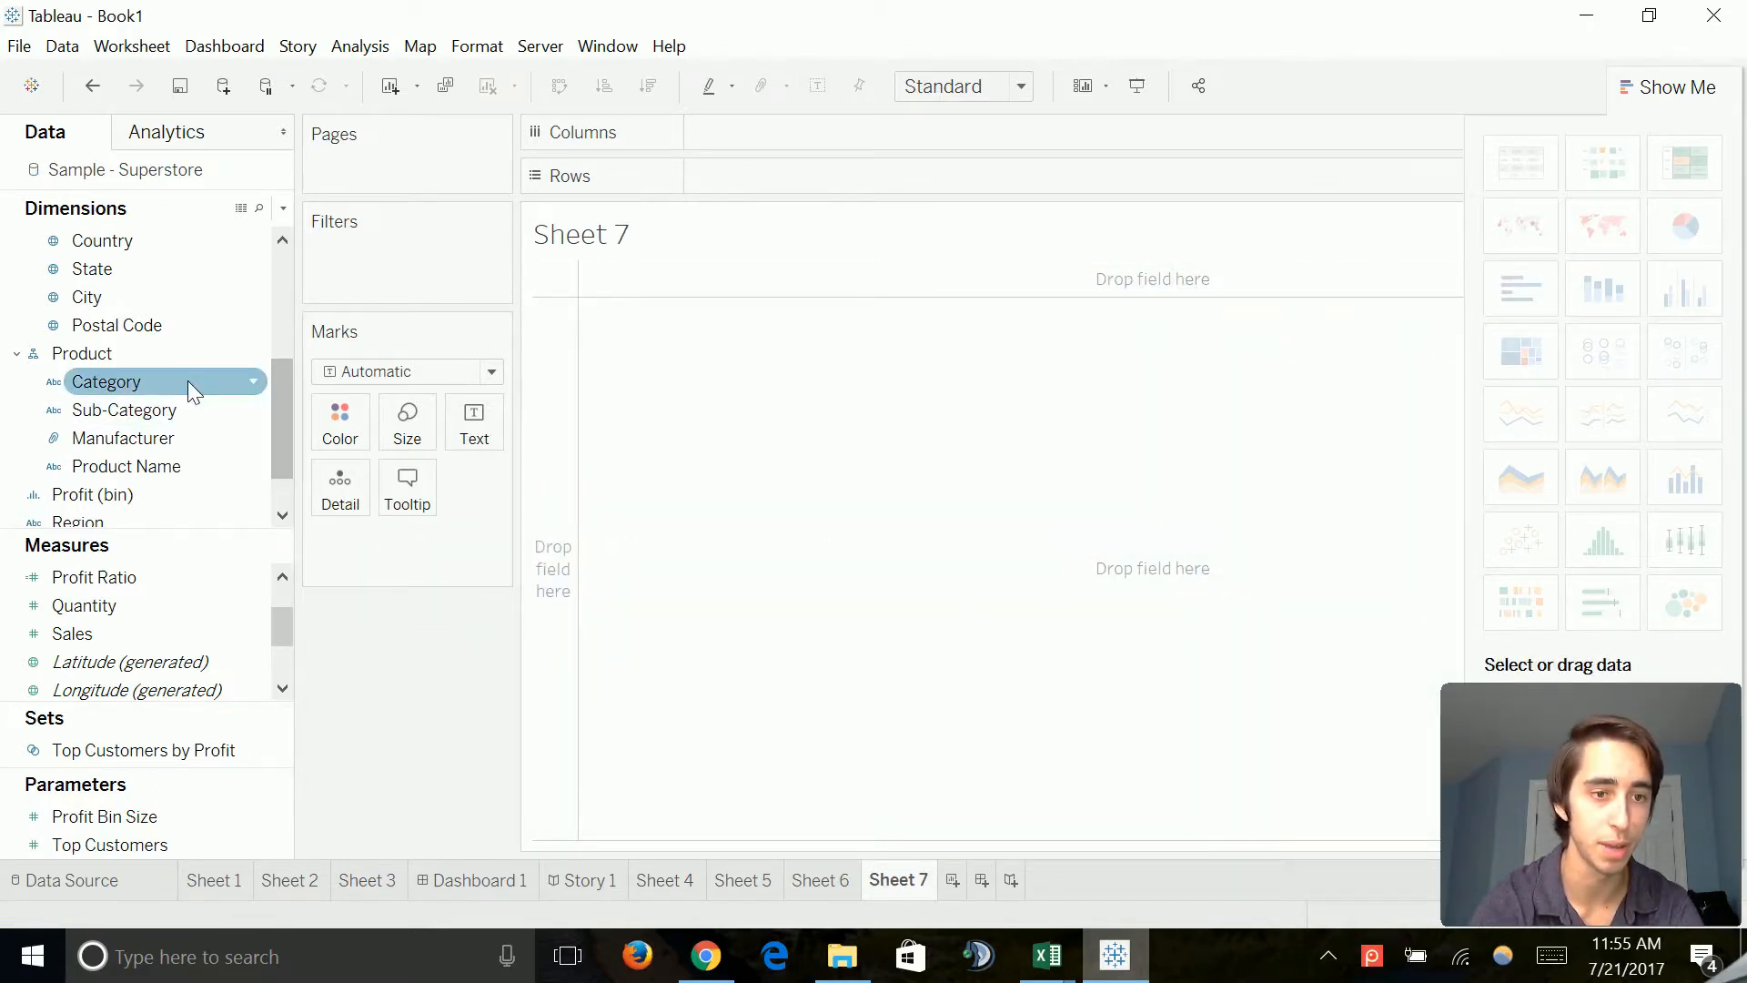
pyautogui.moveTo(107, 381); pyautogui.dragTo(751, 174)
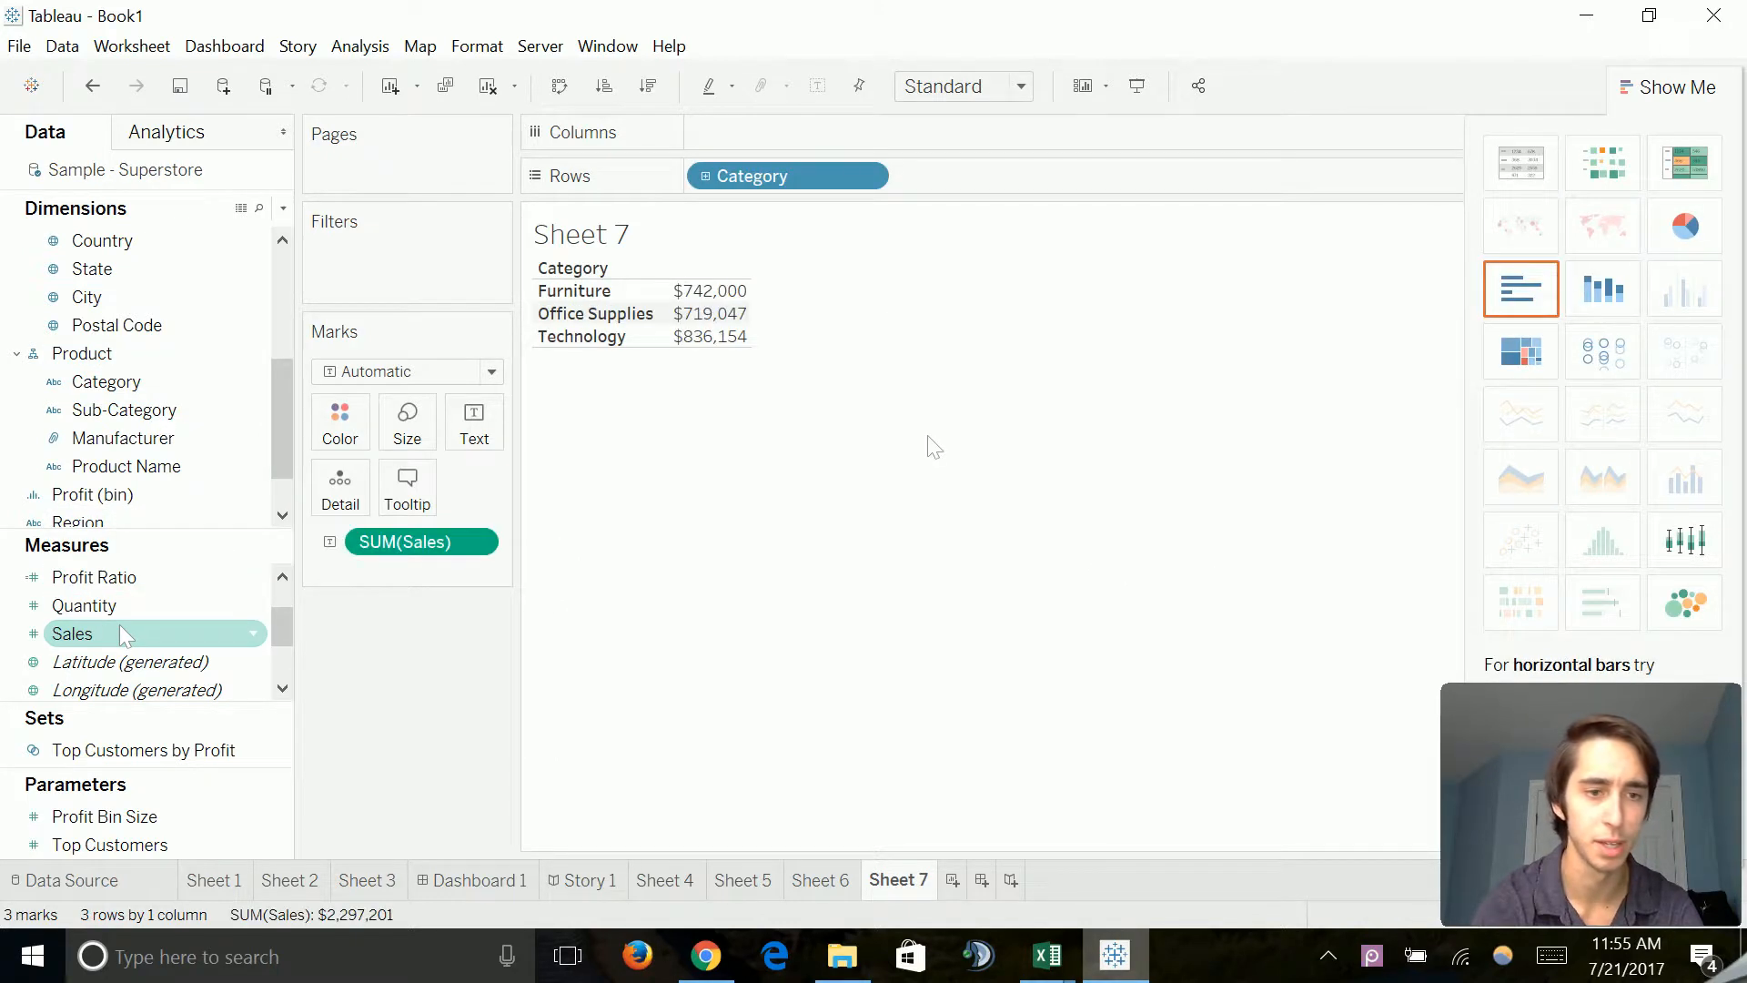
pyautogui.click(1683, 226)
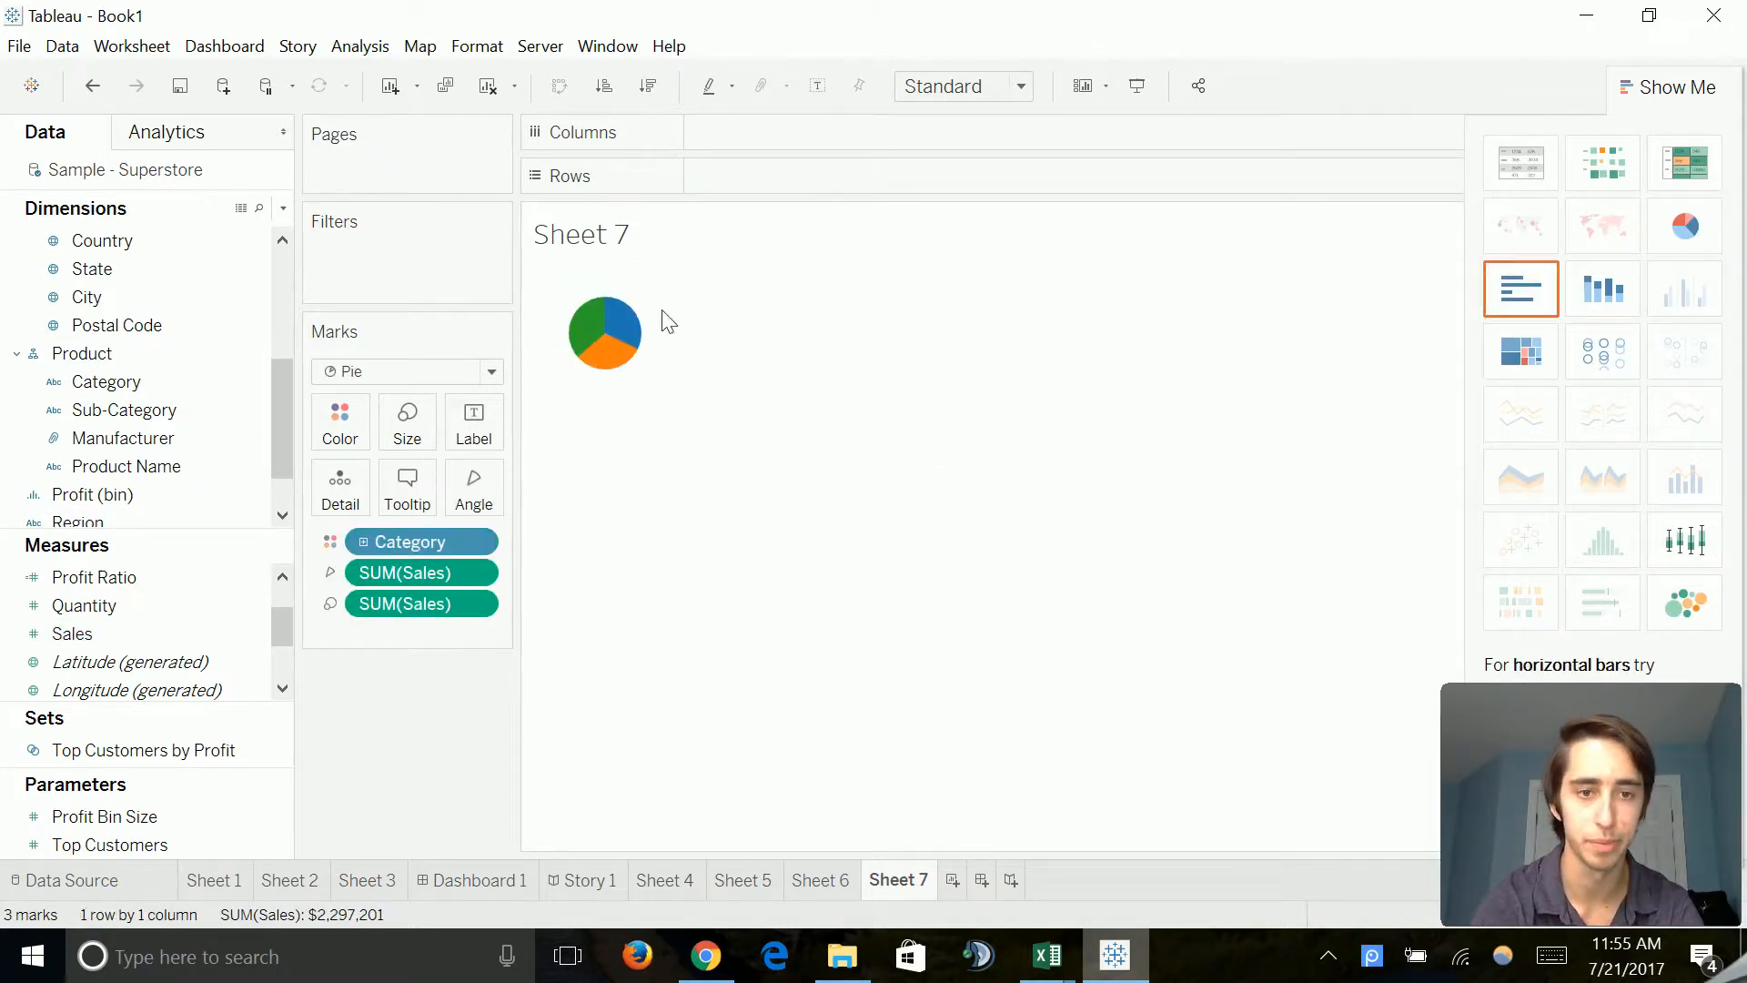
pyautogui.moveTo(604, 330)
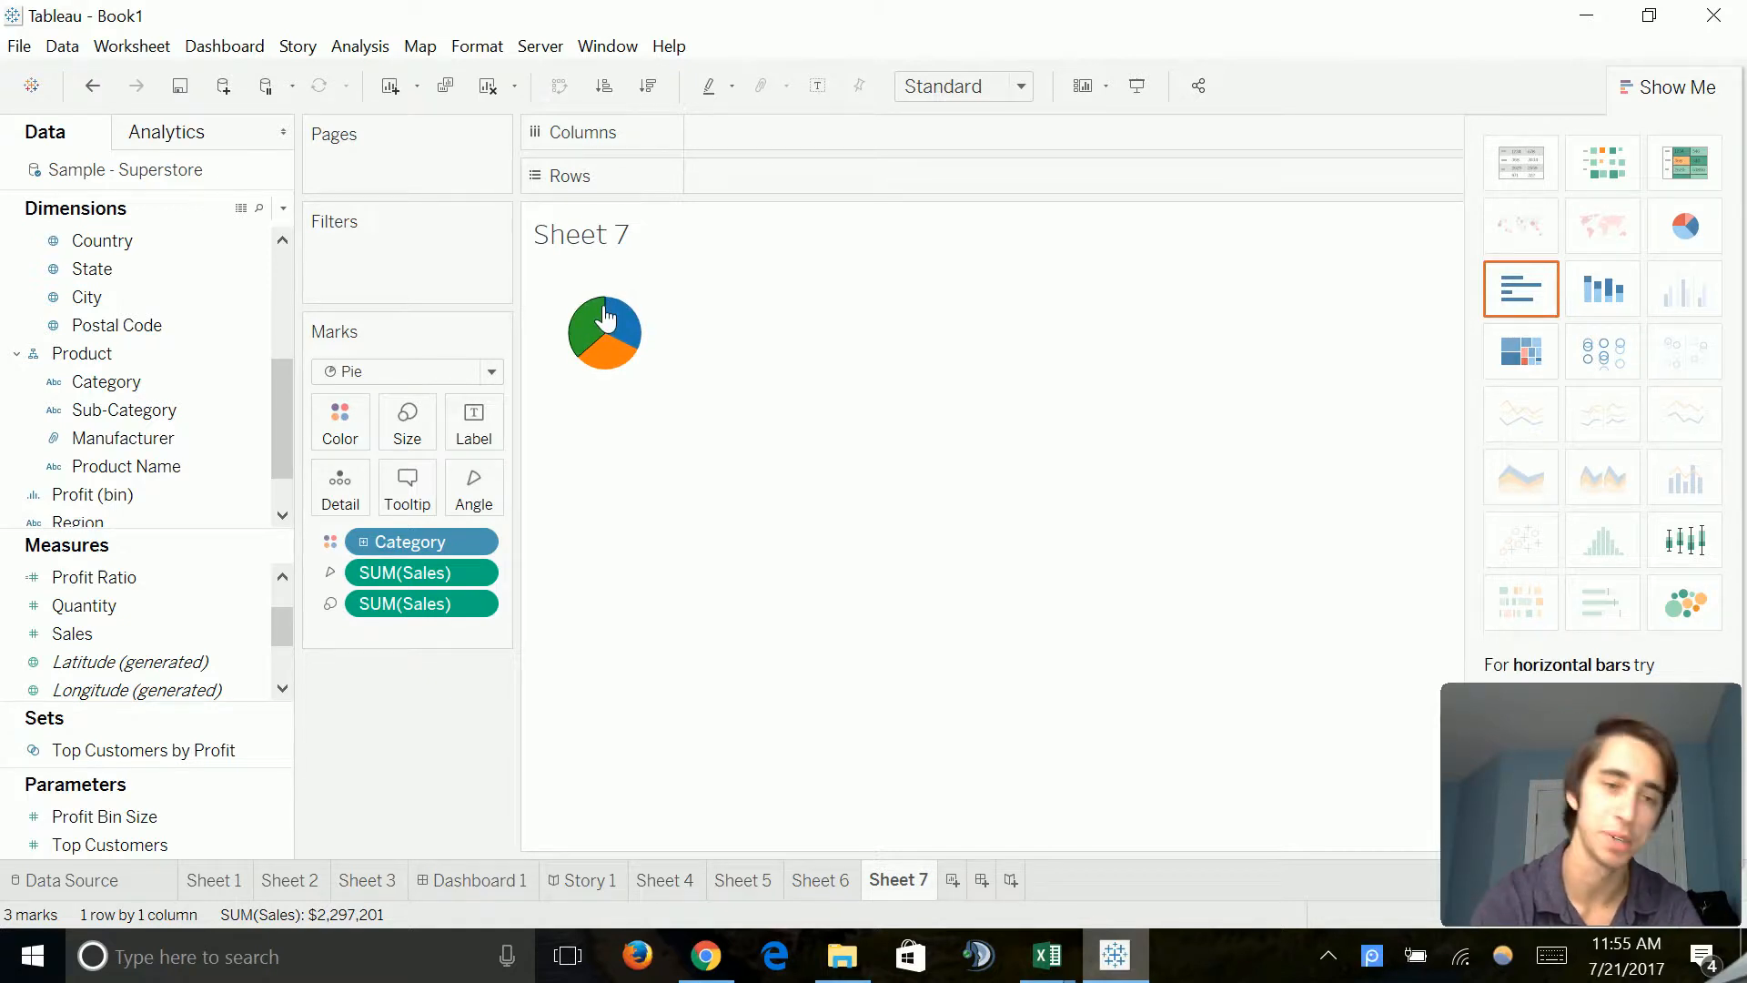
# Step: Set Mark Label to Always Show on each category slice so its sales total appears
pyautogui.rightClick(602, 329)
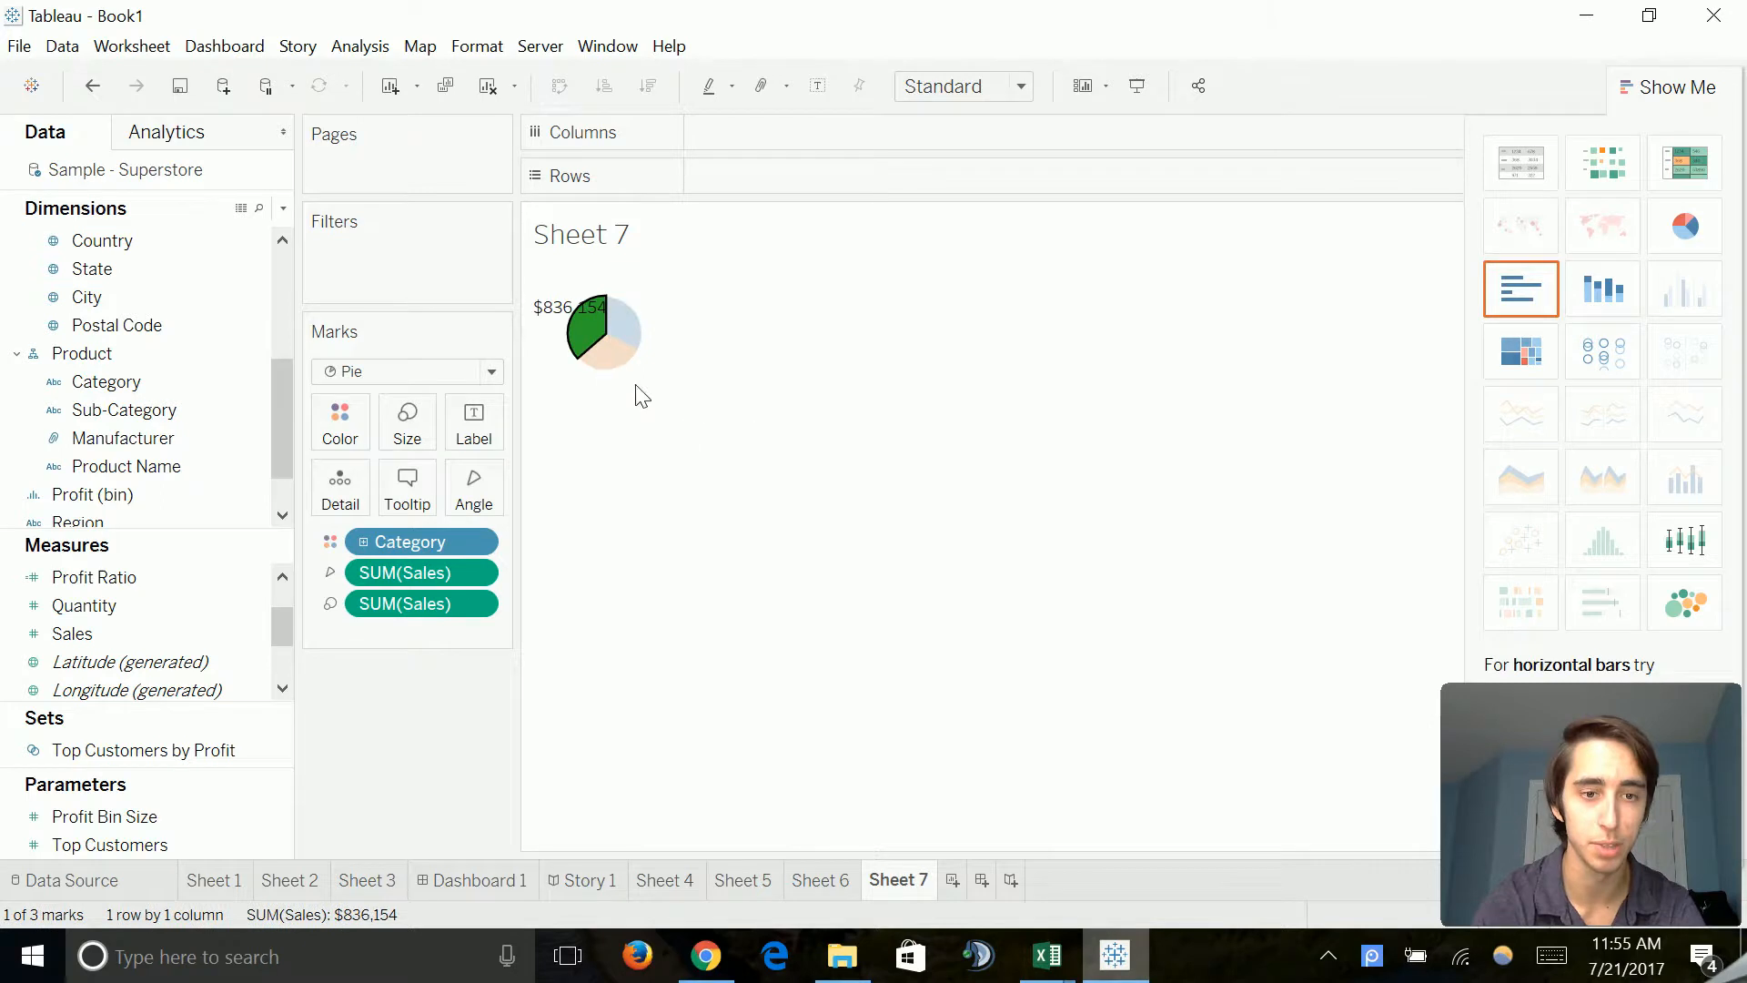
pyautogui.rightClick(602, 335)
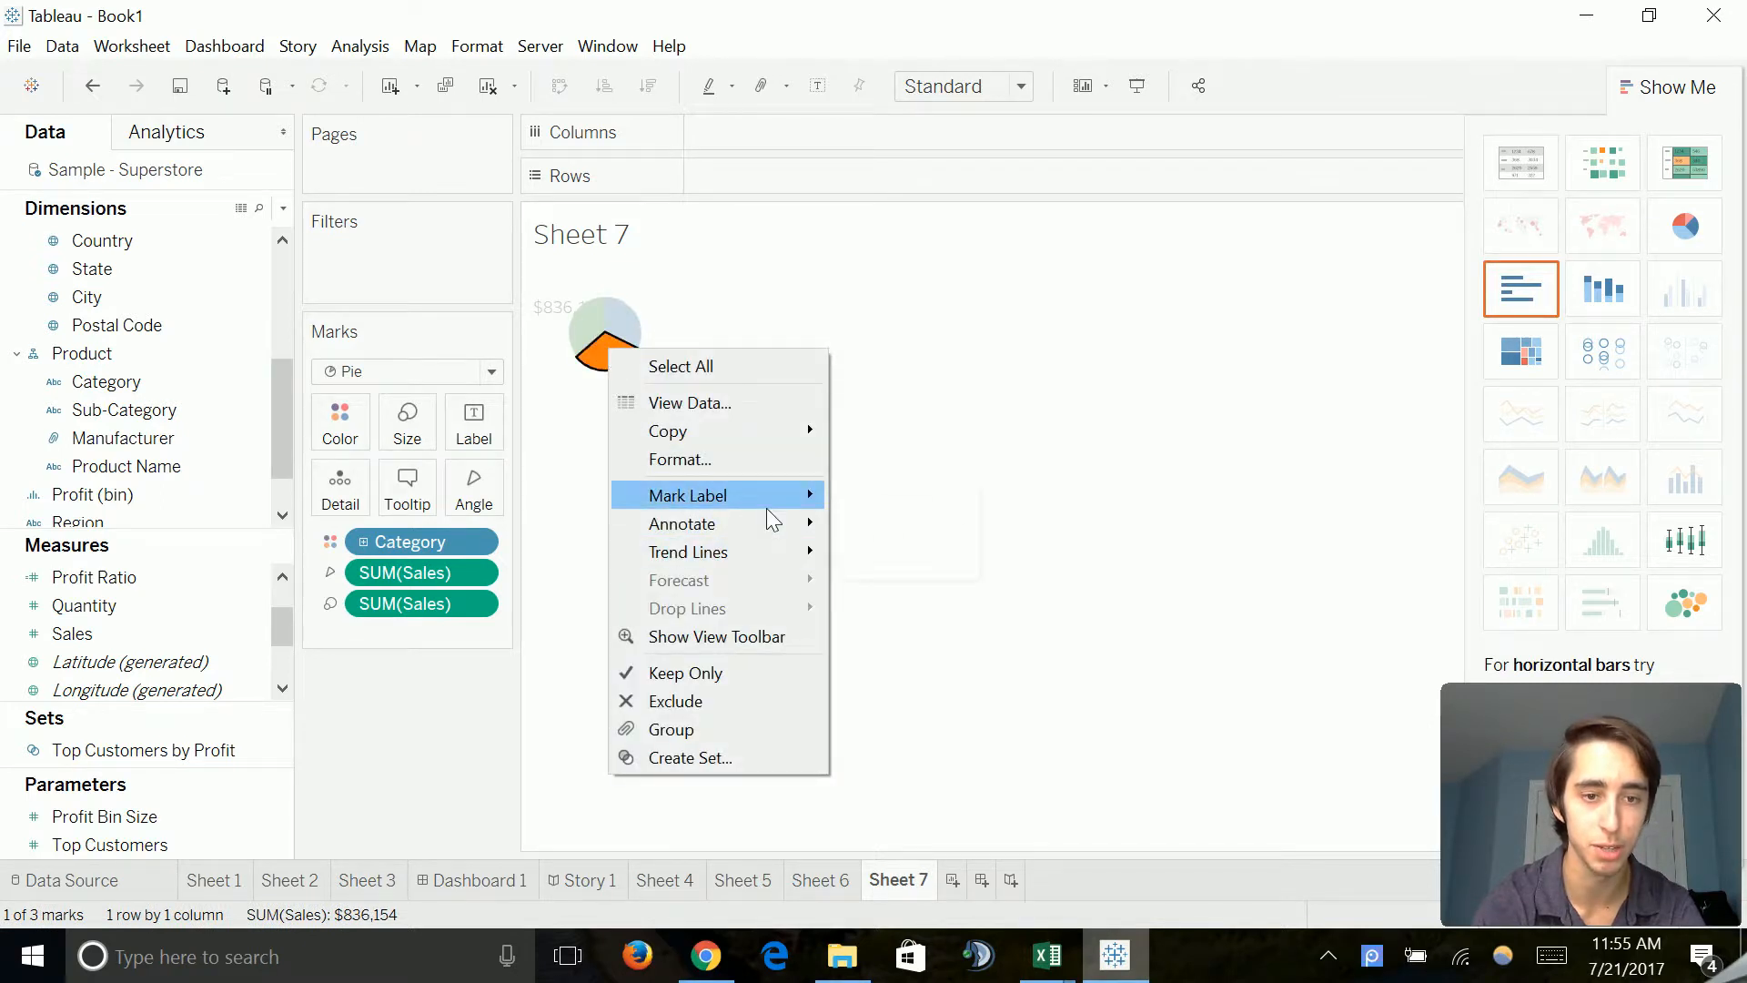
pyautogui.click(688, 495)
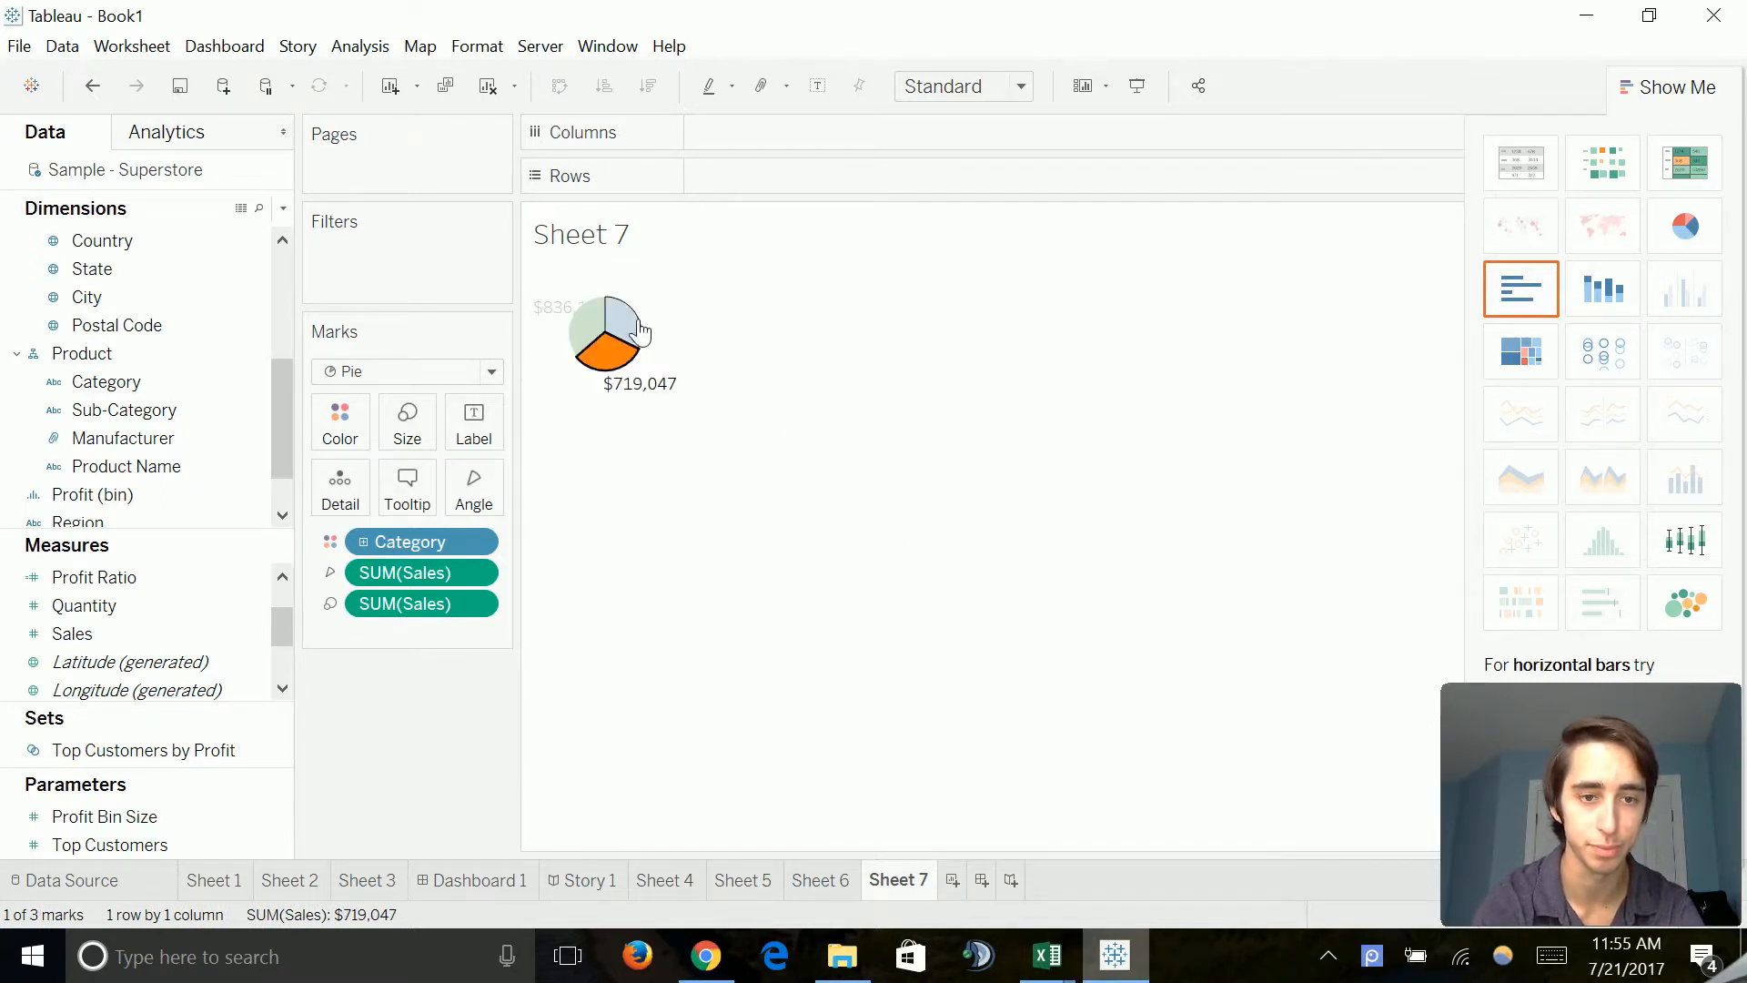
pyautogui.rightClick(624, 330)
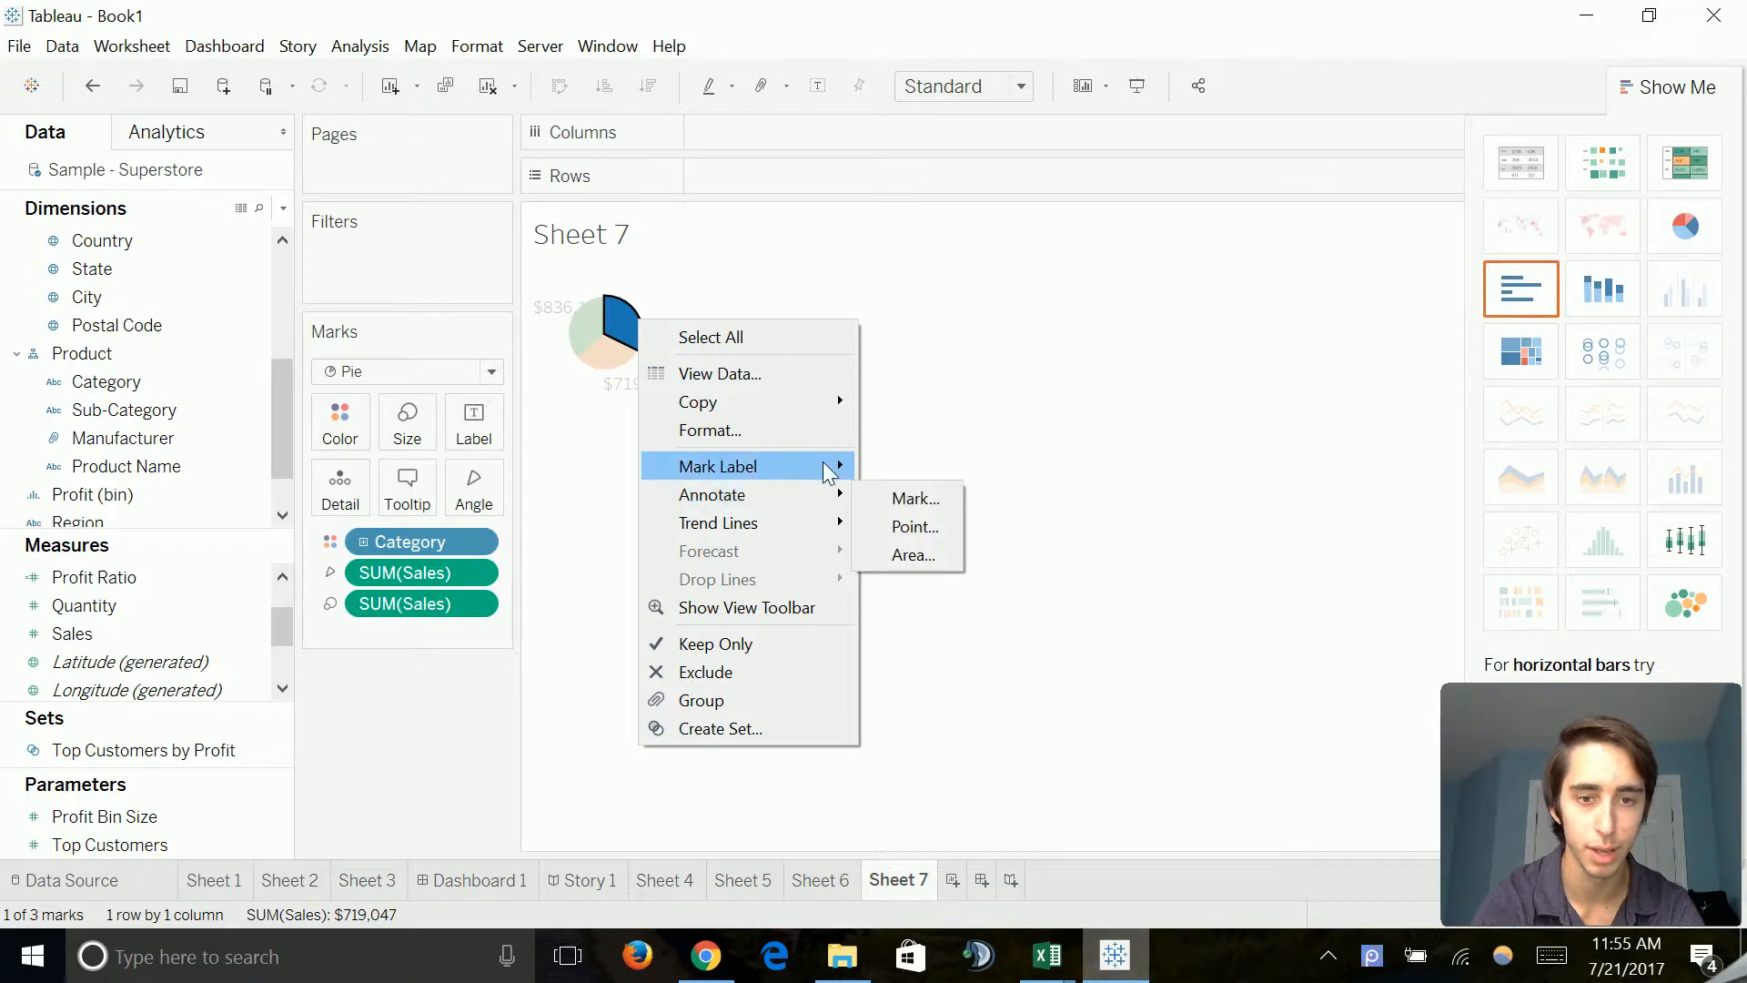
pyautogui.rightClick(844, 455)
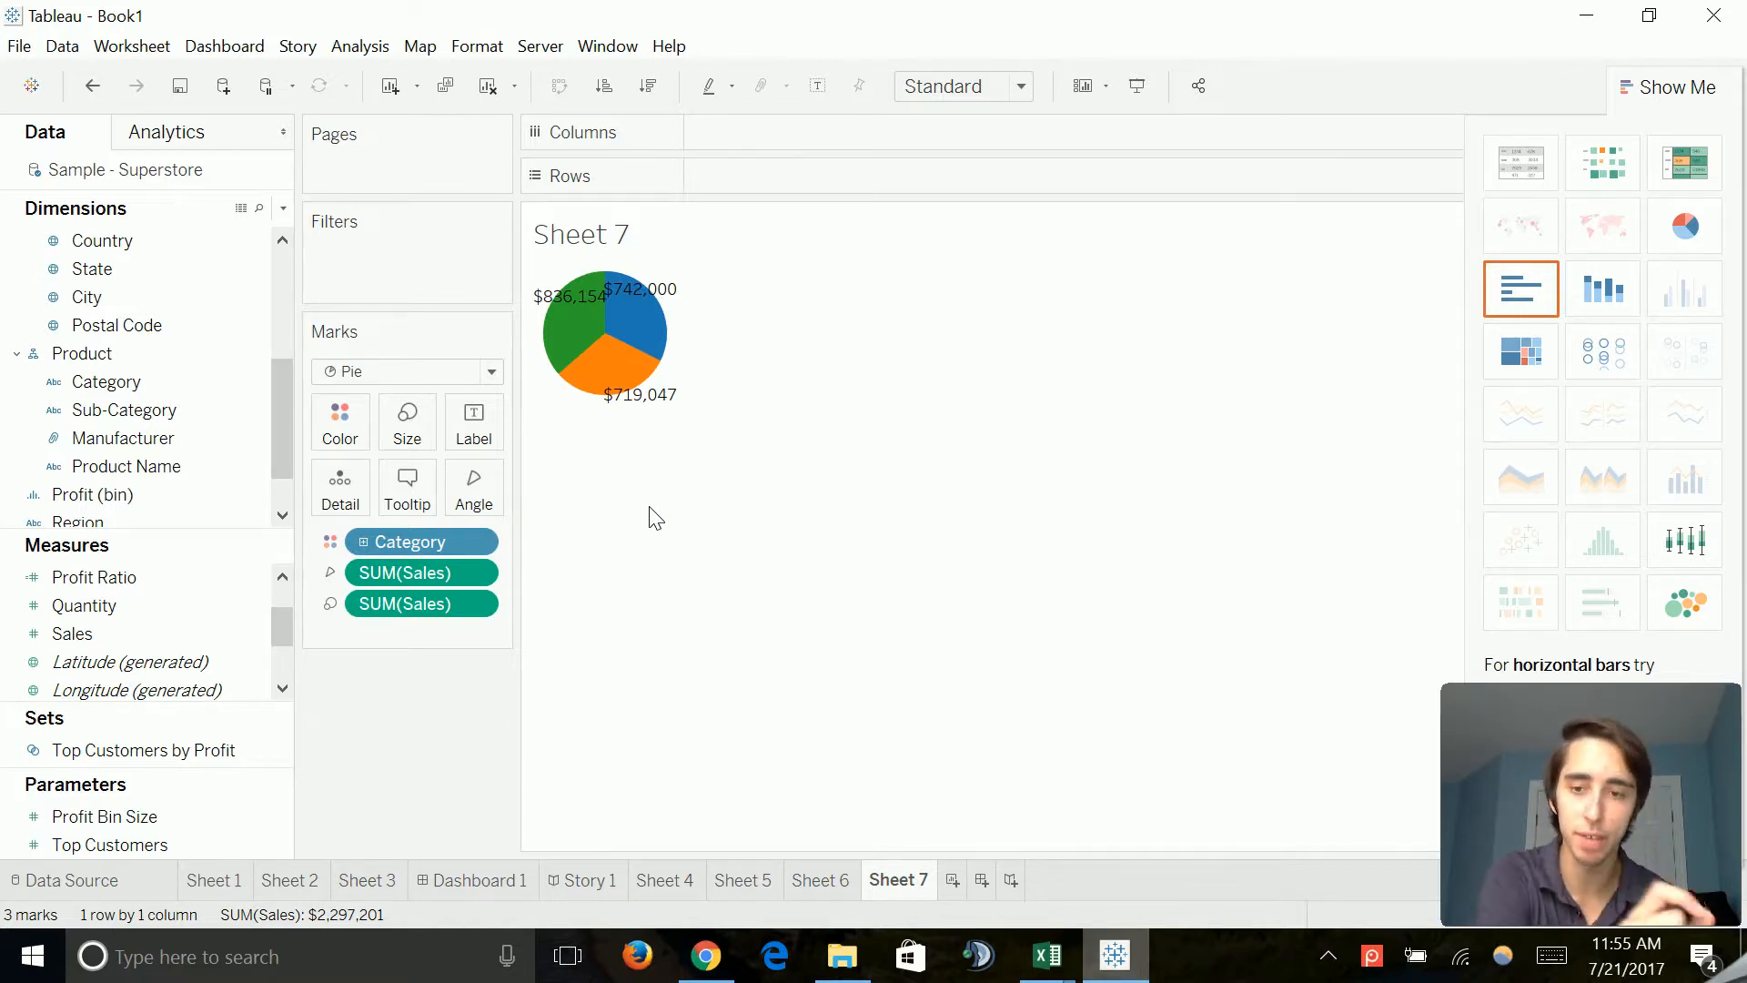
pyautogui.moveTo(1538, 726)
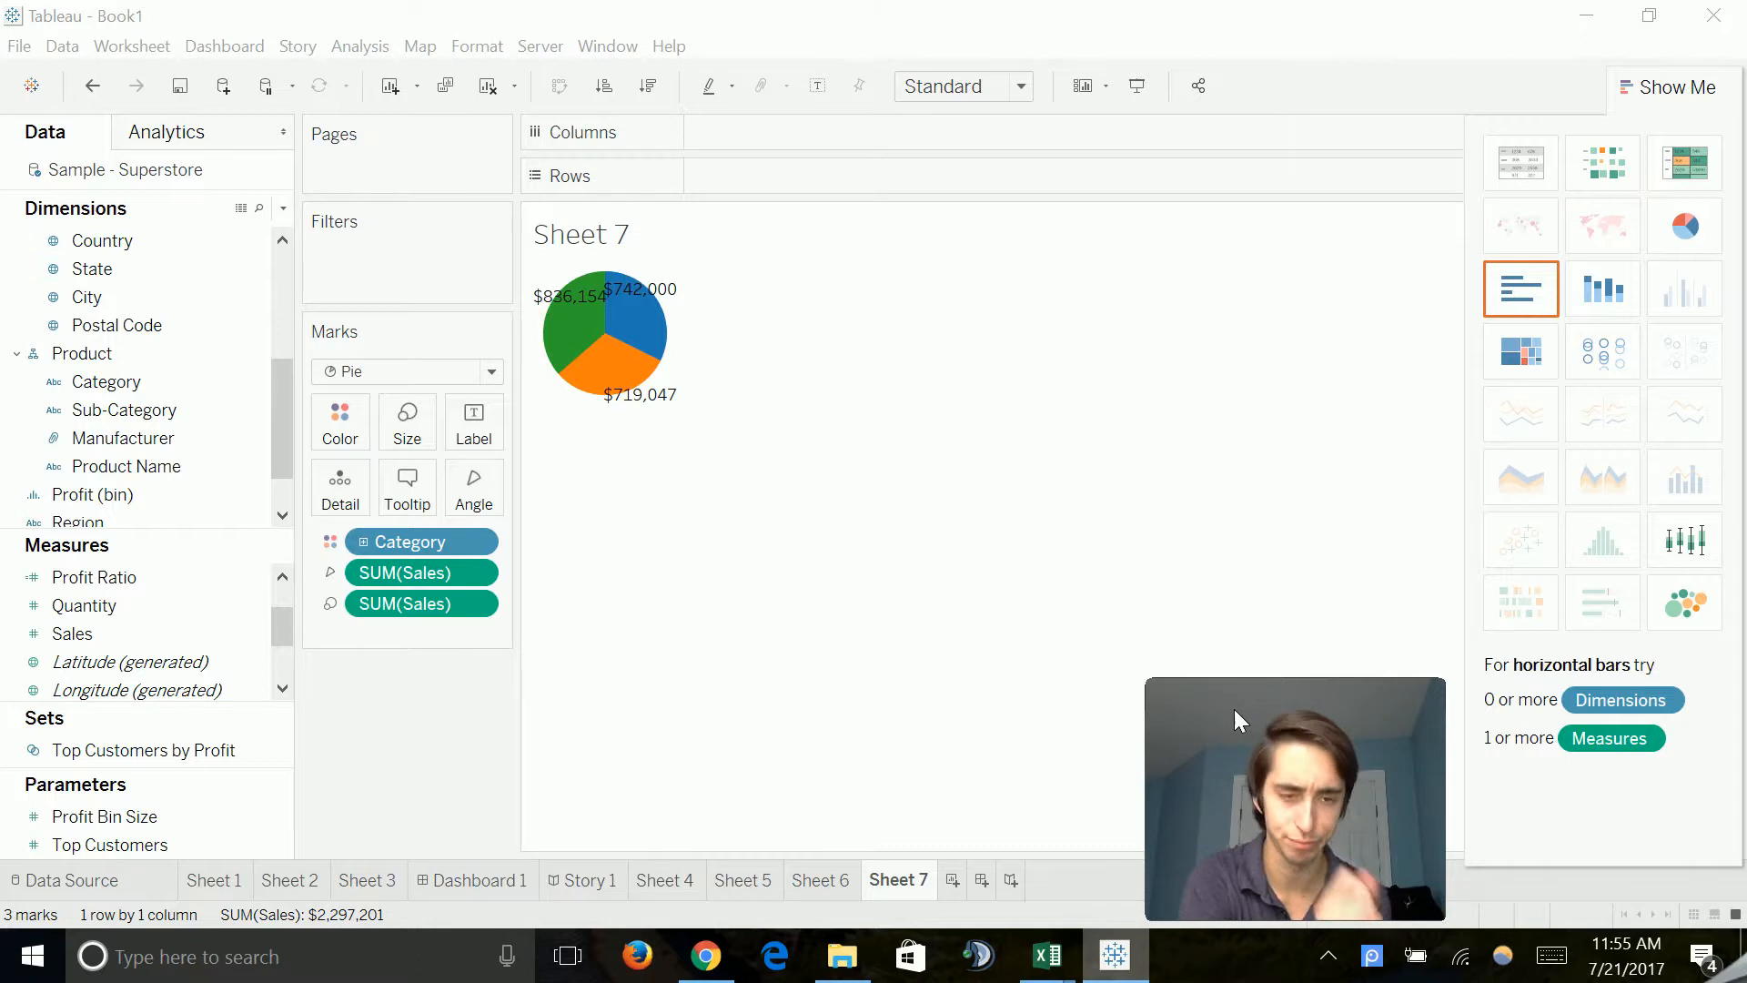
pyautogui.moveTo(1633, 709)
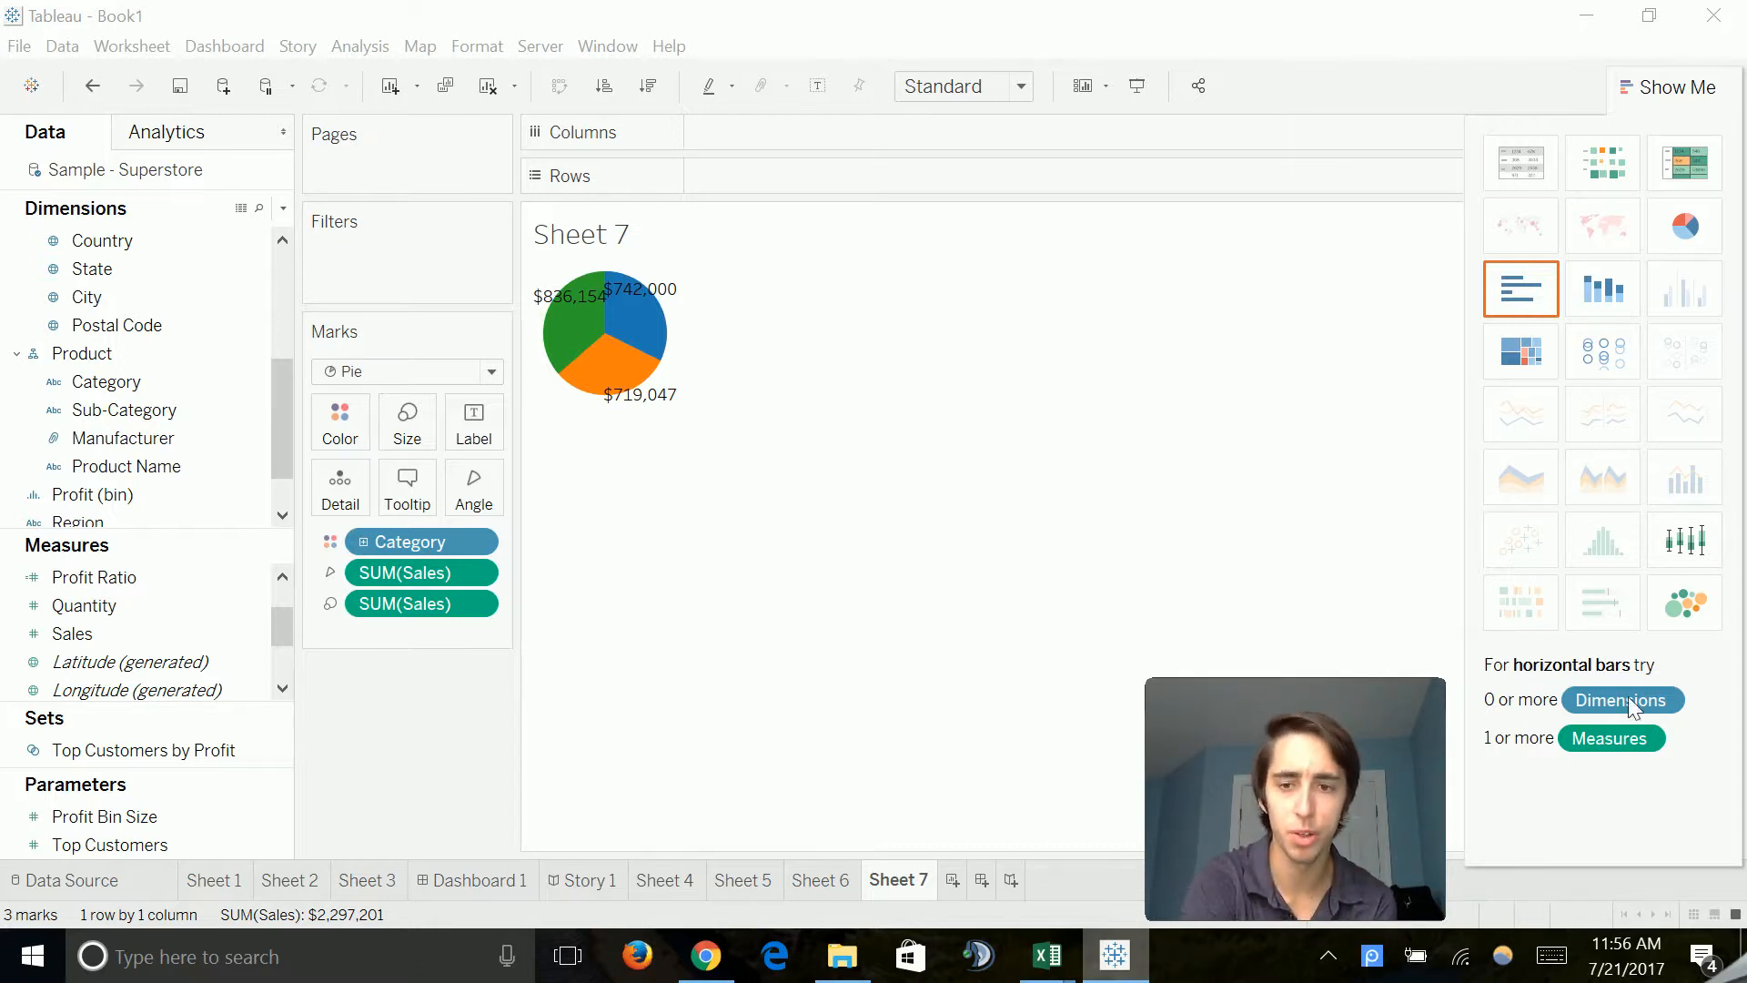
pyautogui.moveTo(1537, 286)
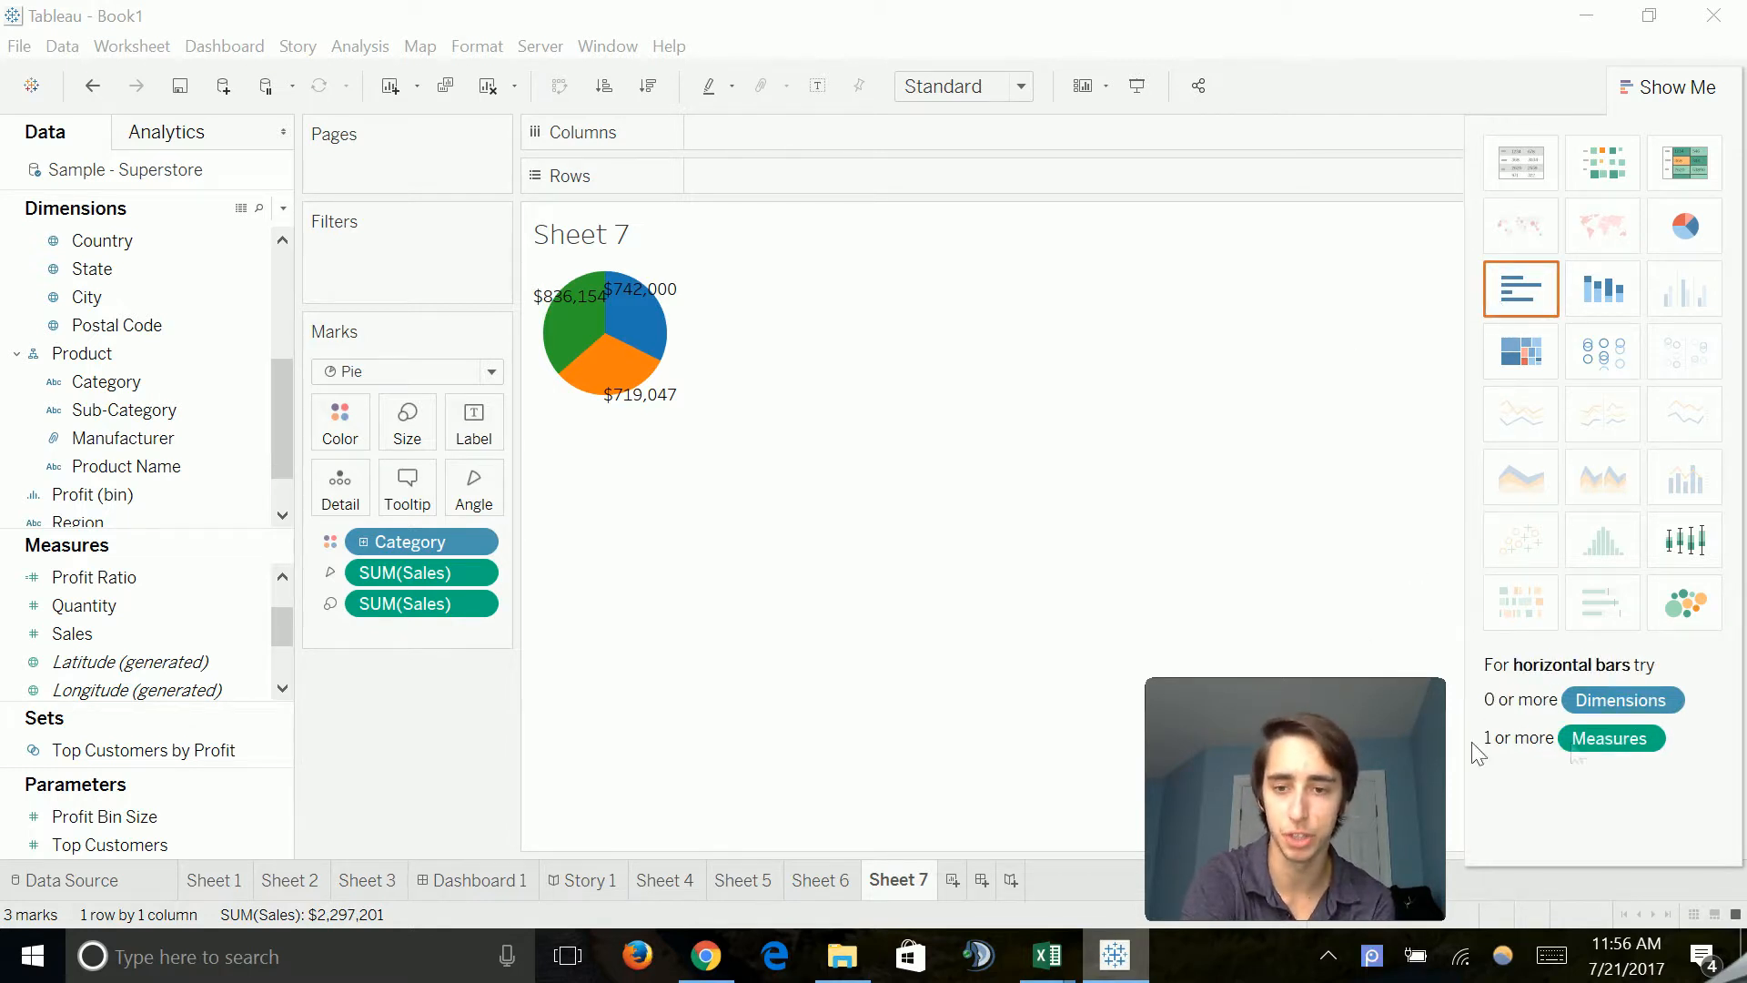
pyautogui.moveTo(1609, 737)
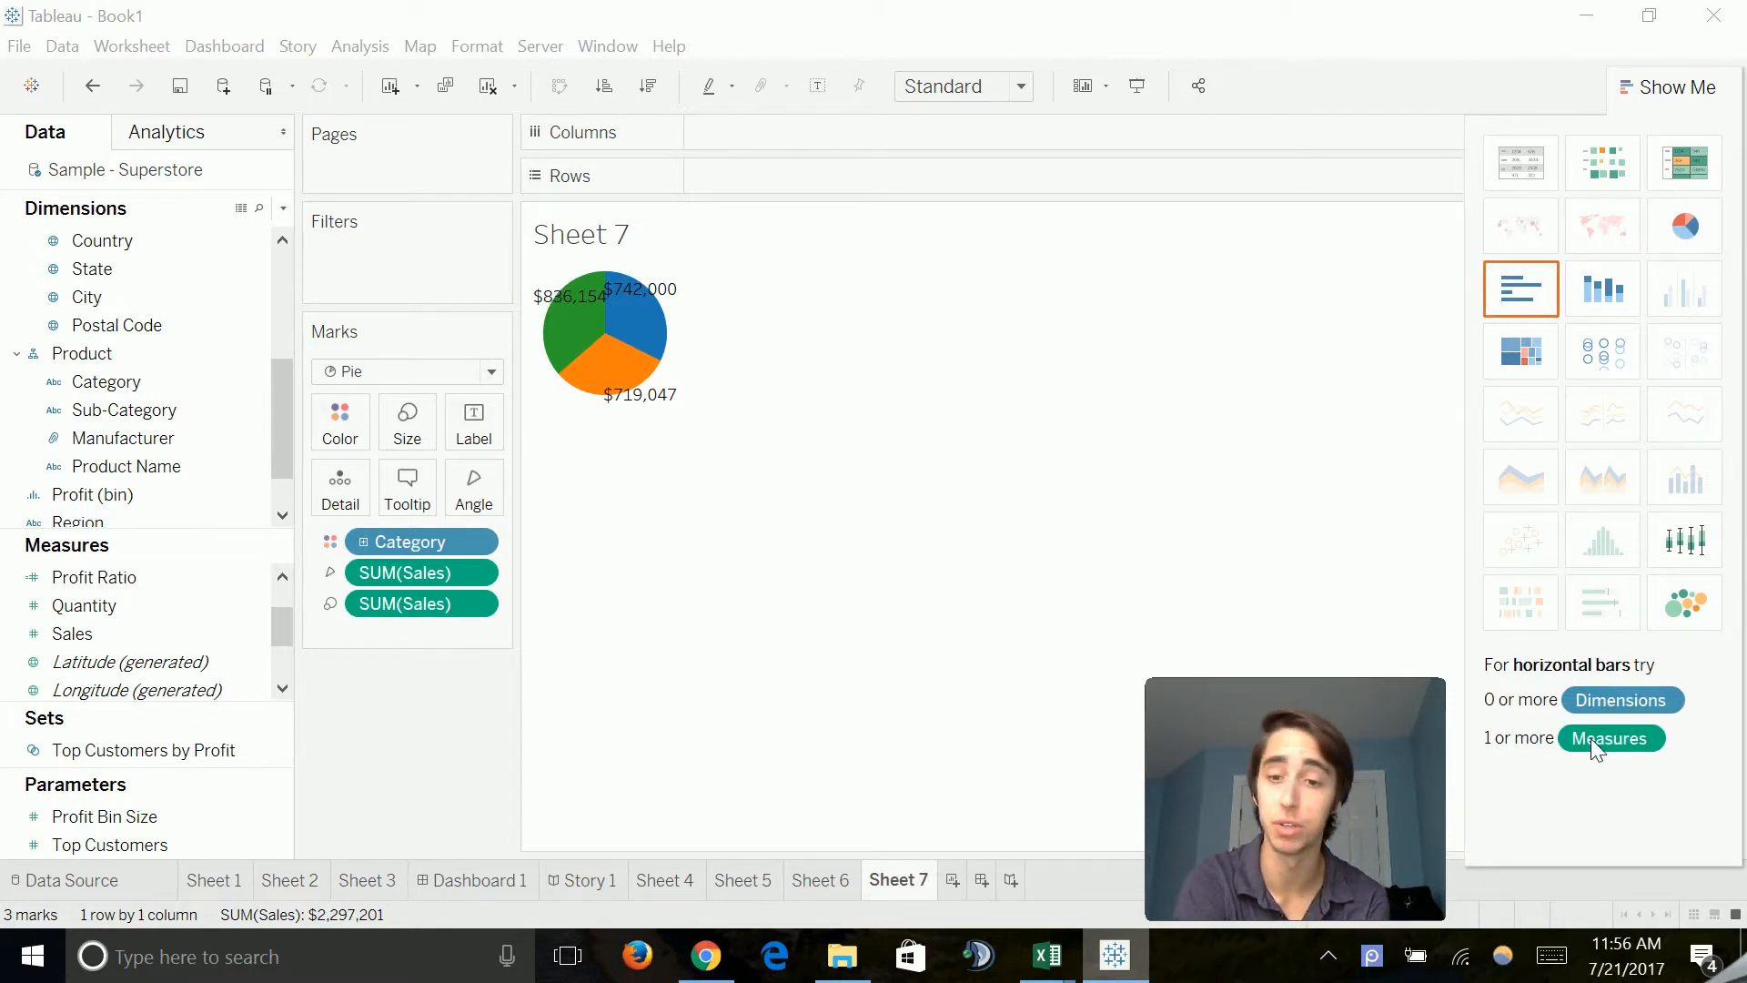